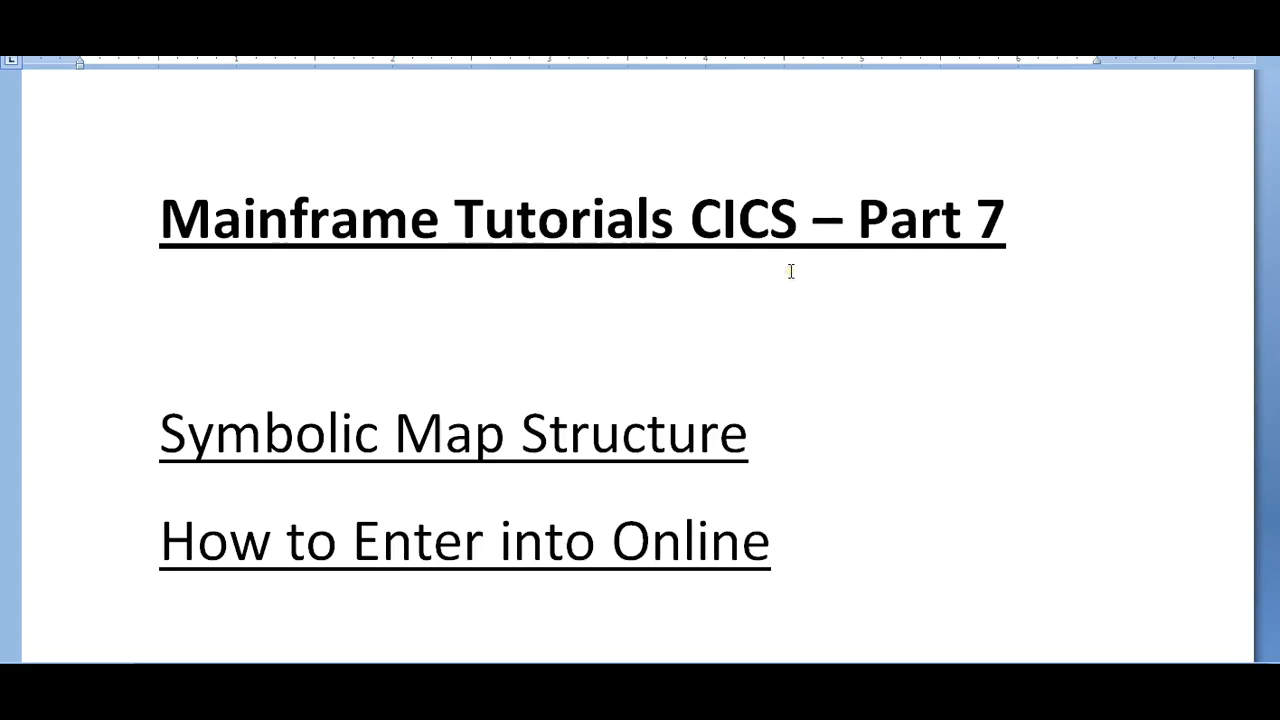
Step: Scroll down through the EMP ID and PHONE screen layout and macro pages
scroll(down, 3)
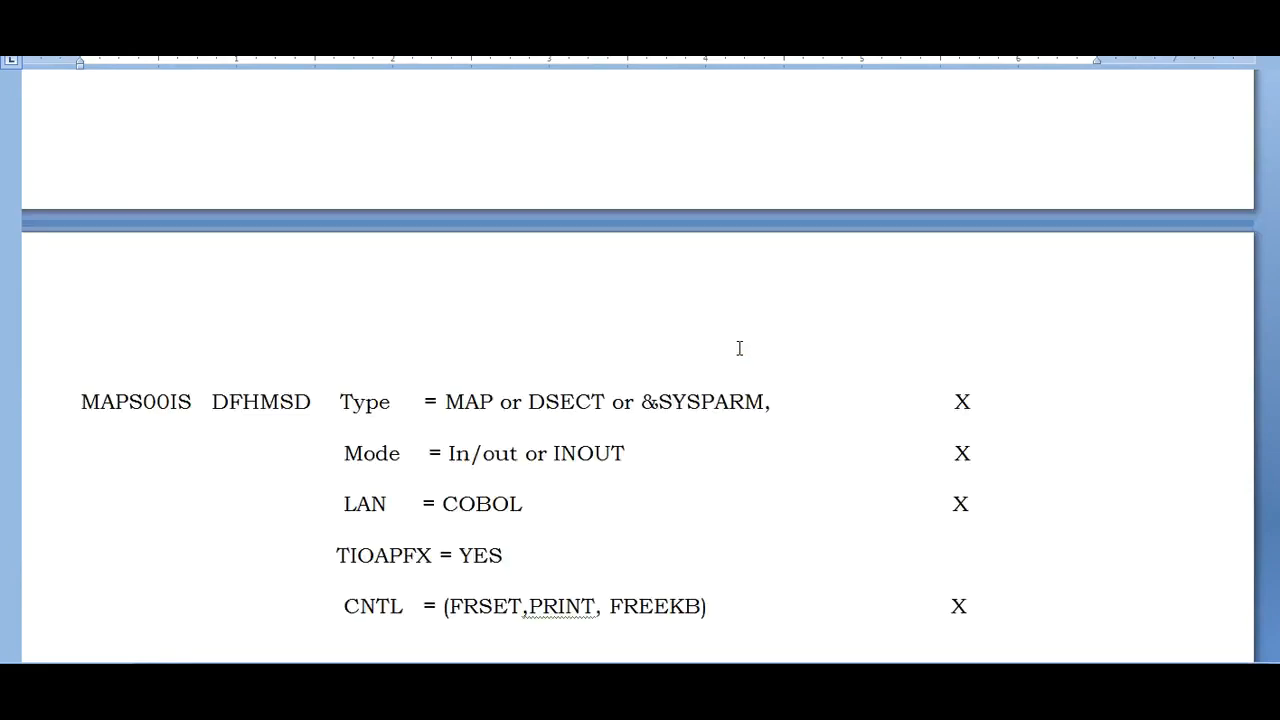
scroll(down, 3)
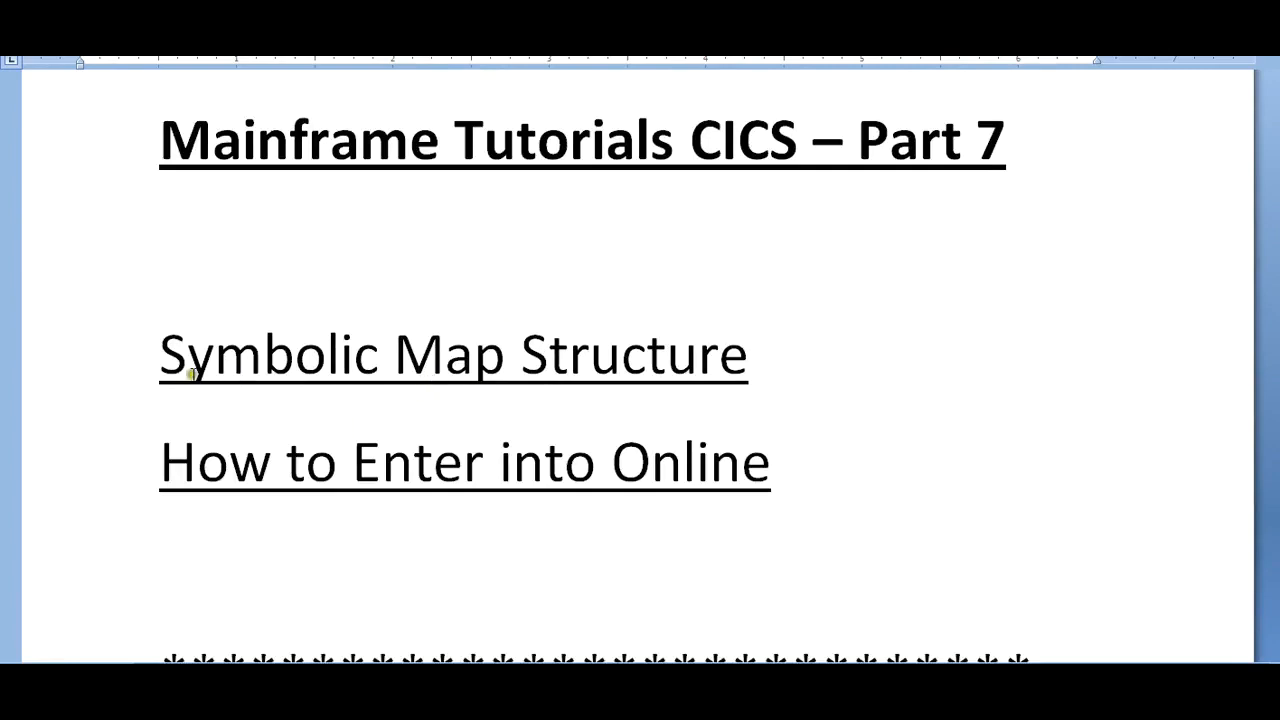
mouse_move(228, 466)
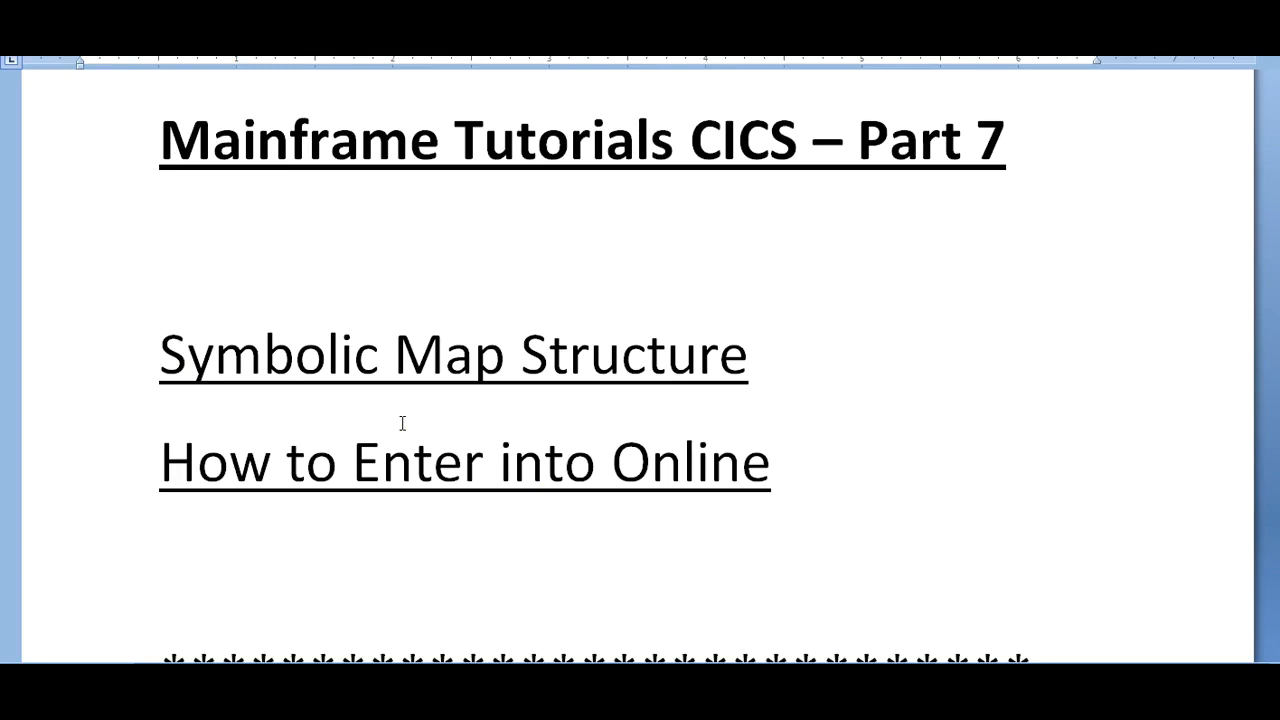
scroll(down, 3)
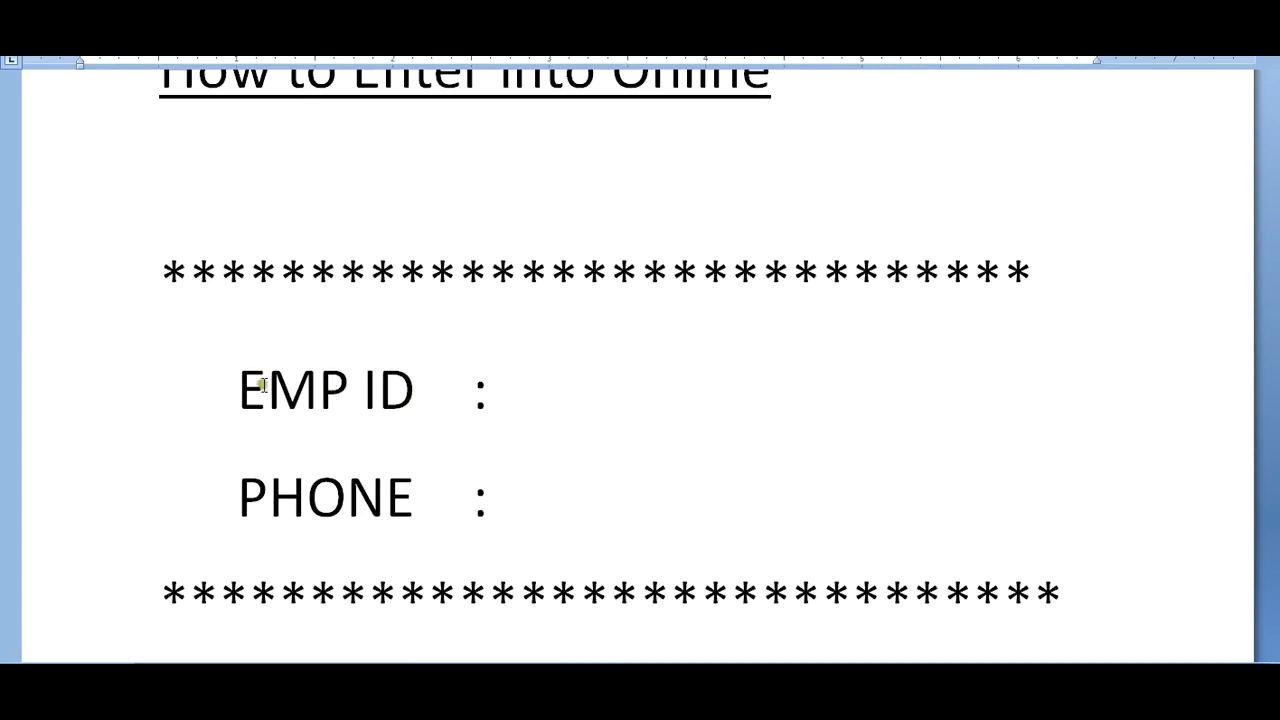
mouse_move(388, 412)
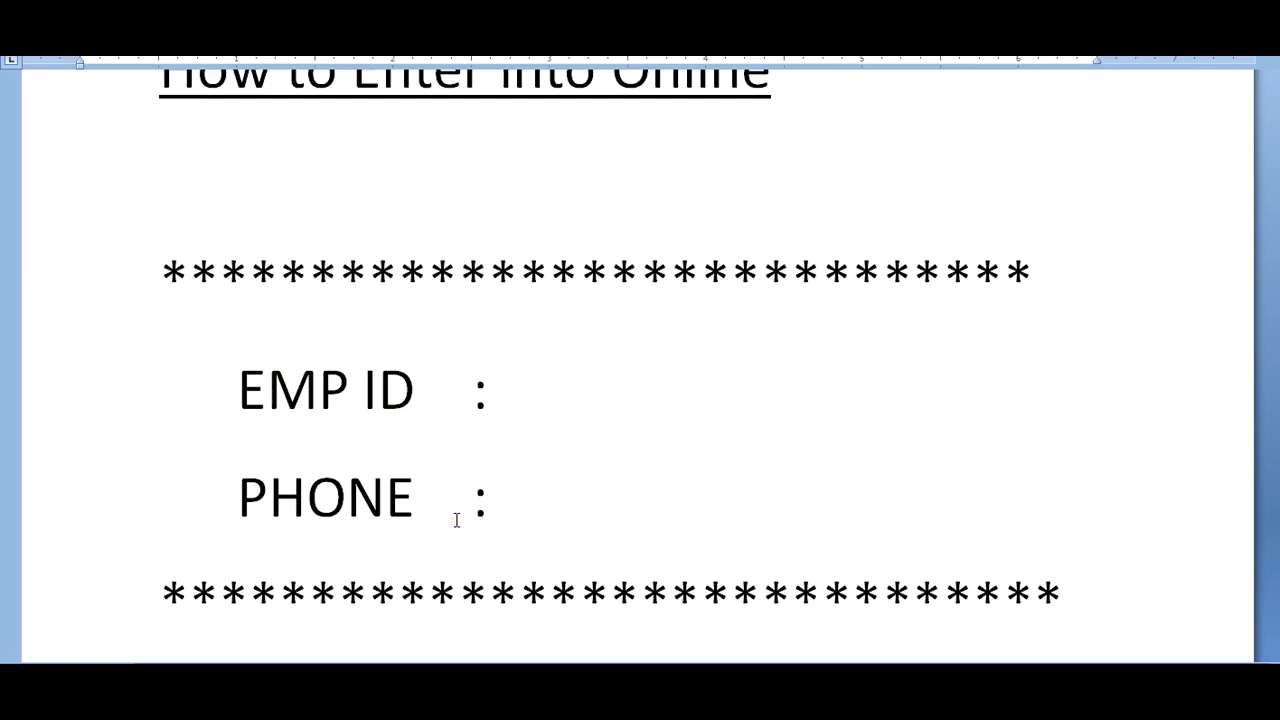
scroll(down, 3)
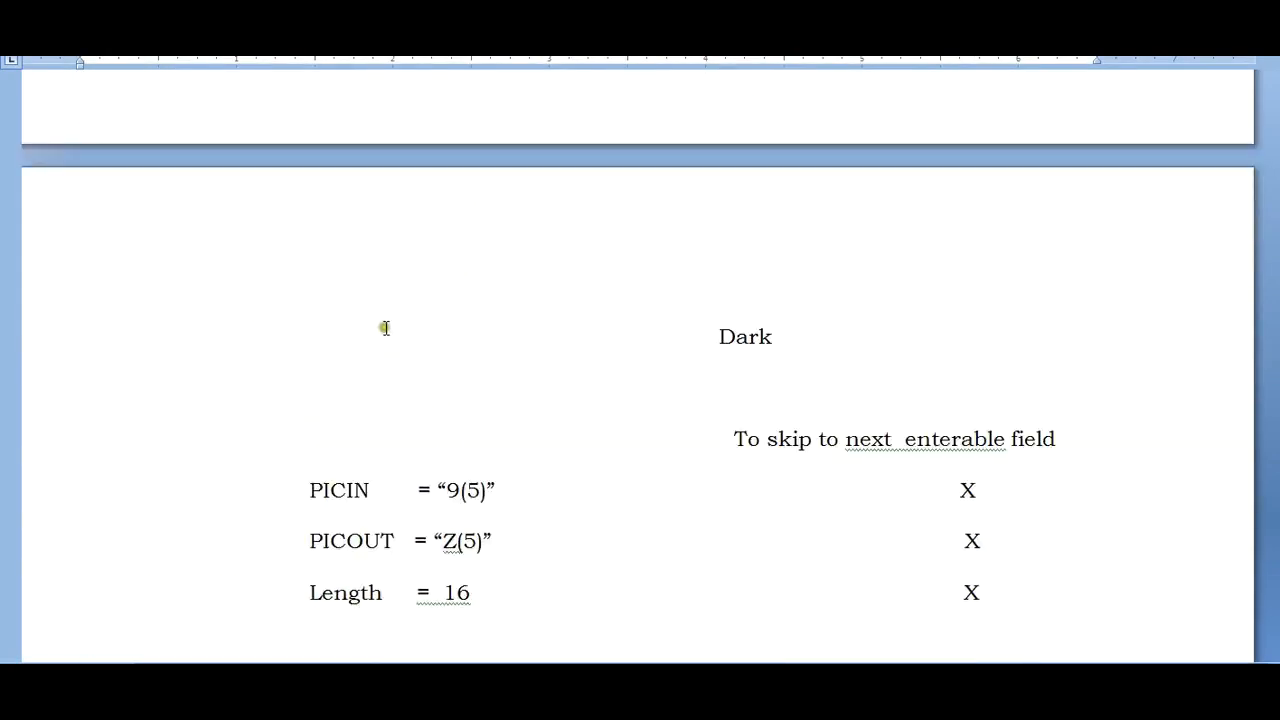
scroll(down, 3)
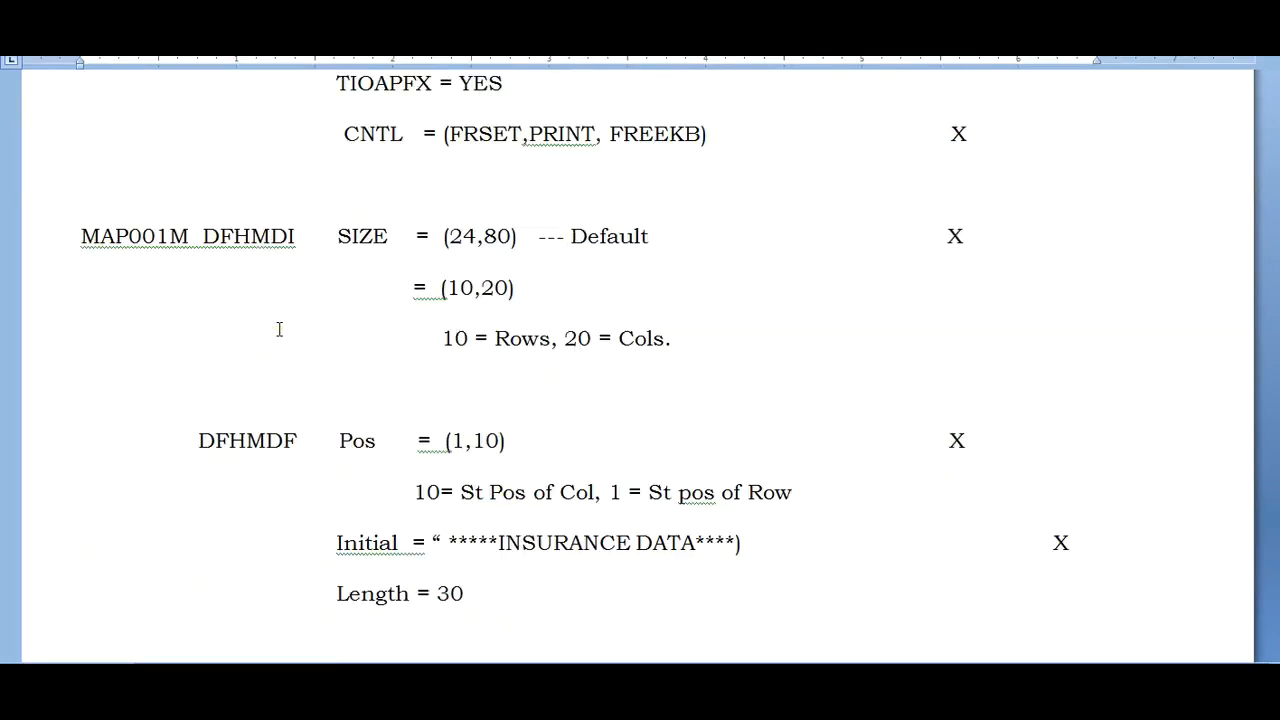
Step: Continue scrolling to reach the Symbolic Map Example heading starting with 01 MAP001I
scroll(down, 3)
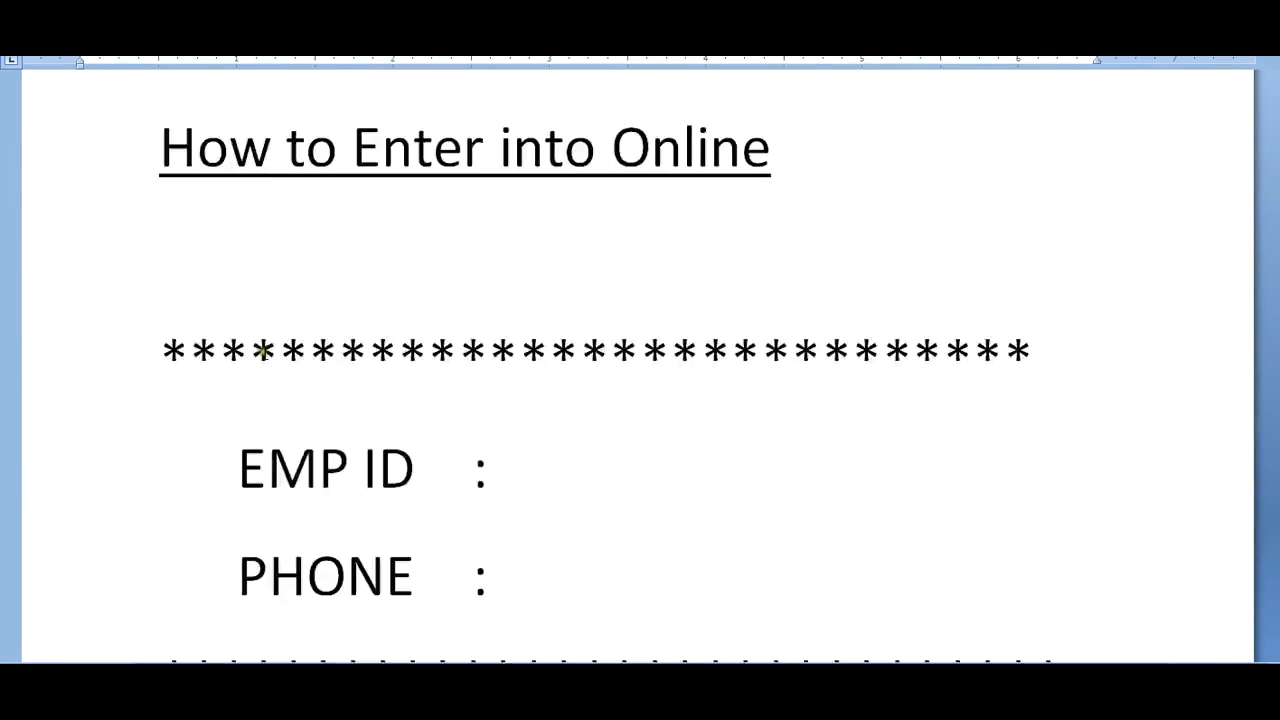
scroll(down, 3)
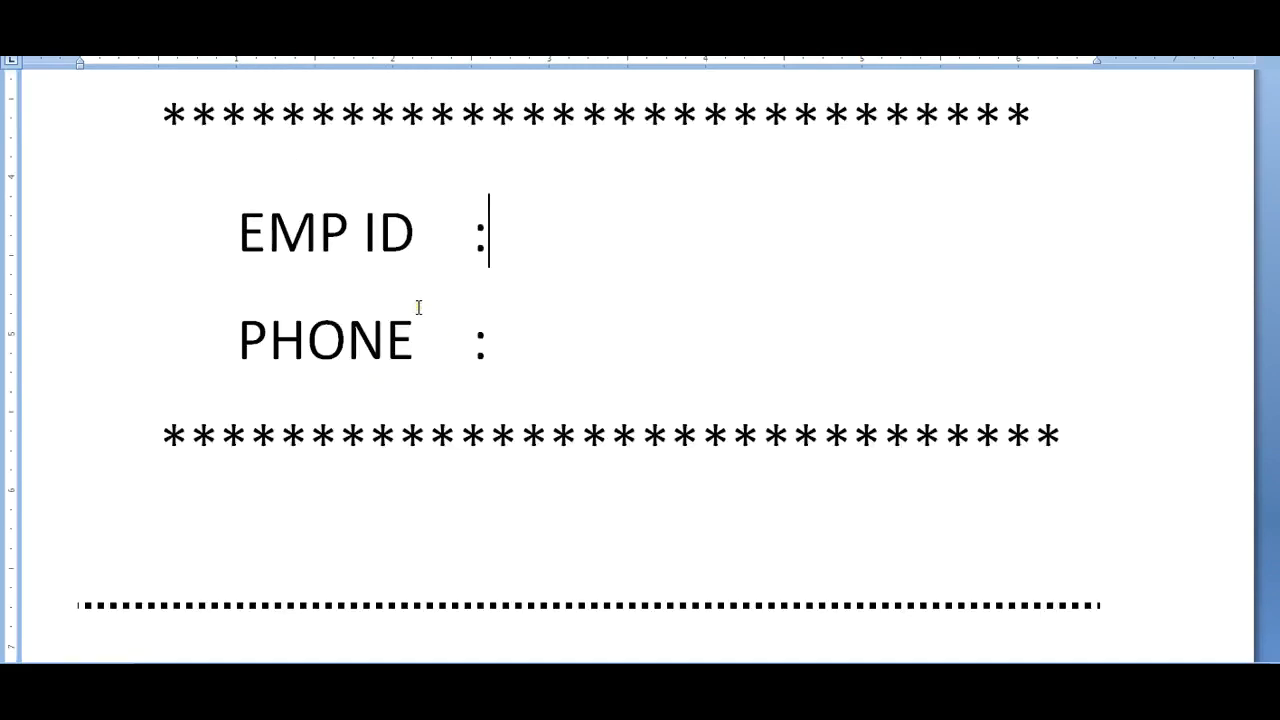
scroll(down, 3)
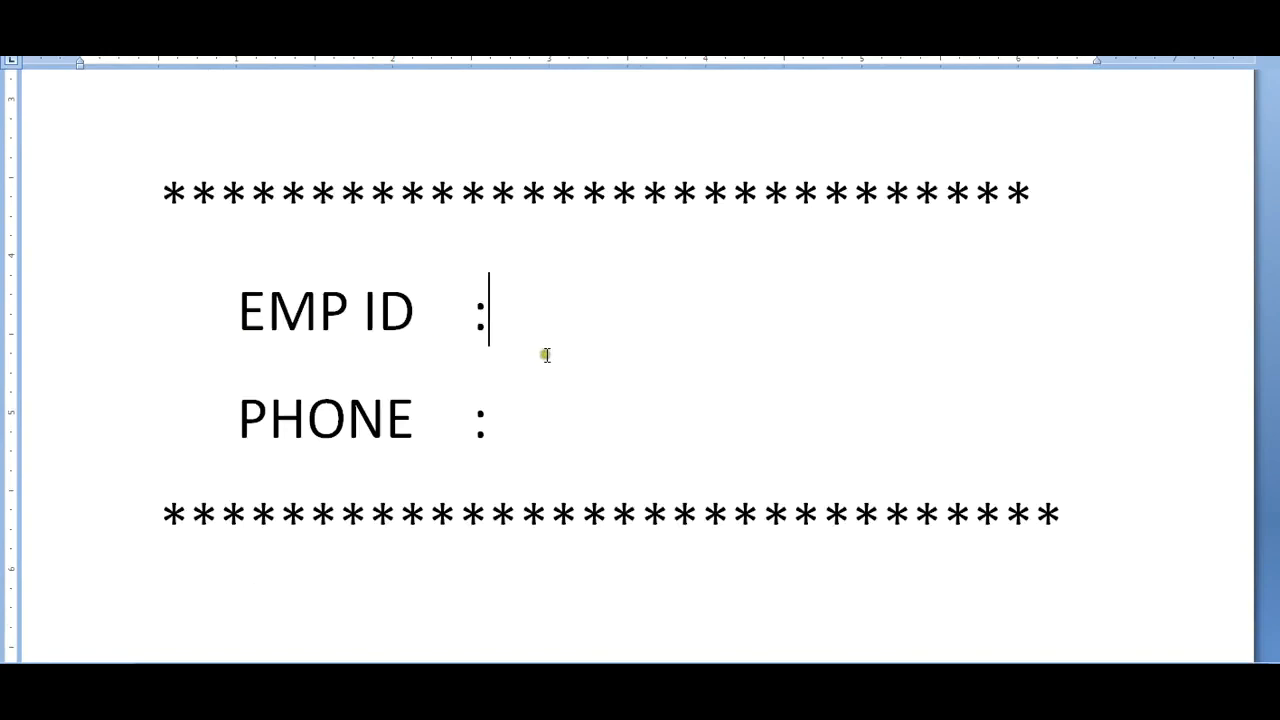
mouse_move(552, 362)
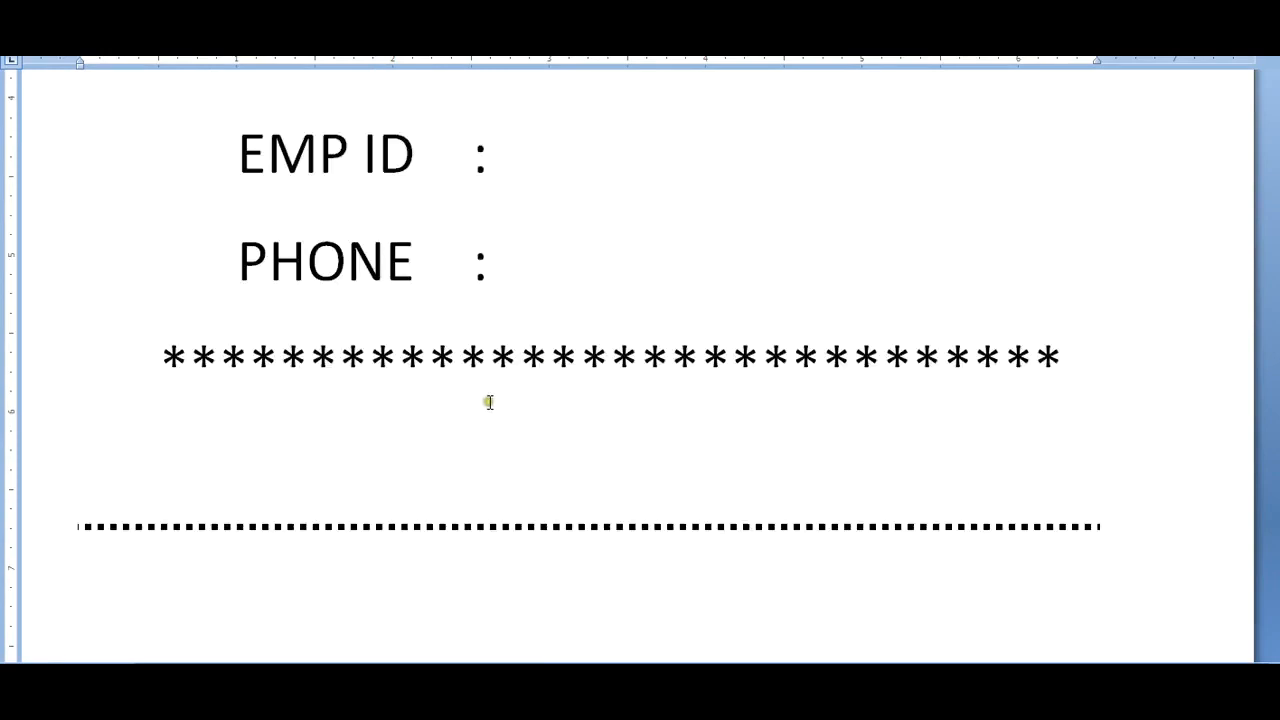
click(490, 156)
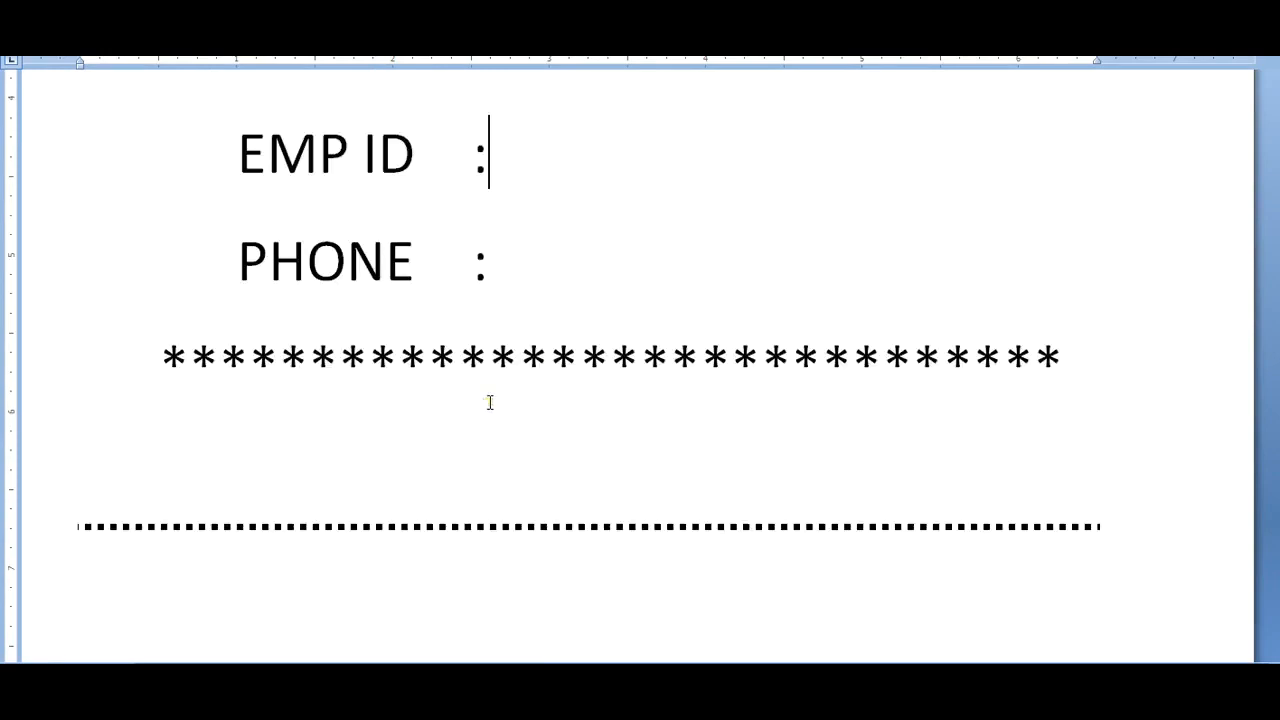
scroll(down, 3)
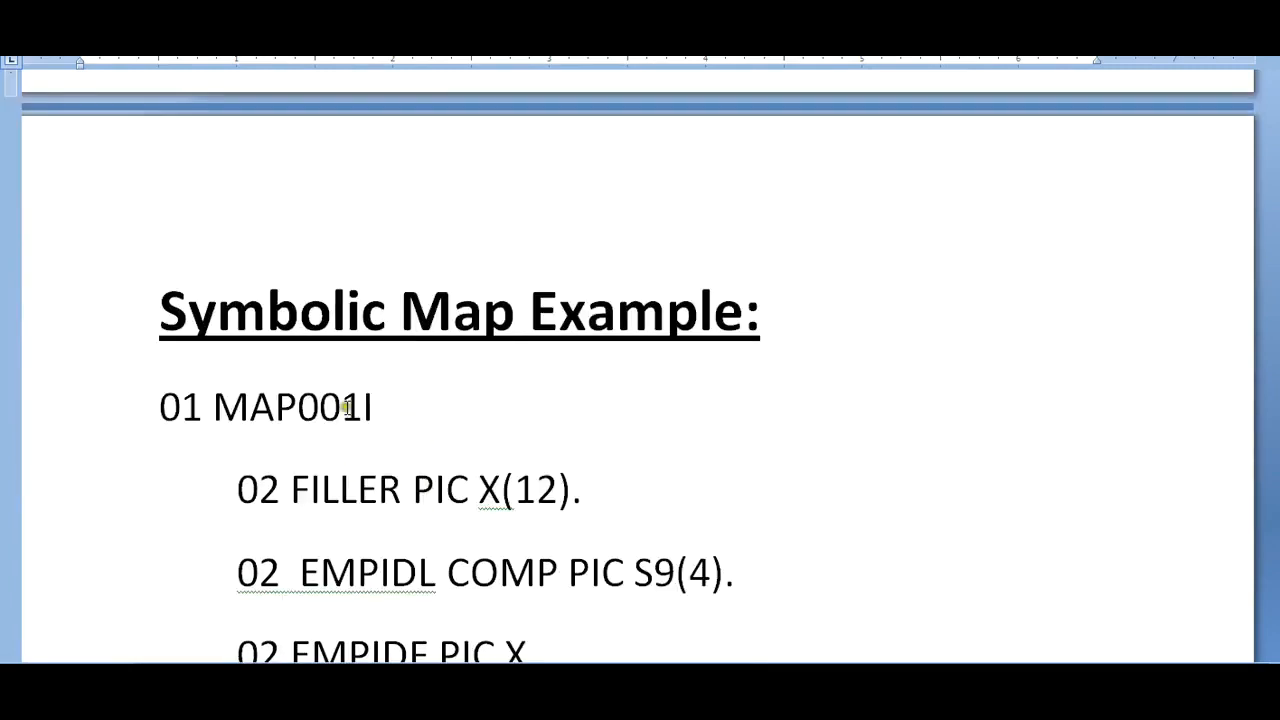
Step: Highlight the MAP001I name and its trailing letter, then move down the input map fields
double_click(284, 408)
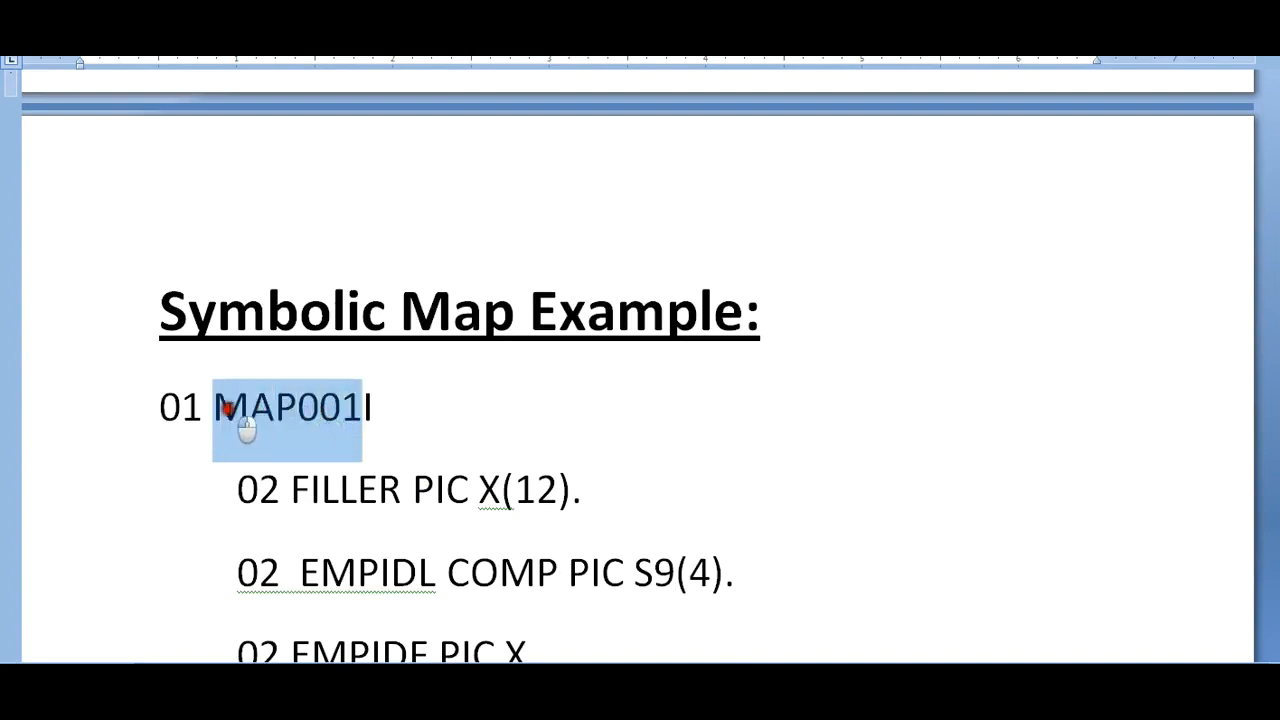
click(540, 428)
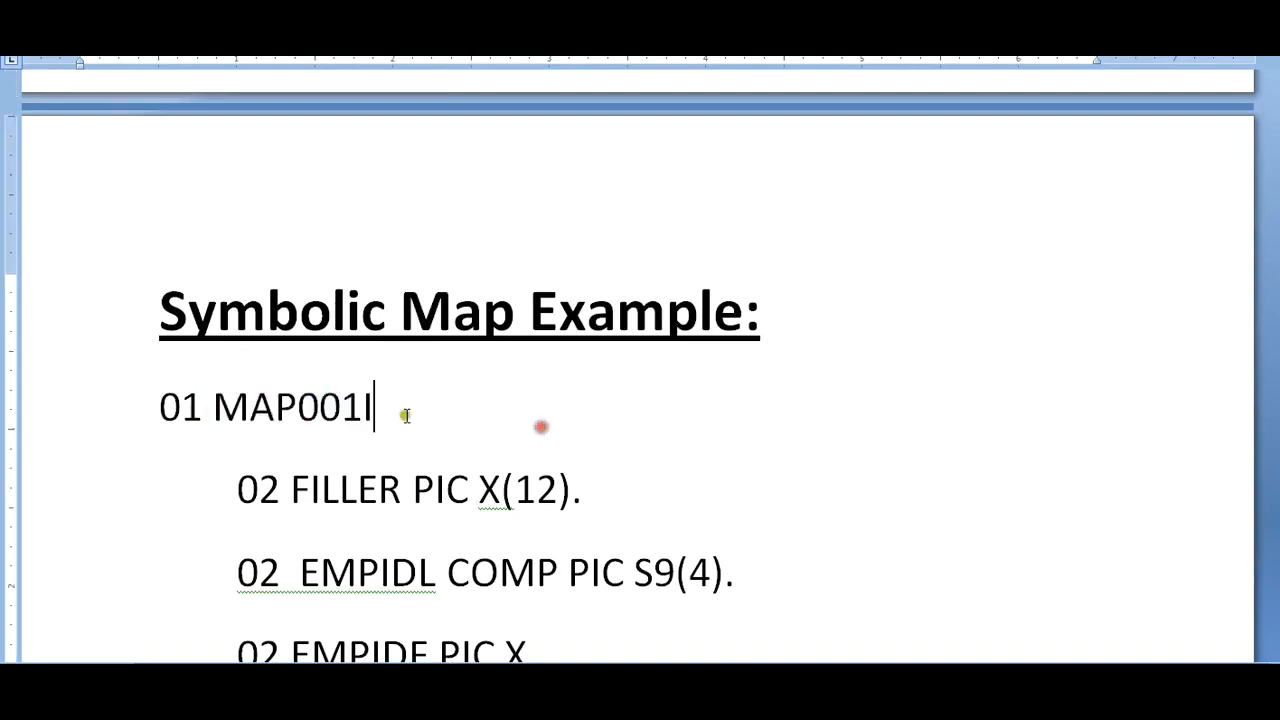
double_click(364, 406)
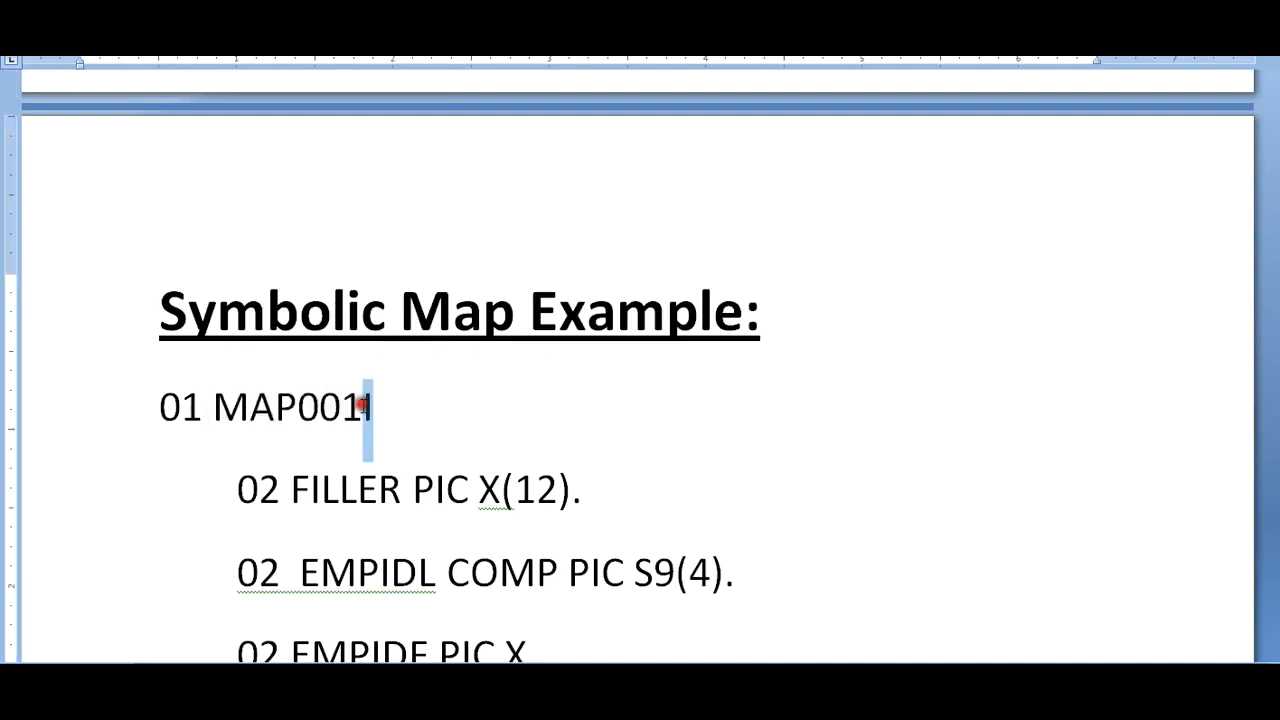
scroll(down, 3)
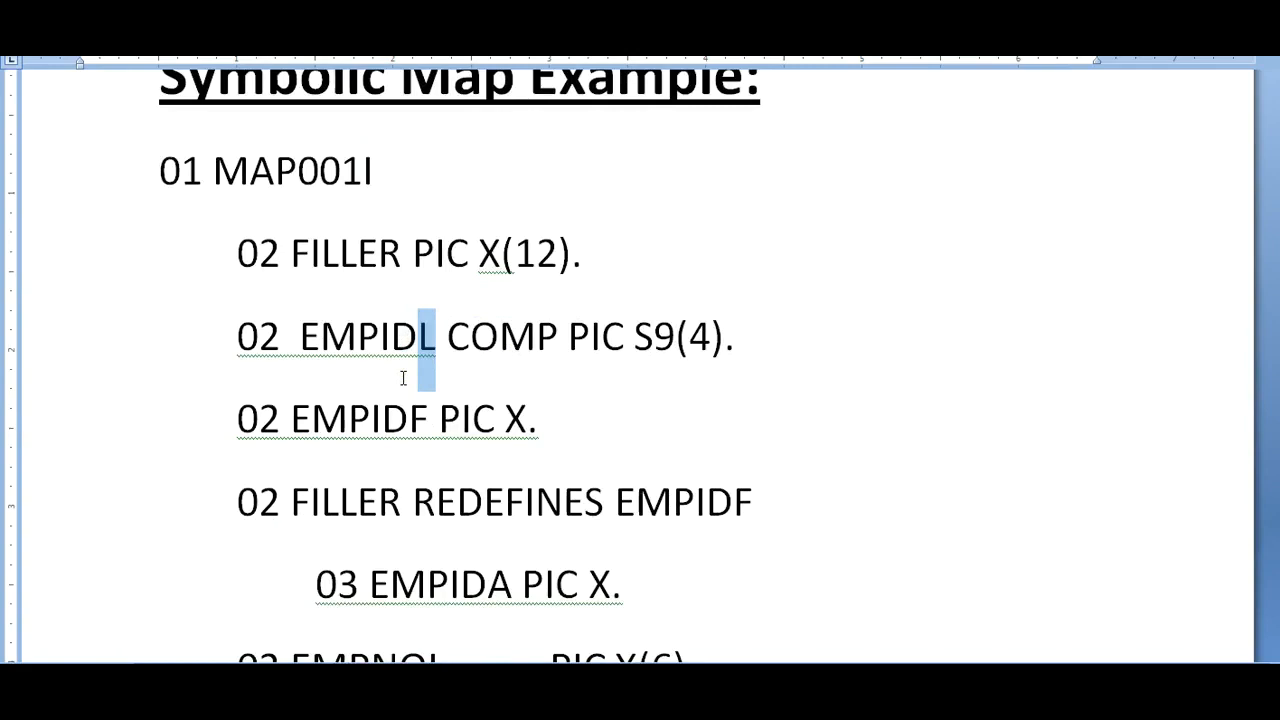
scroll(down, 3)
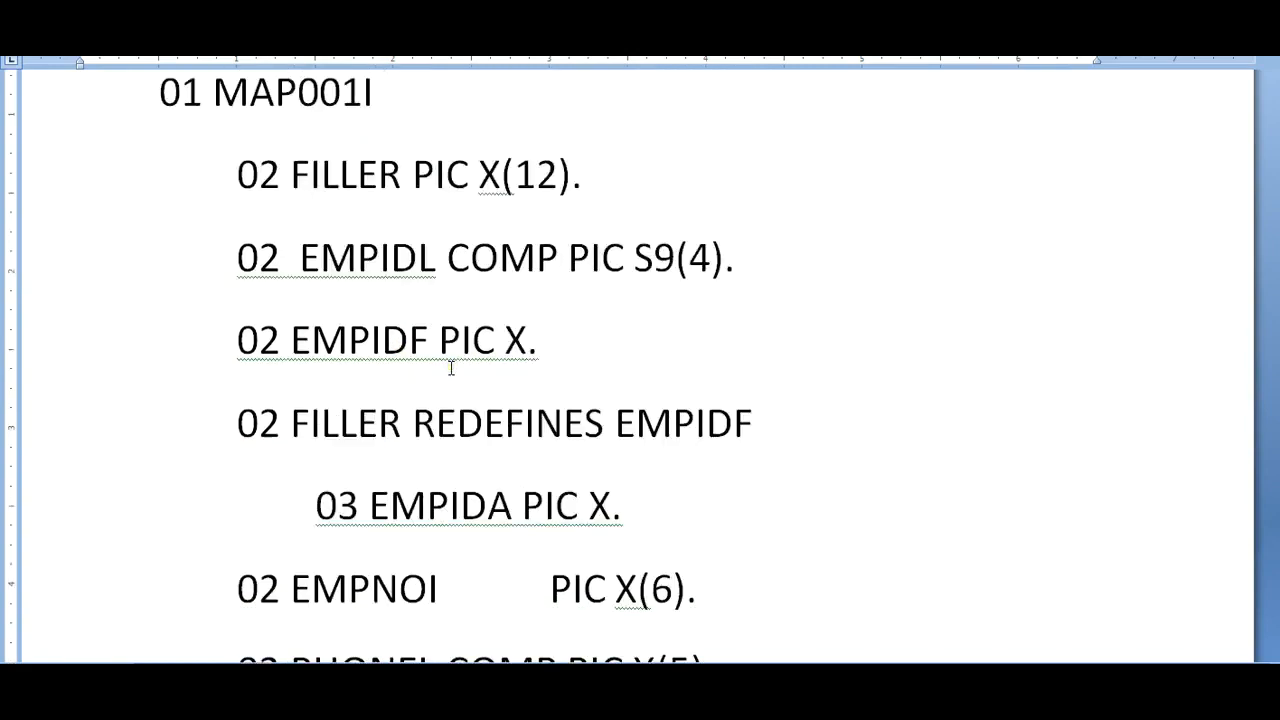
Step: Highlight the EMPIDF suffix and EMPNOI field, then continue down to MAP001O REDEFINES MAP001I
double_click(400, 344)
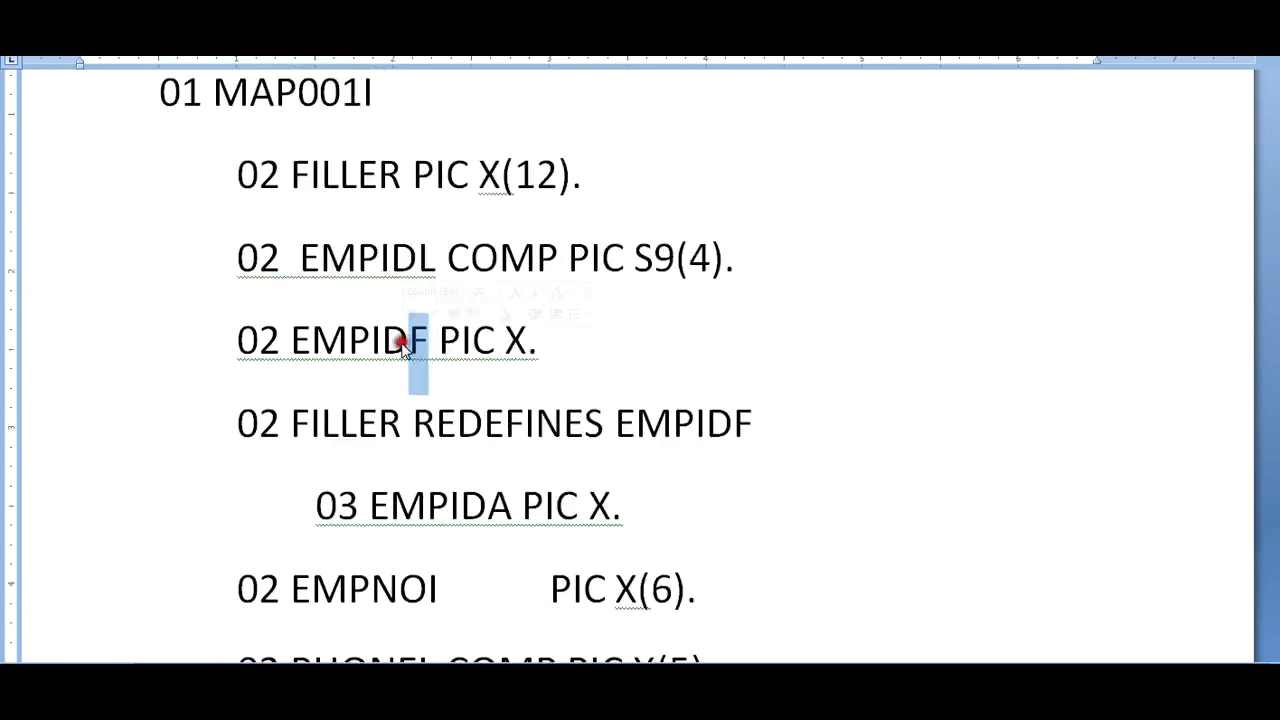
scroll(down, 3)
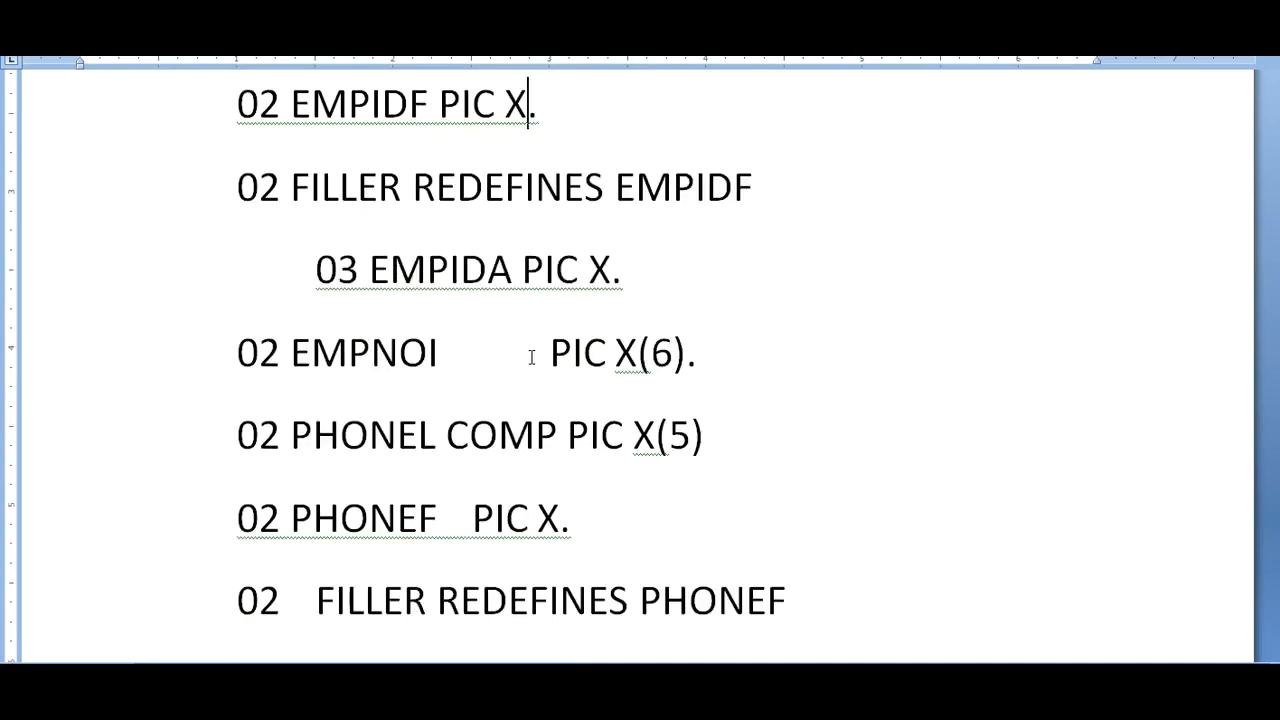
double_click(360, 352)
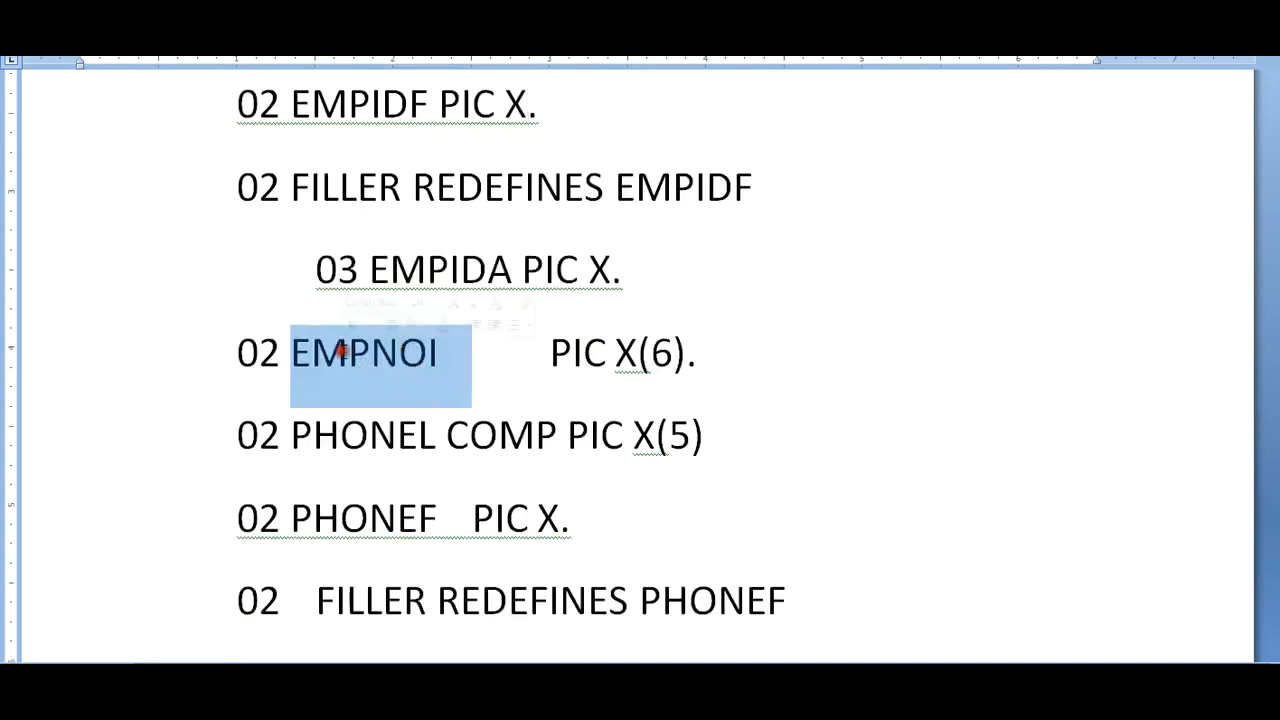
click(248, 356)
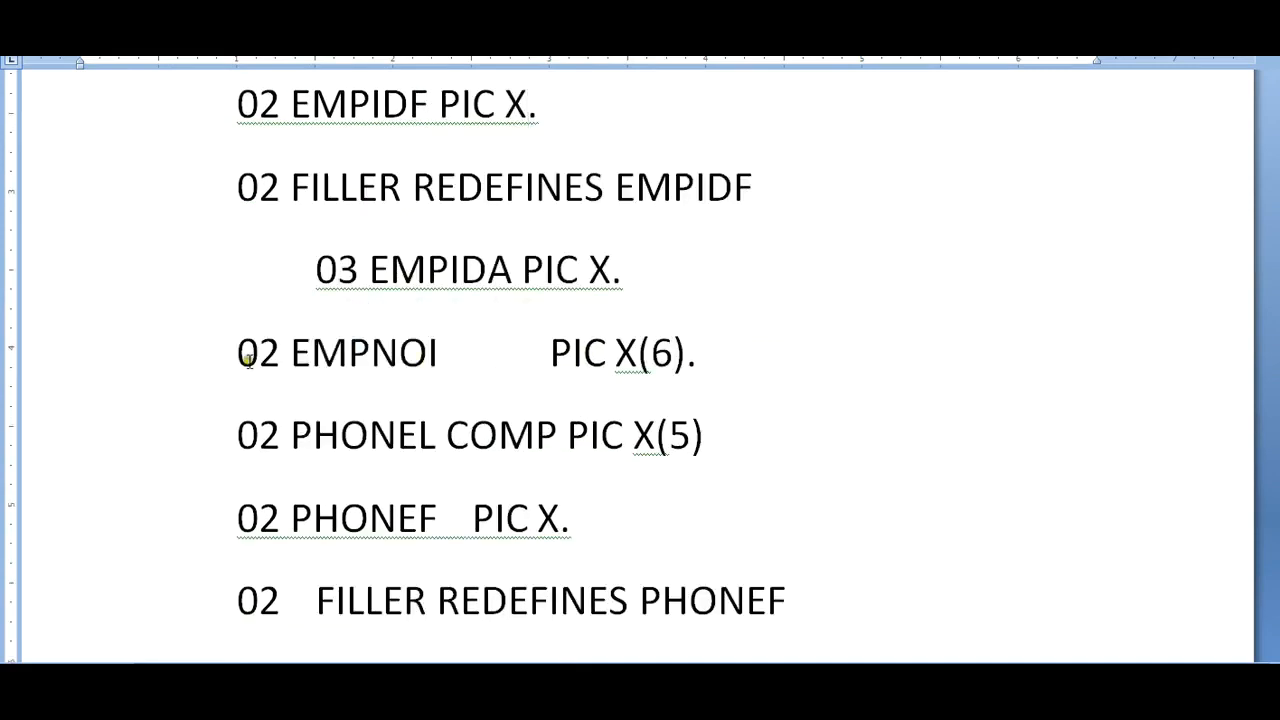
mouse_move(416, 372)
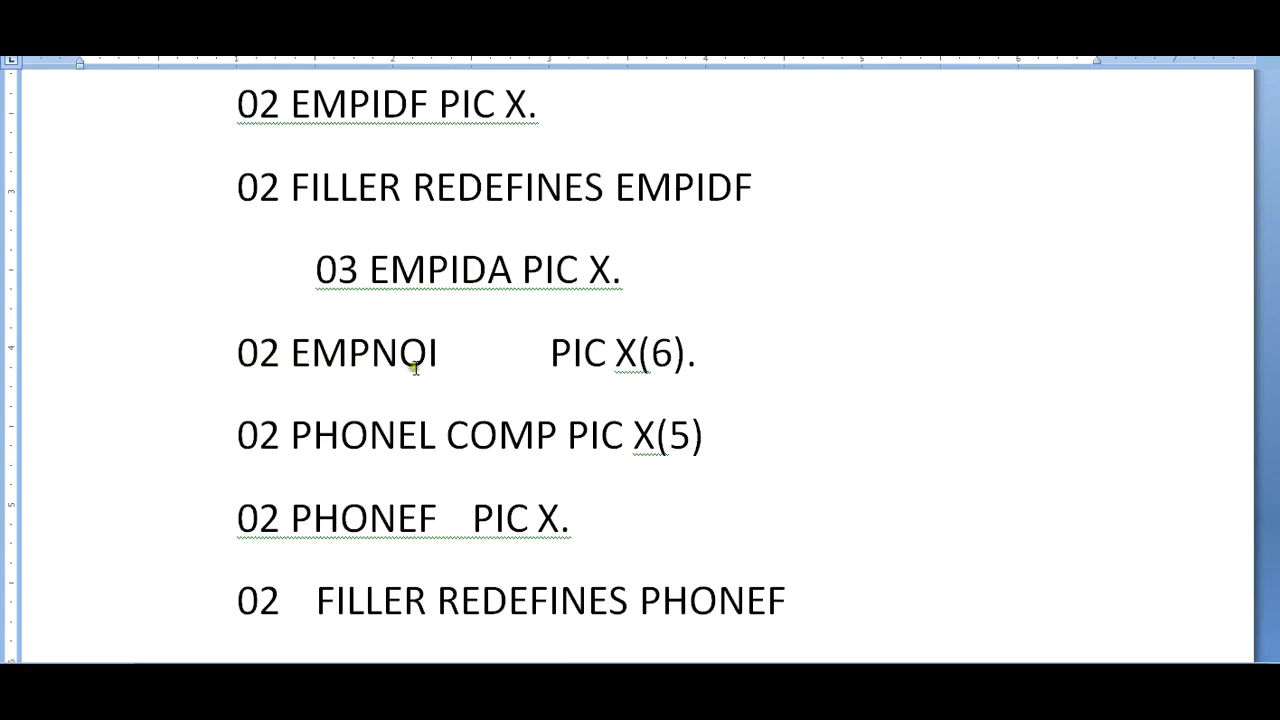
click(484, 352)
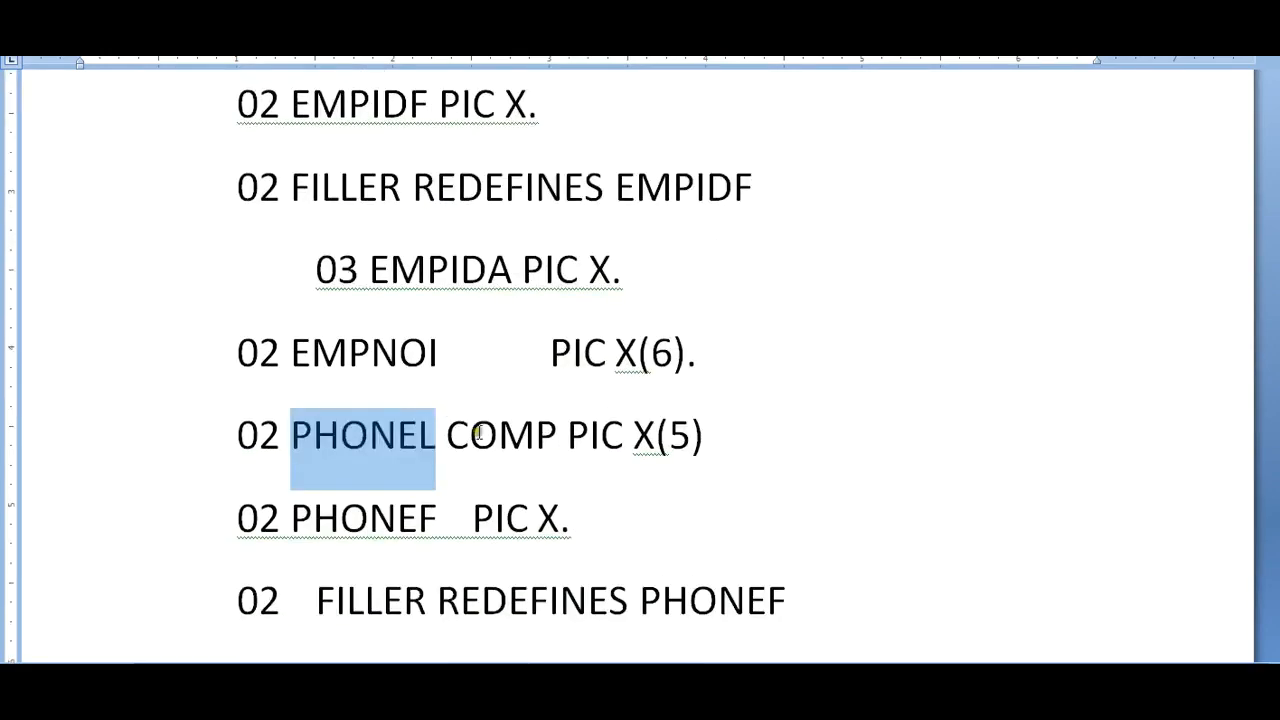
scroll(down, 3)
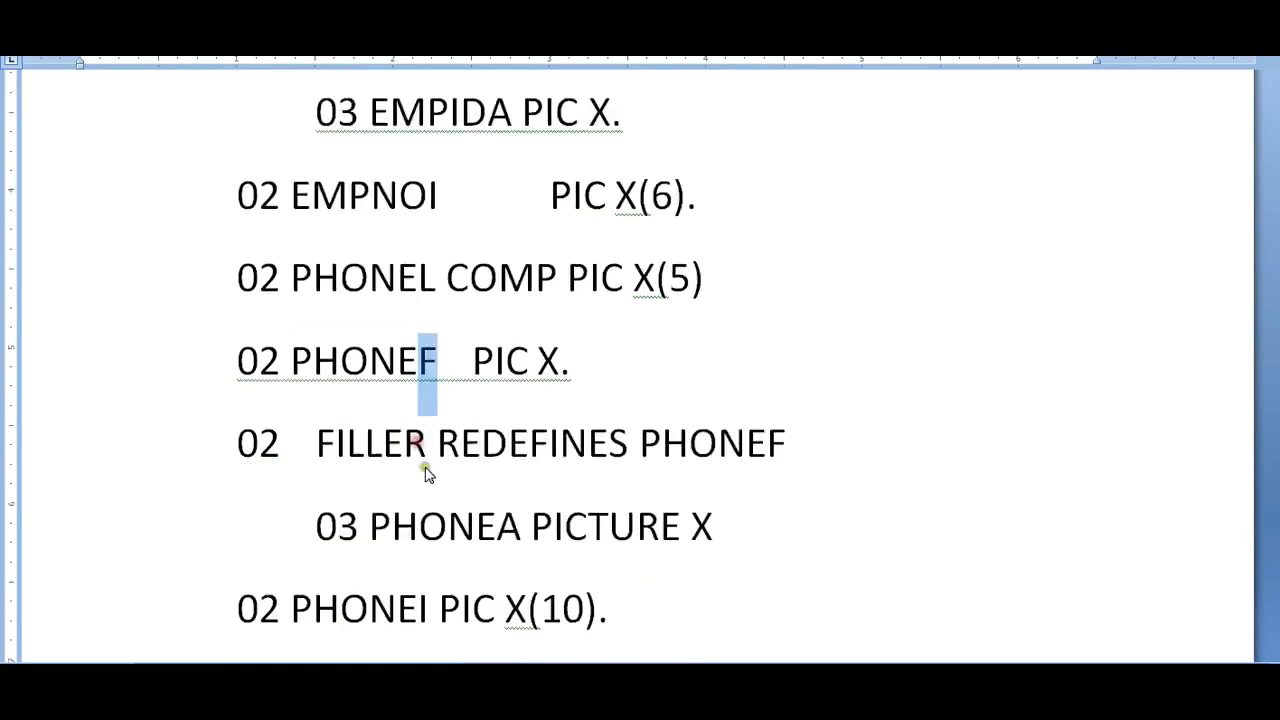
scroll(down, 3)
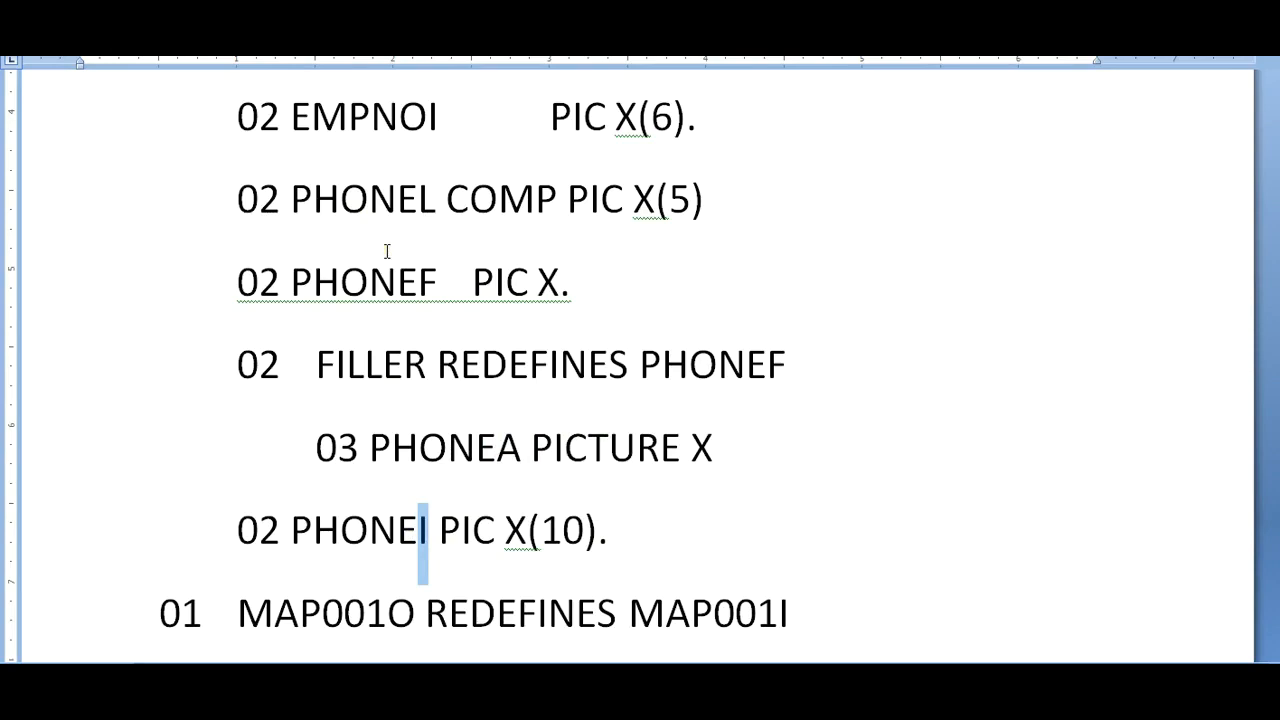
scroll(down, 3)
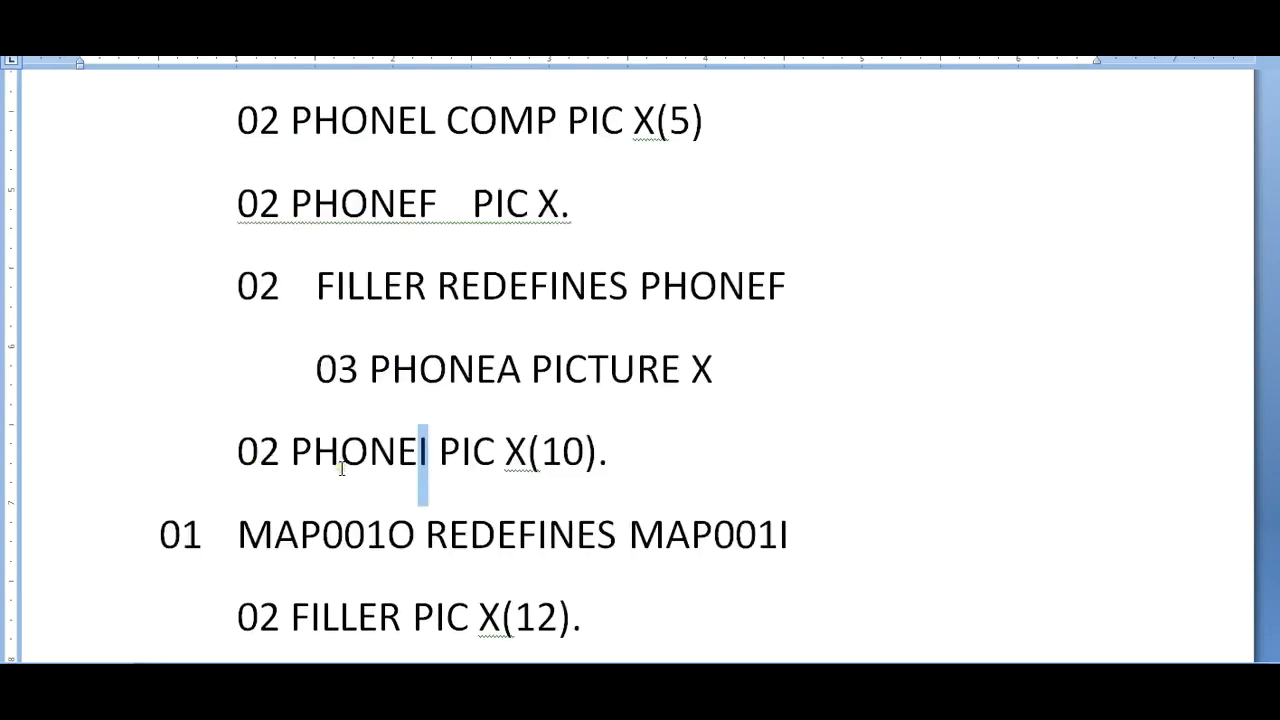
scroll(down, 3)
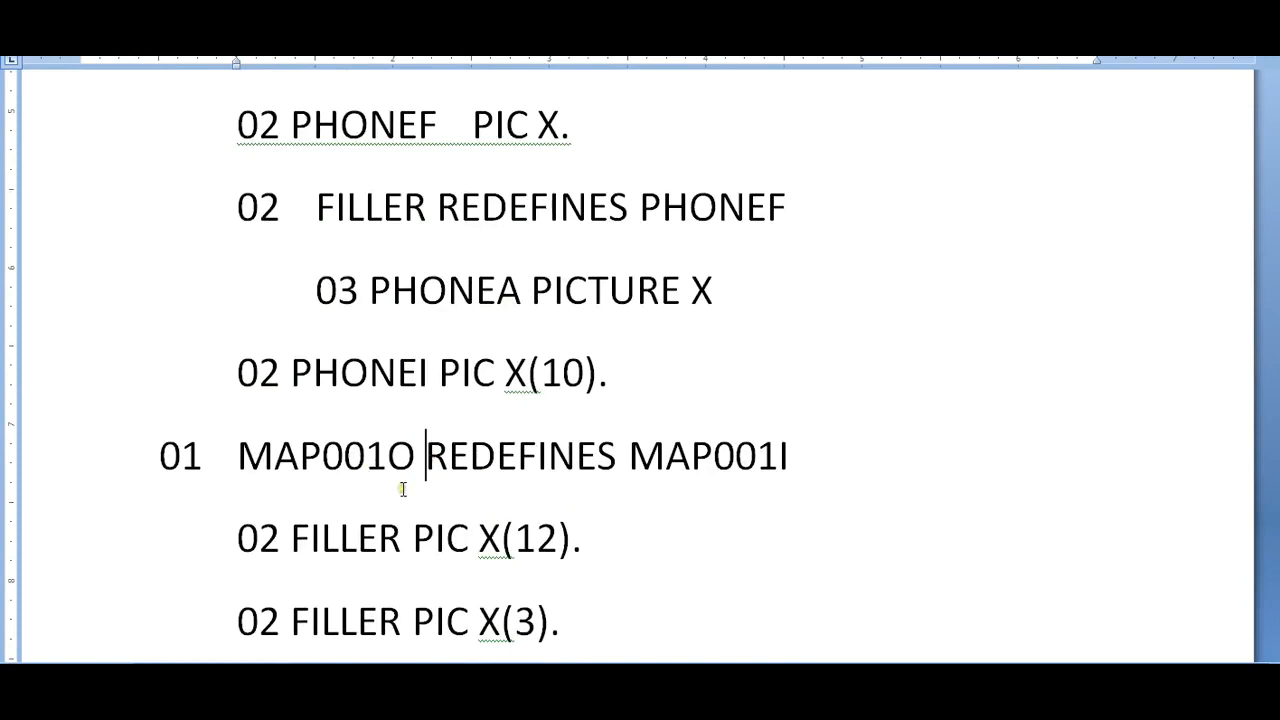
mouse_move(536, 522)
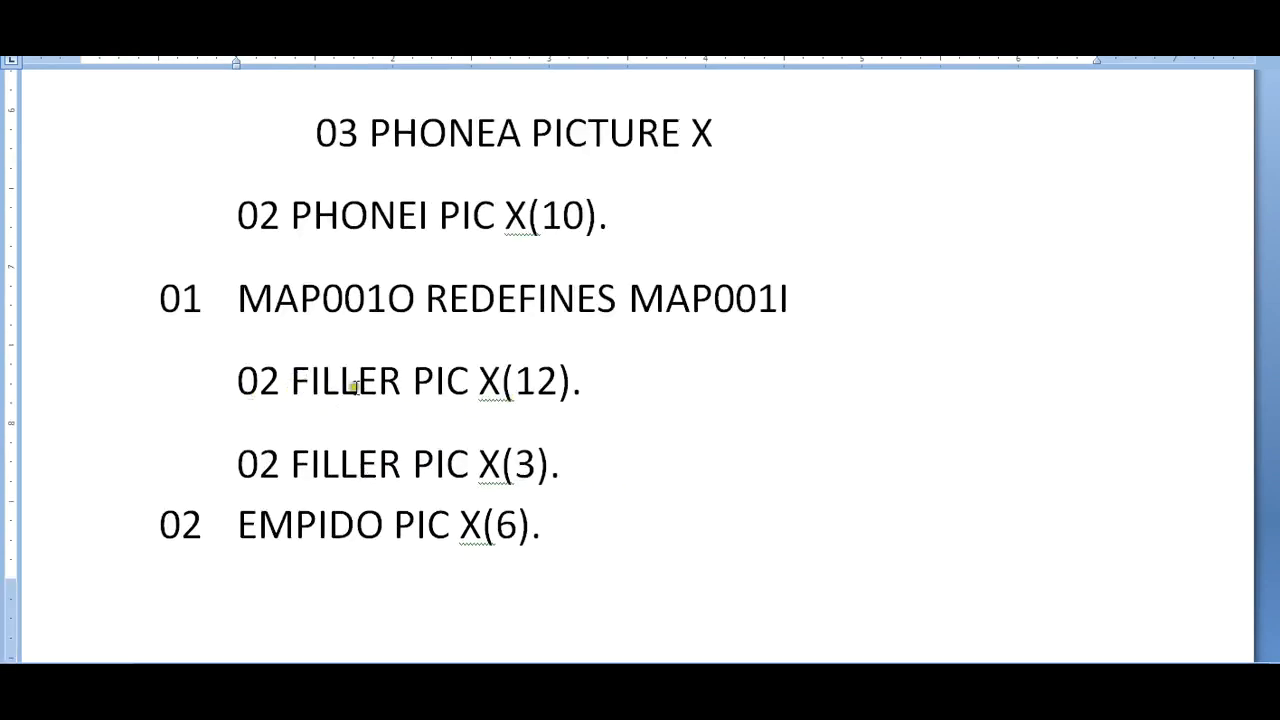
mouse_move(736, 312)
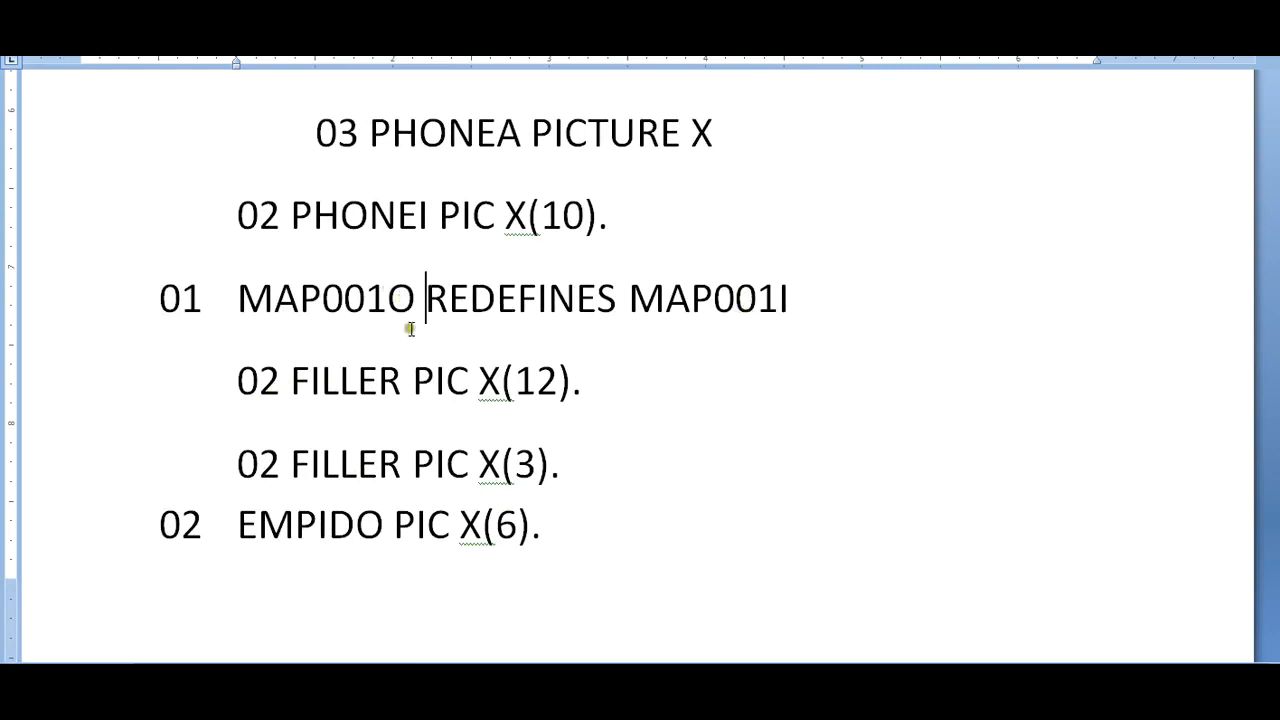
mouse_move(556, 418)
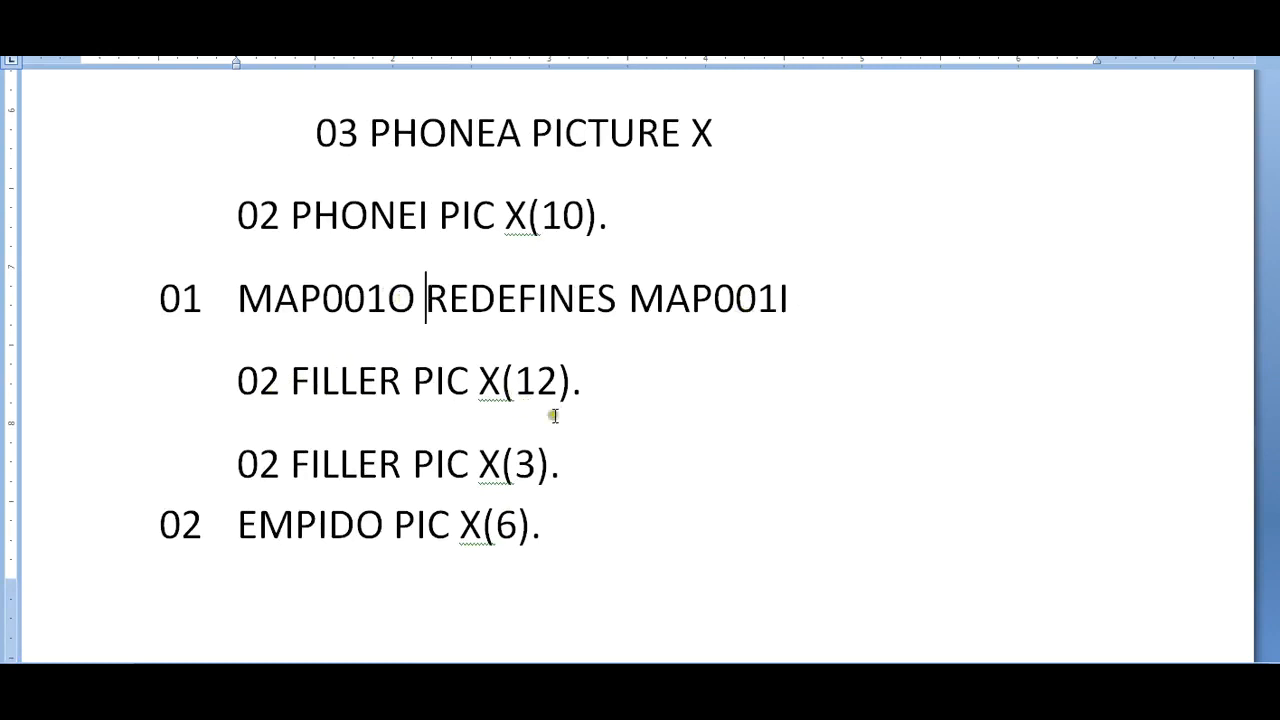
scroll(down, 3)
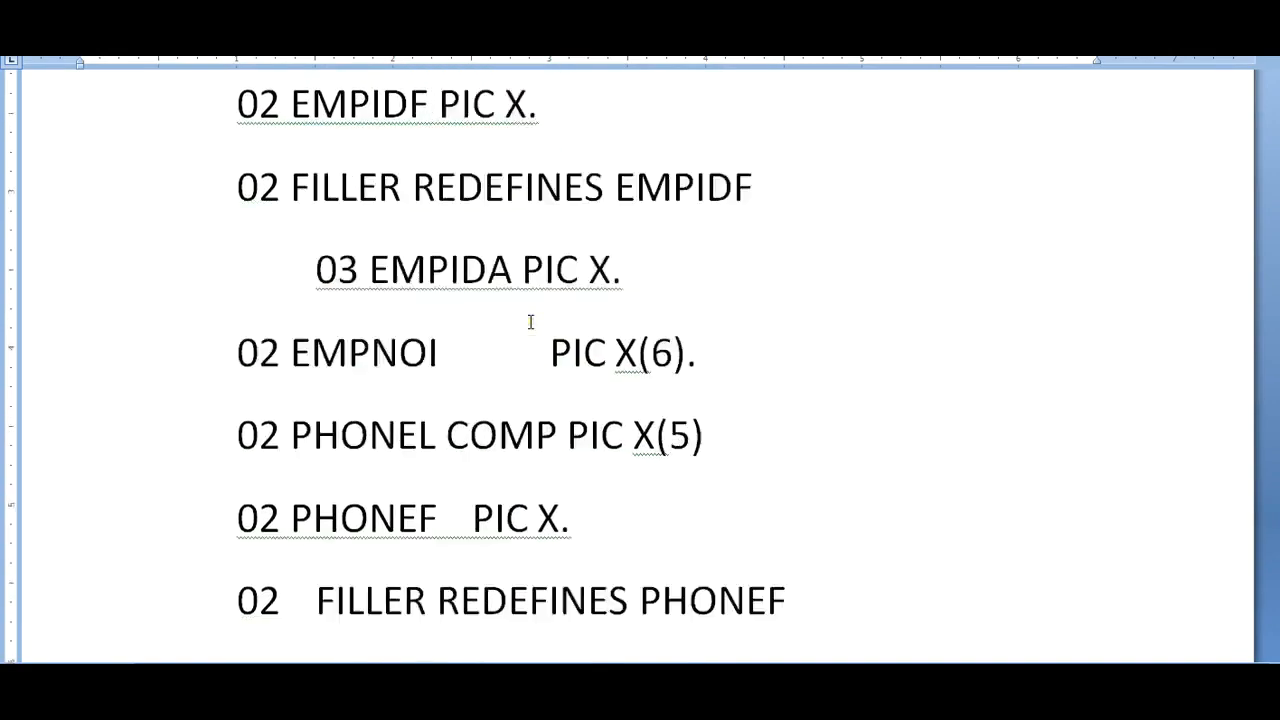
scroll(down, 3)
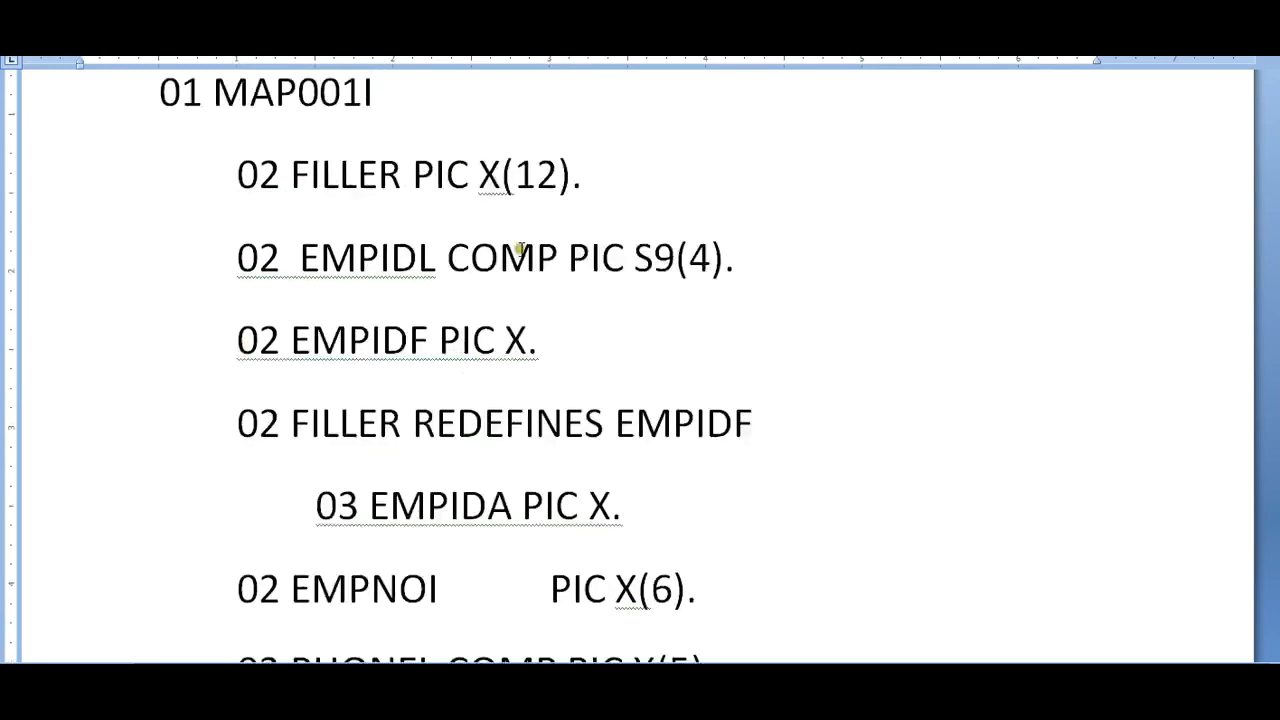
click(376, 96)
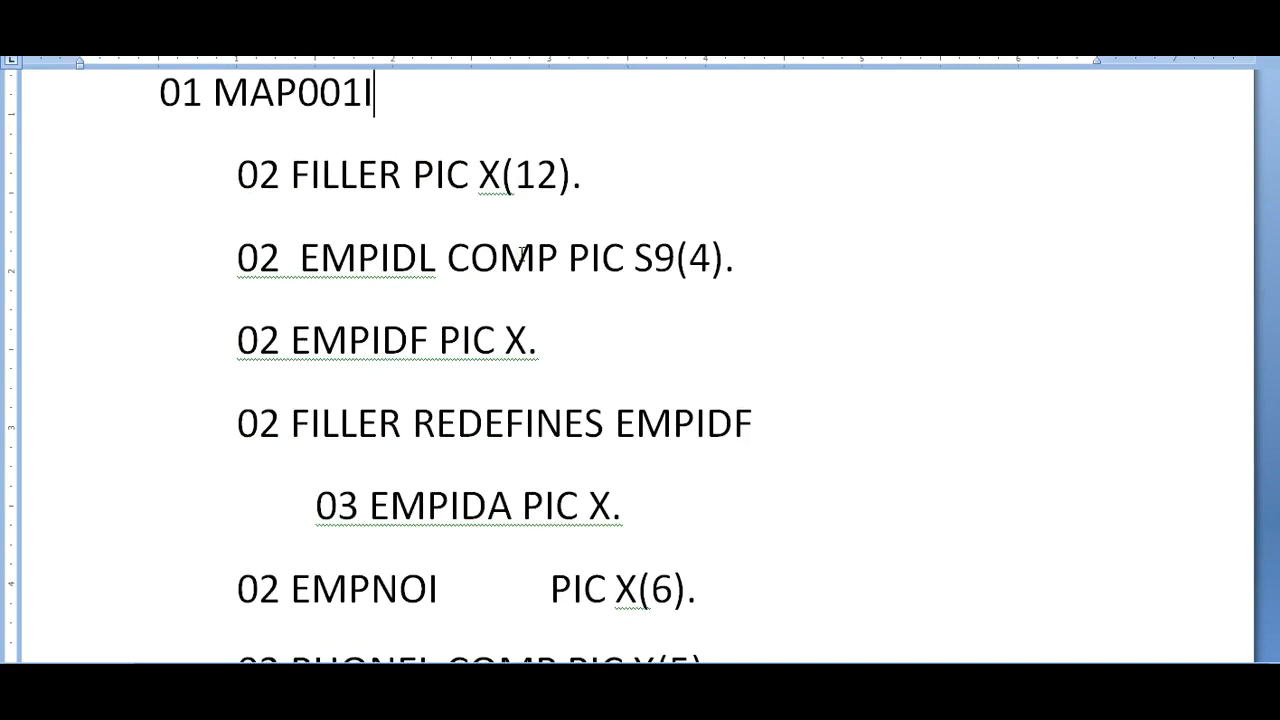
scroll(down, 3)
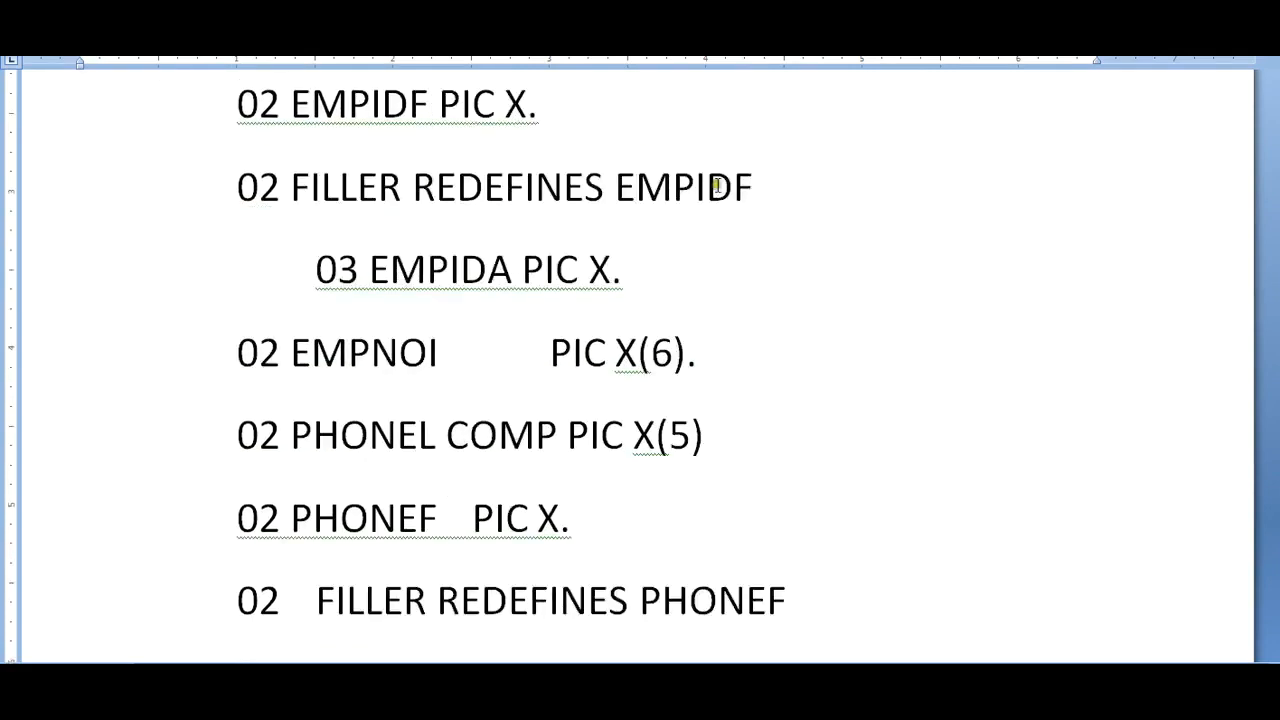
mouse_move(556, 324)
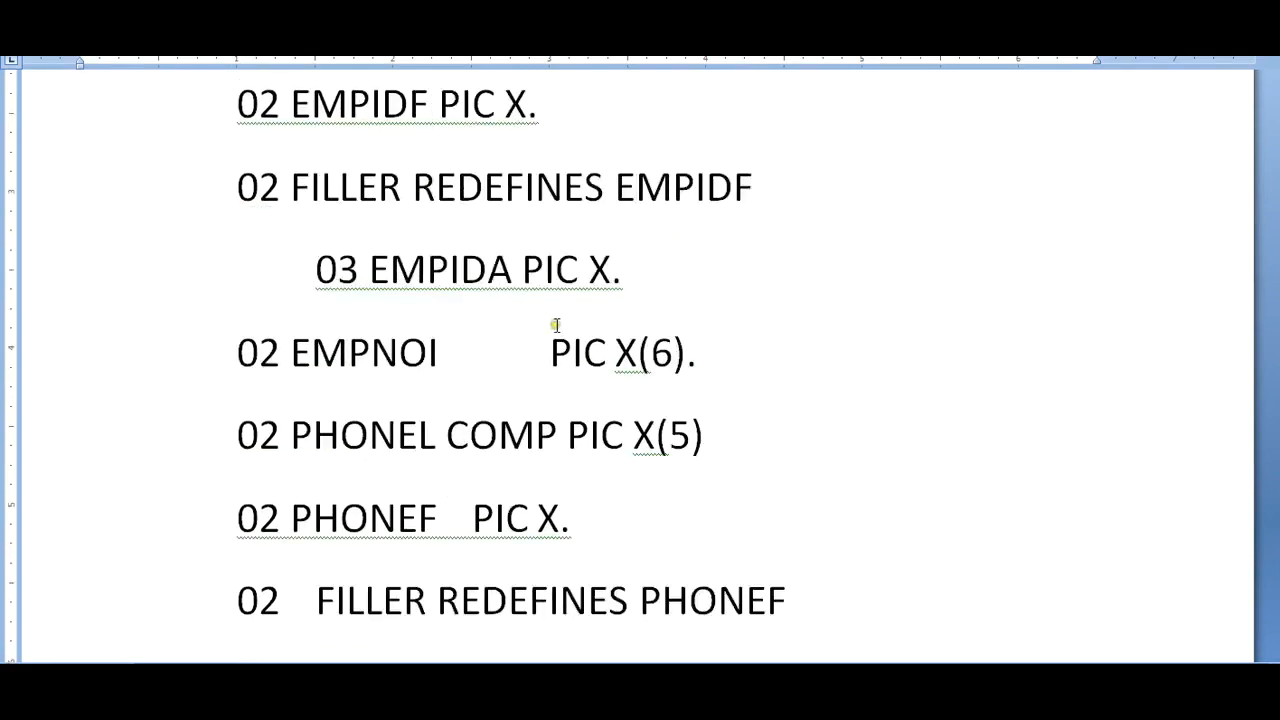
scroll(down, 3)
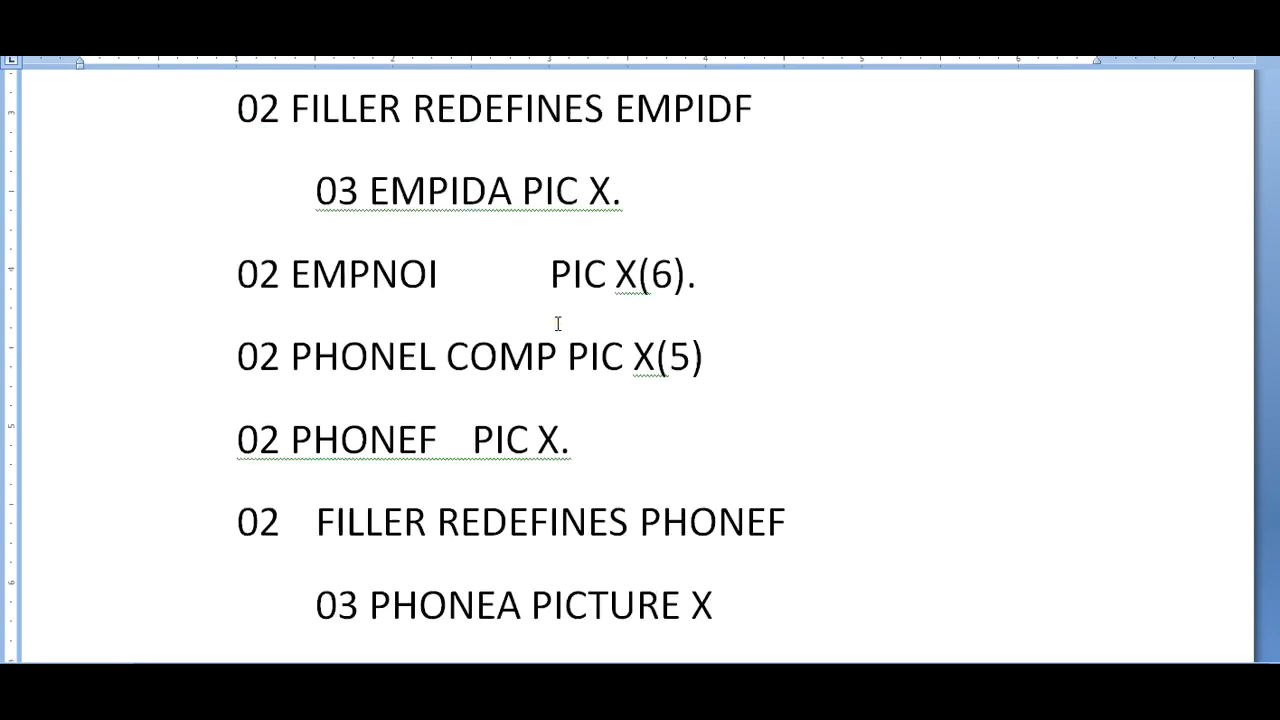
scroll(down, 3)
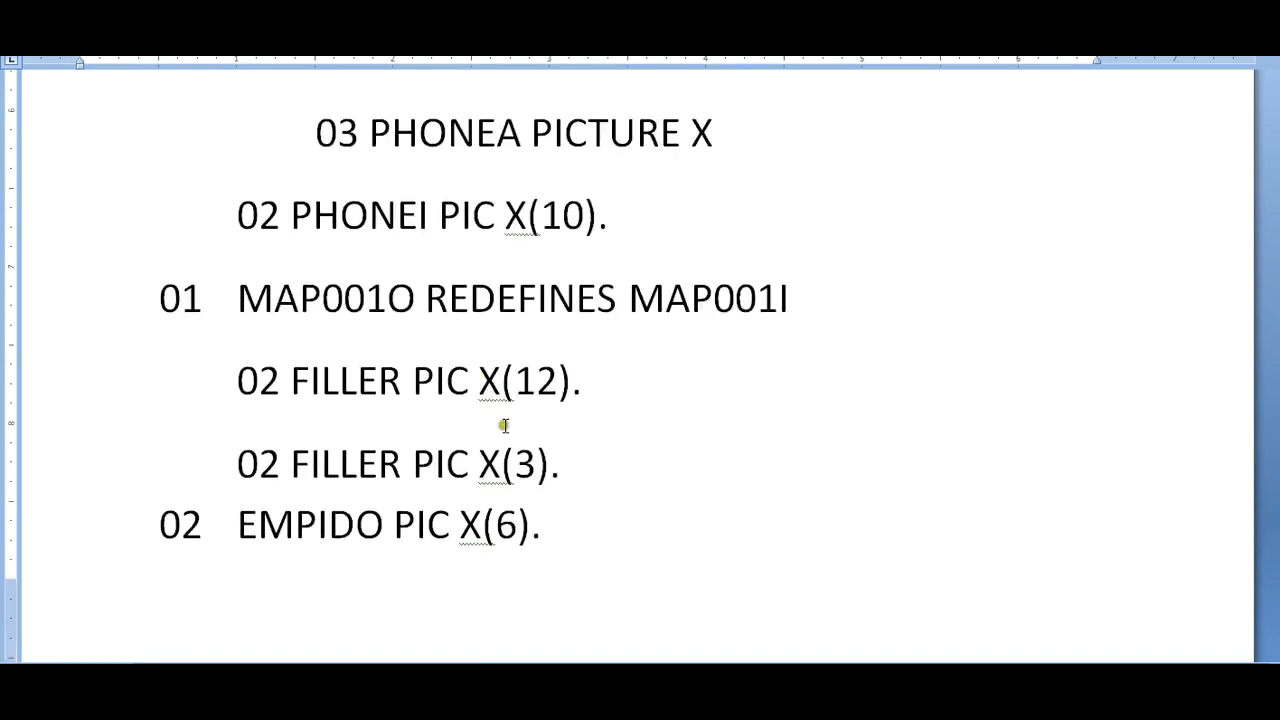
scroll(down, 3)
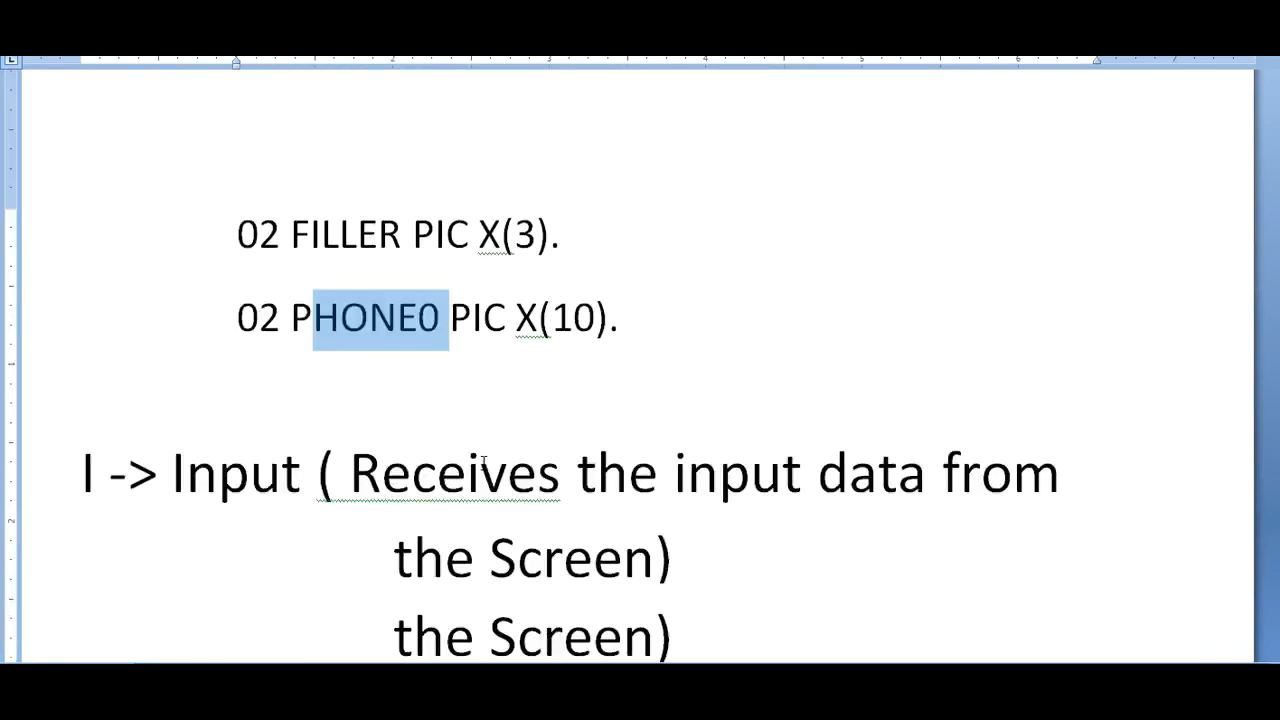
scroll(down, 3)
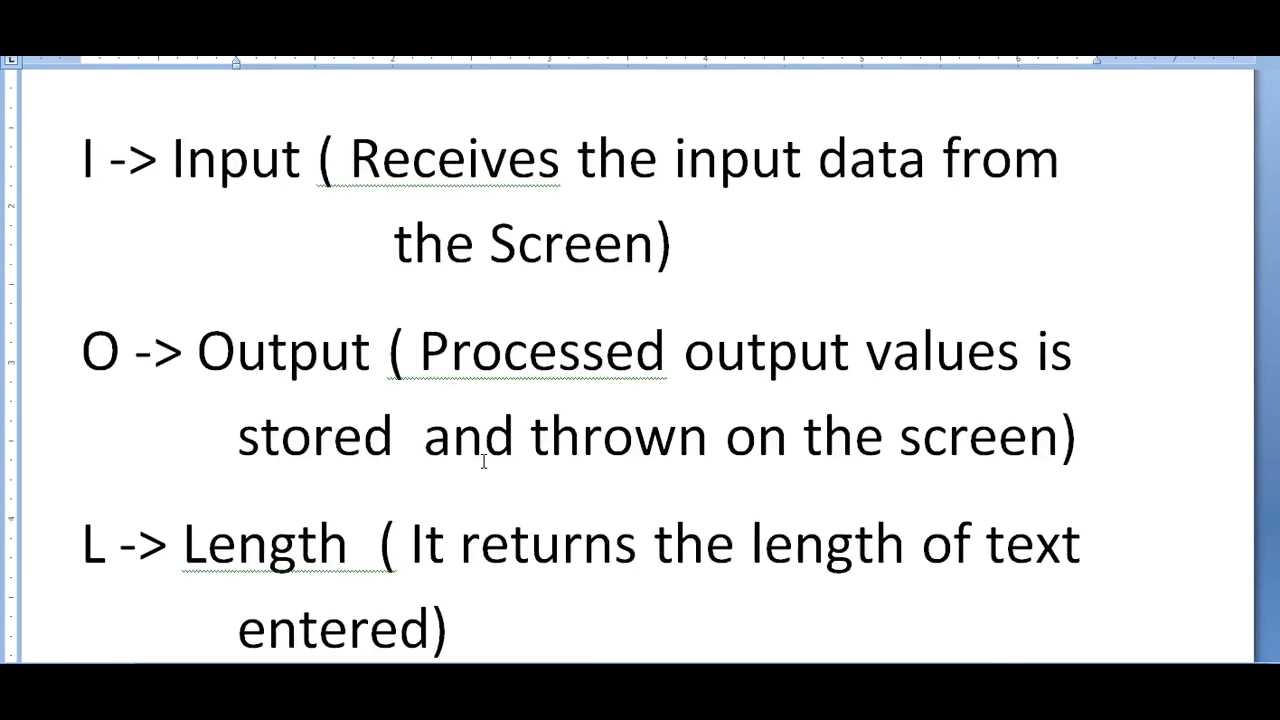
mouse_move(318, 386)
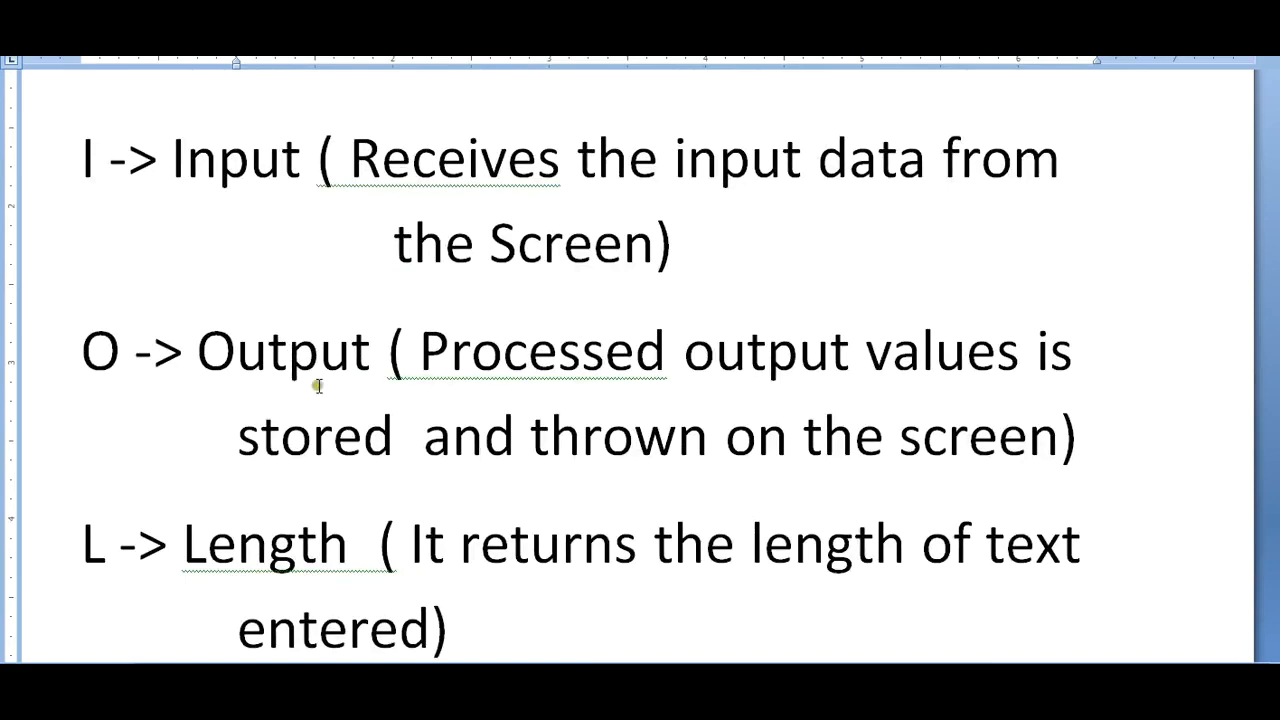
mouse_move(328, 368)
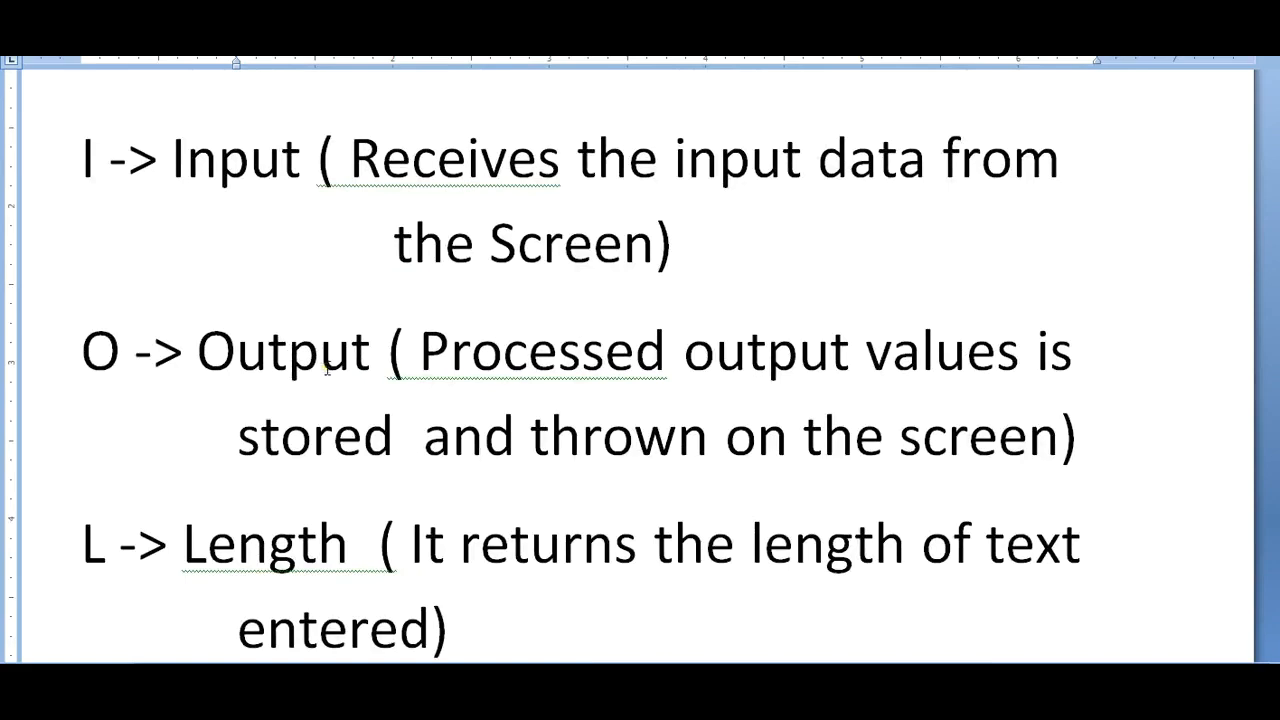
click(330, 258)
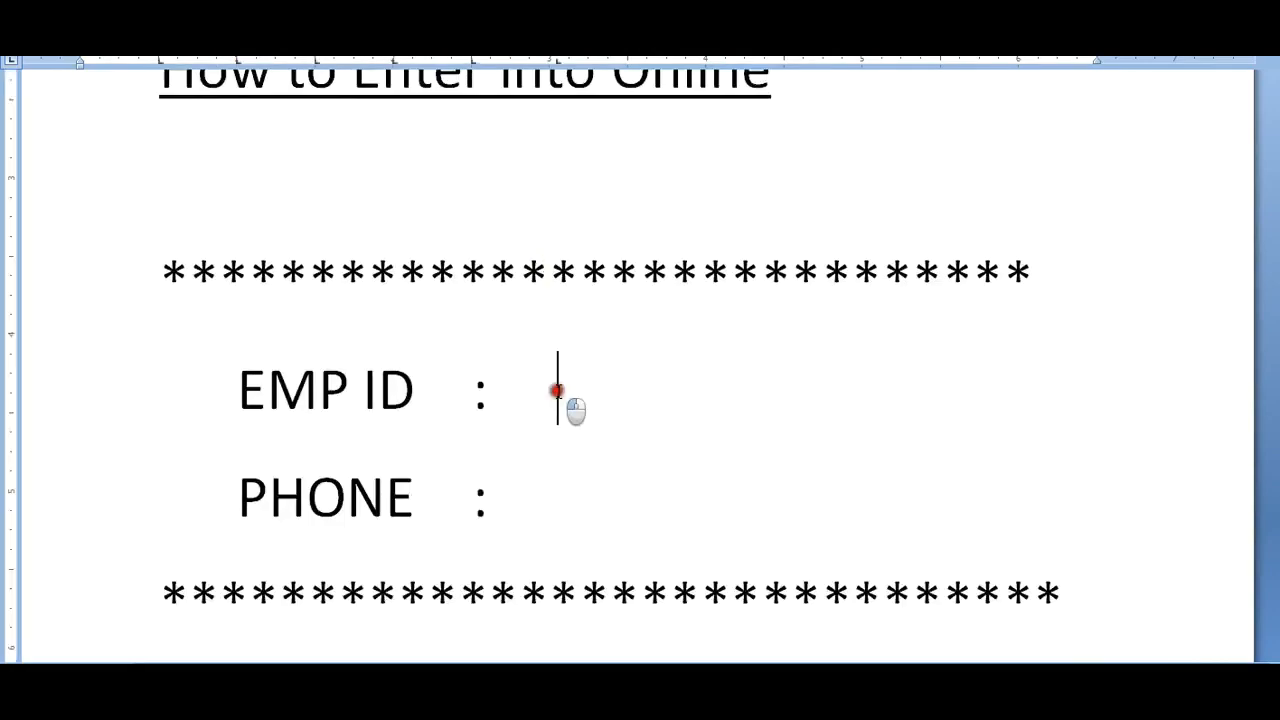
Step: Enter 1234 as the EMP ID value on the screen layout and move down to the field list
text(1234)
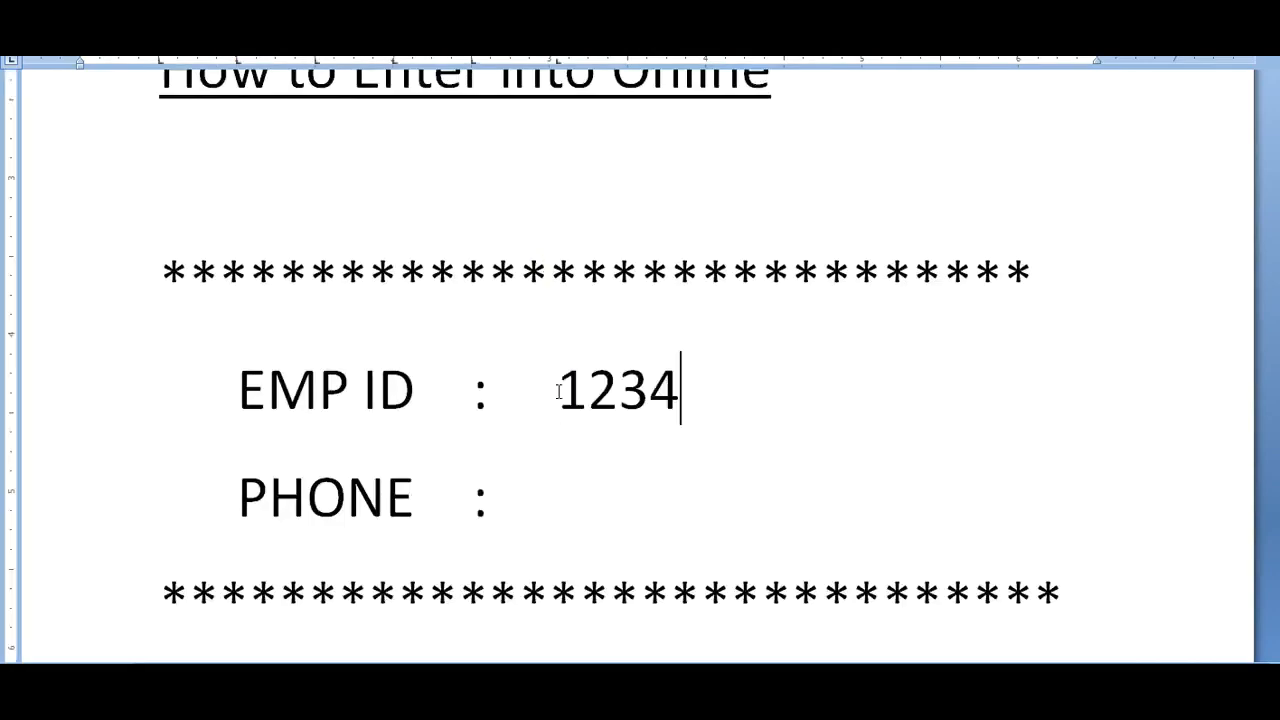
scroll(down, 3)
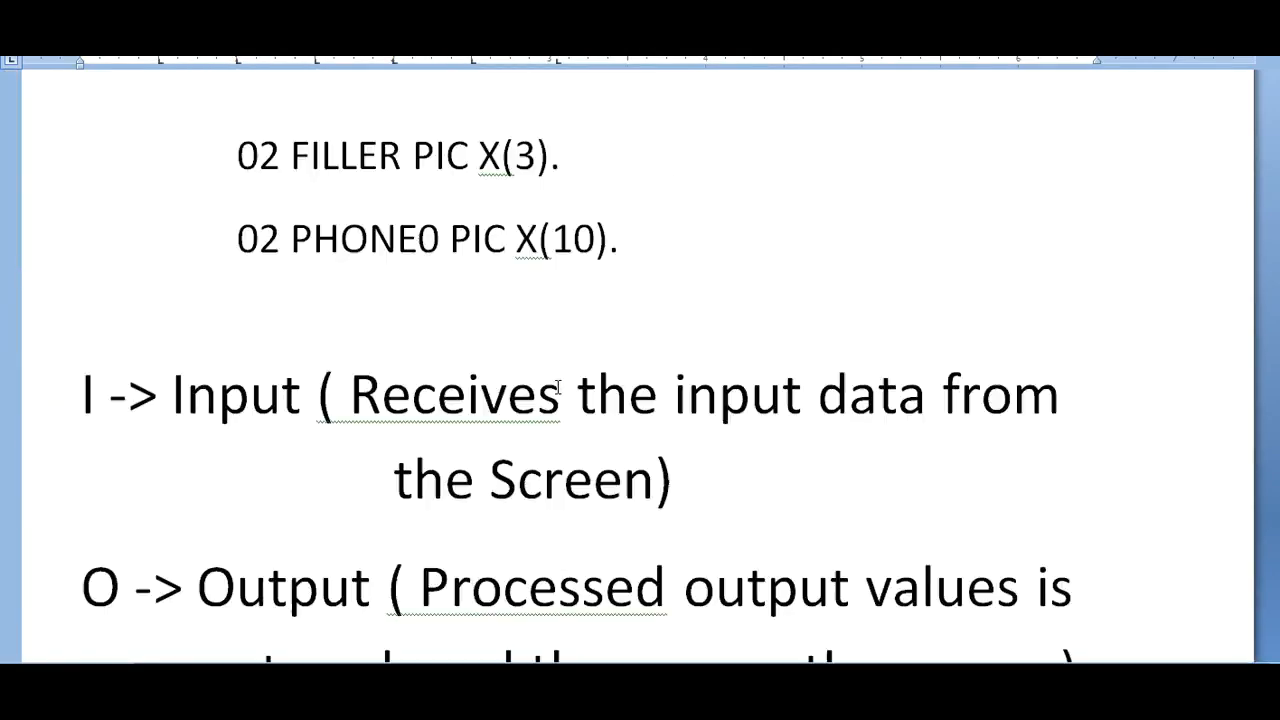
scroll(down, 3)
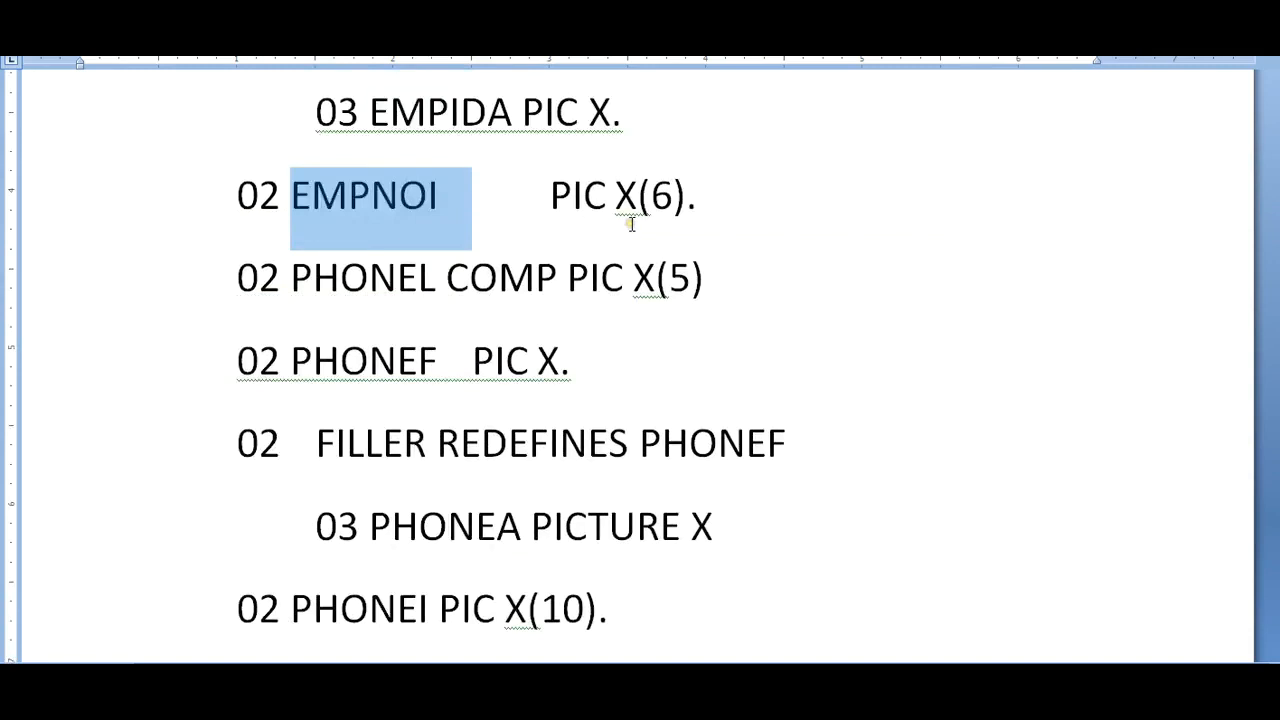
scroll(down, 3)
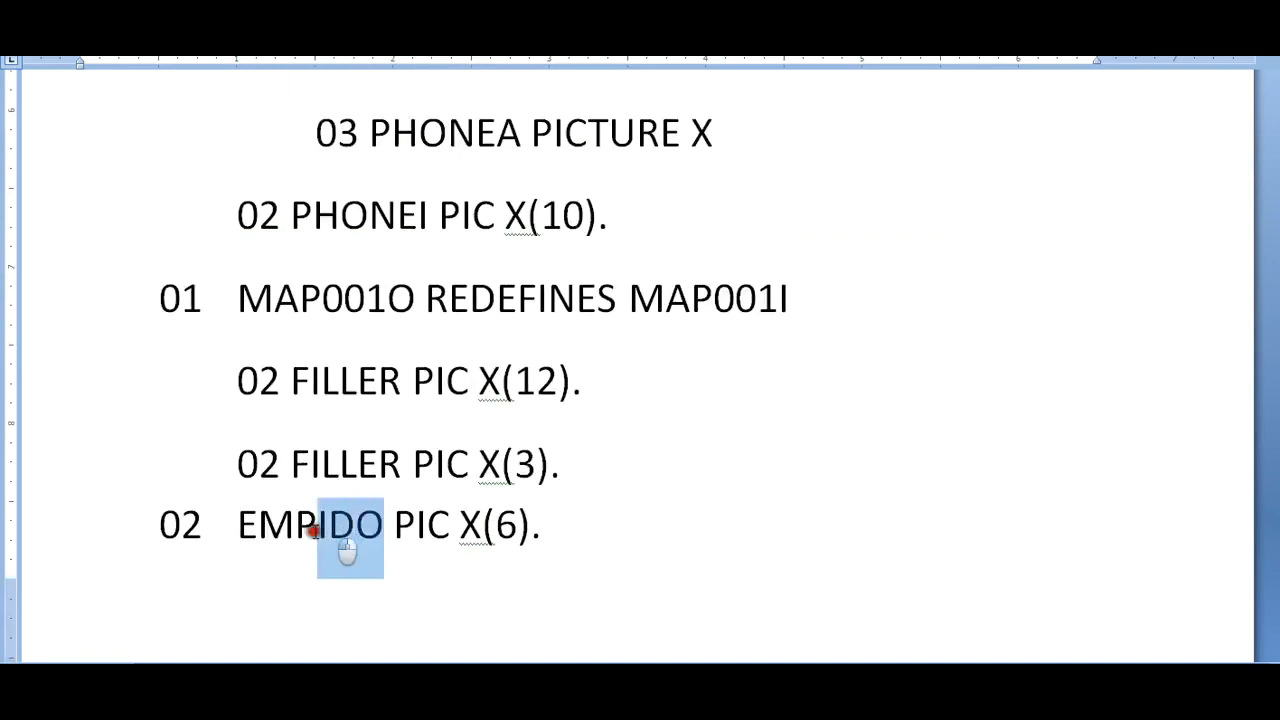
Step: Select the EMPIDO field name to point it out, then return to the suffix notes
double_click(310, 528)
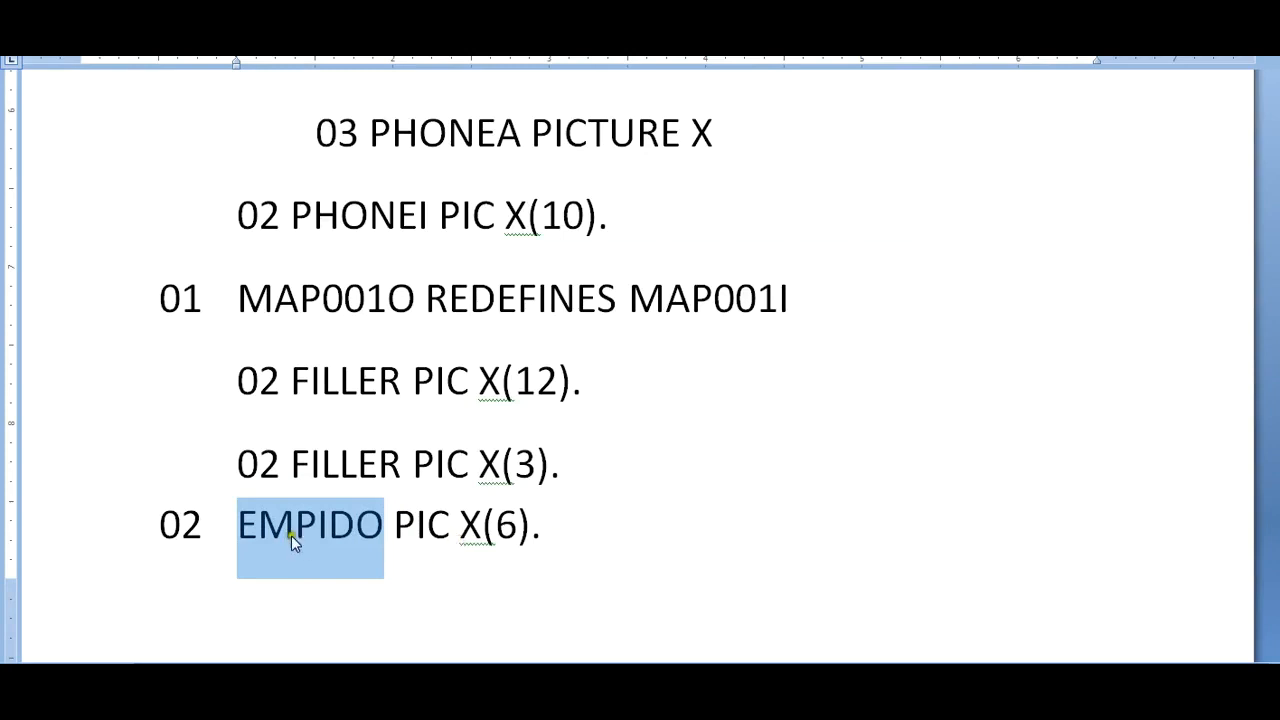
click(392, 536)
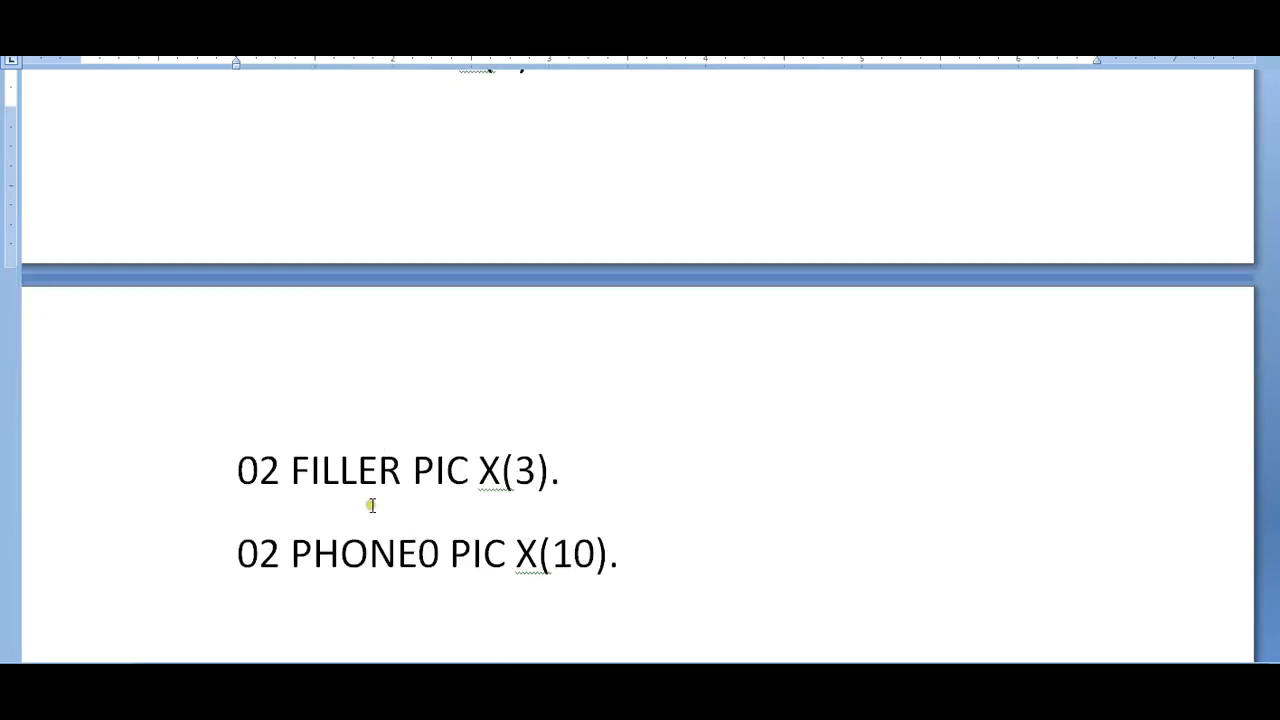
scroll(down, 3)
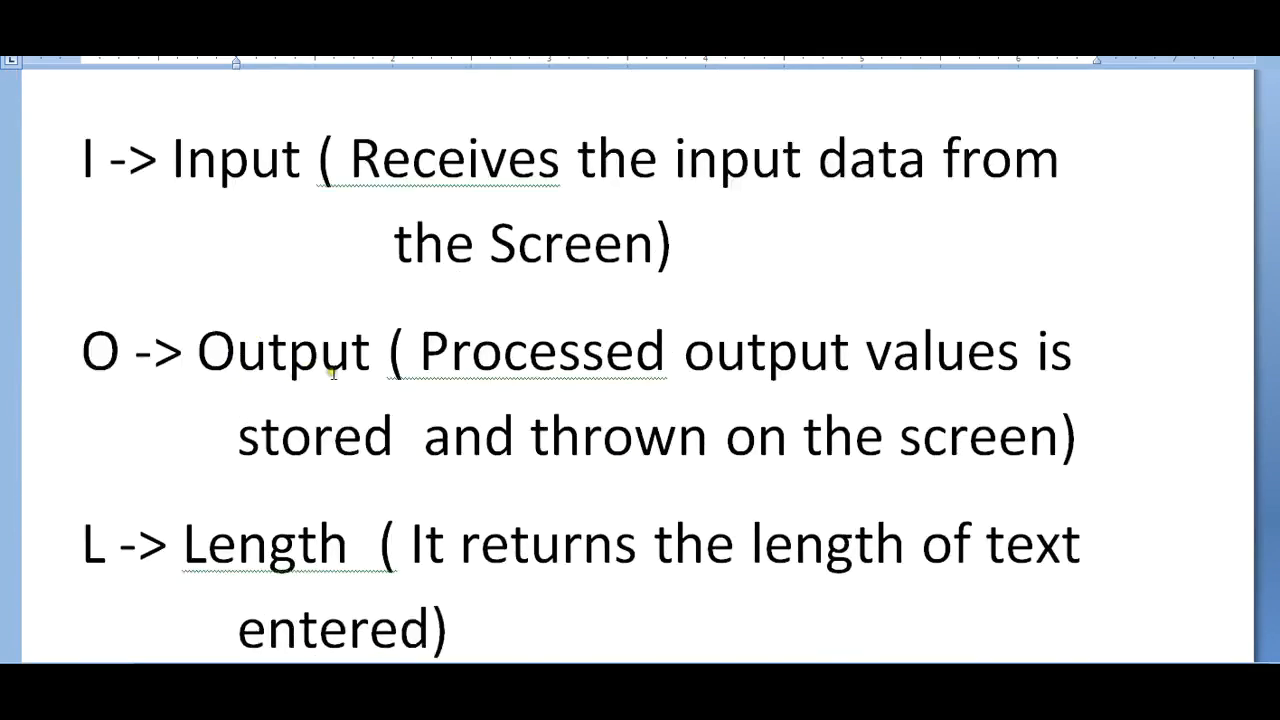
scroll(down, 3)
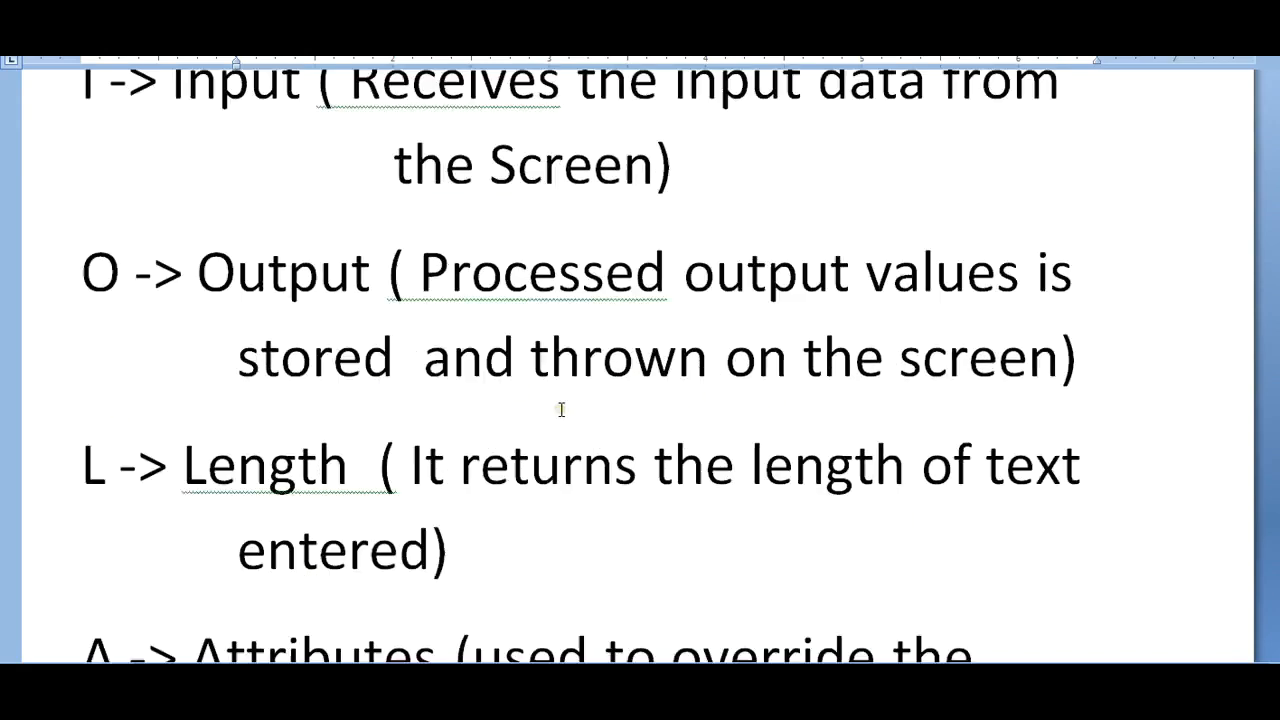
scroll(down, 3)
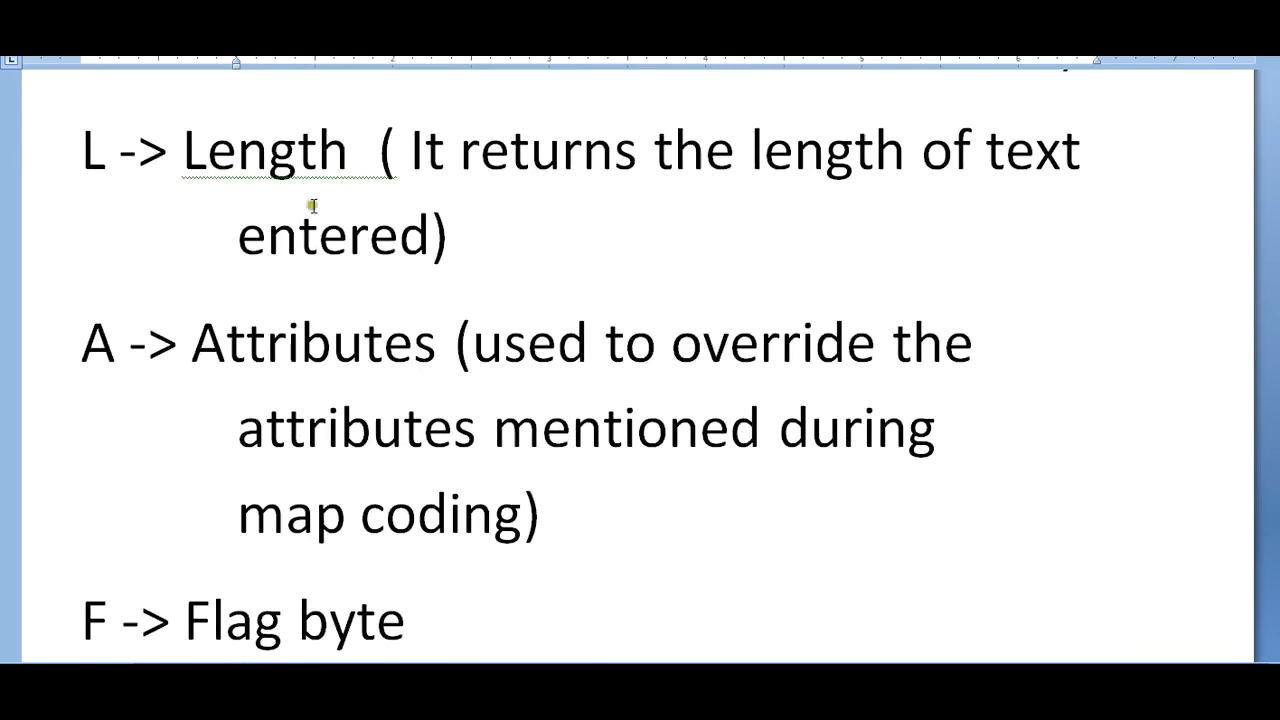
scroll(down, 3)
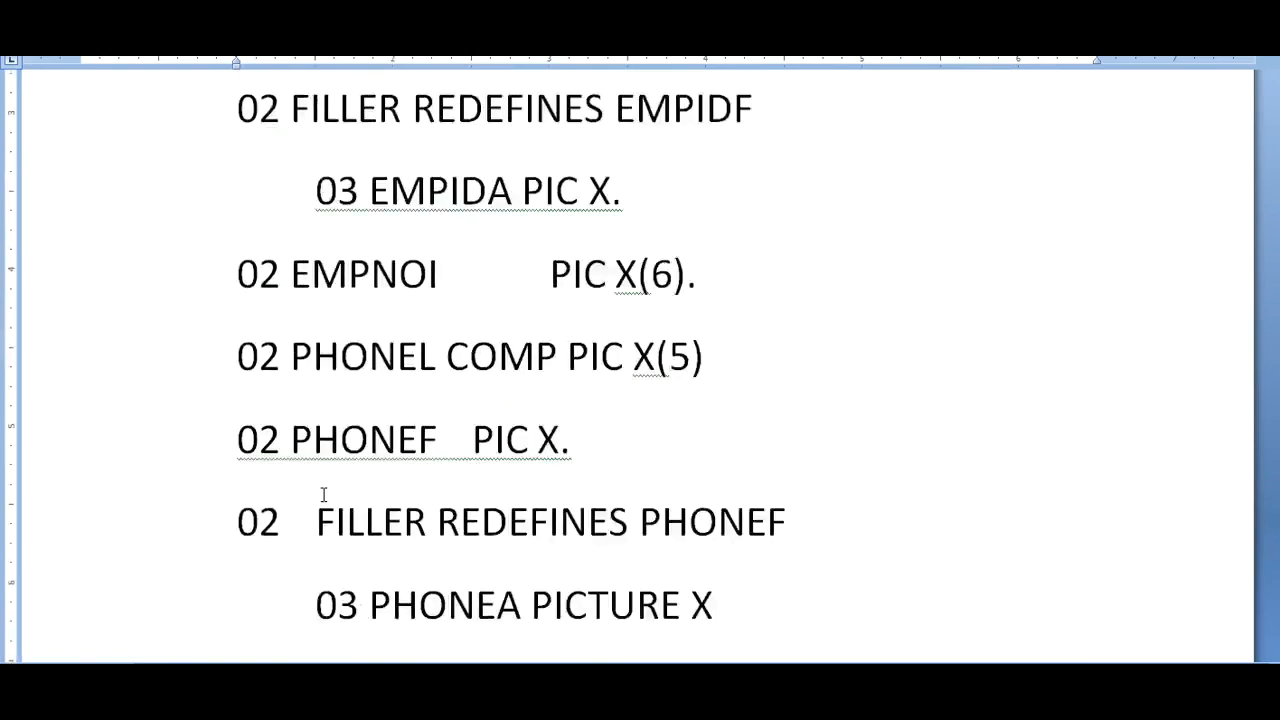
scroll(down, 3)
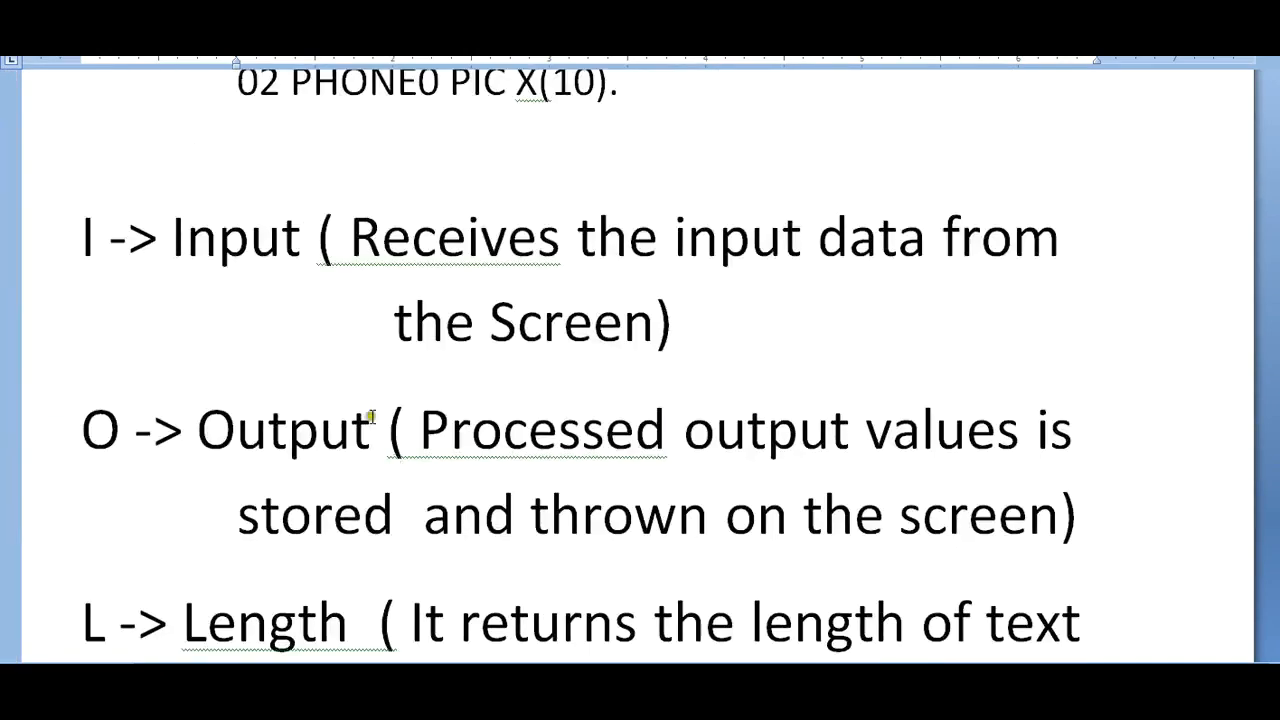
scroll(down, 3)
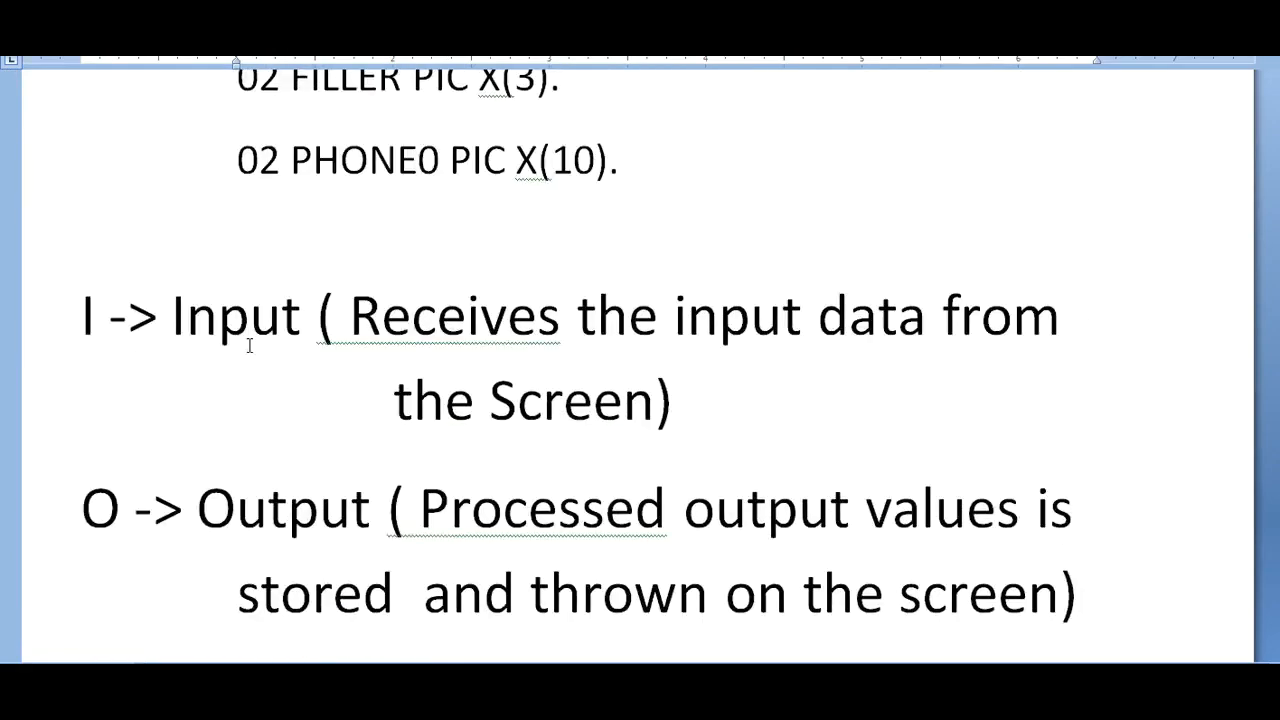
scroll(down, 3)
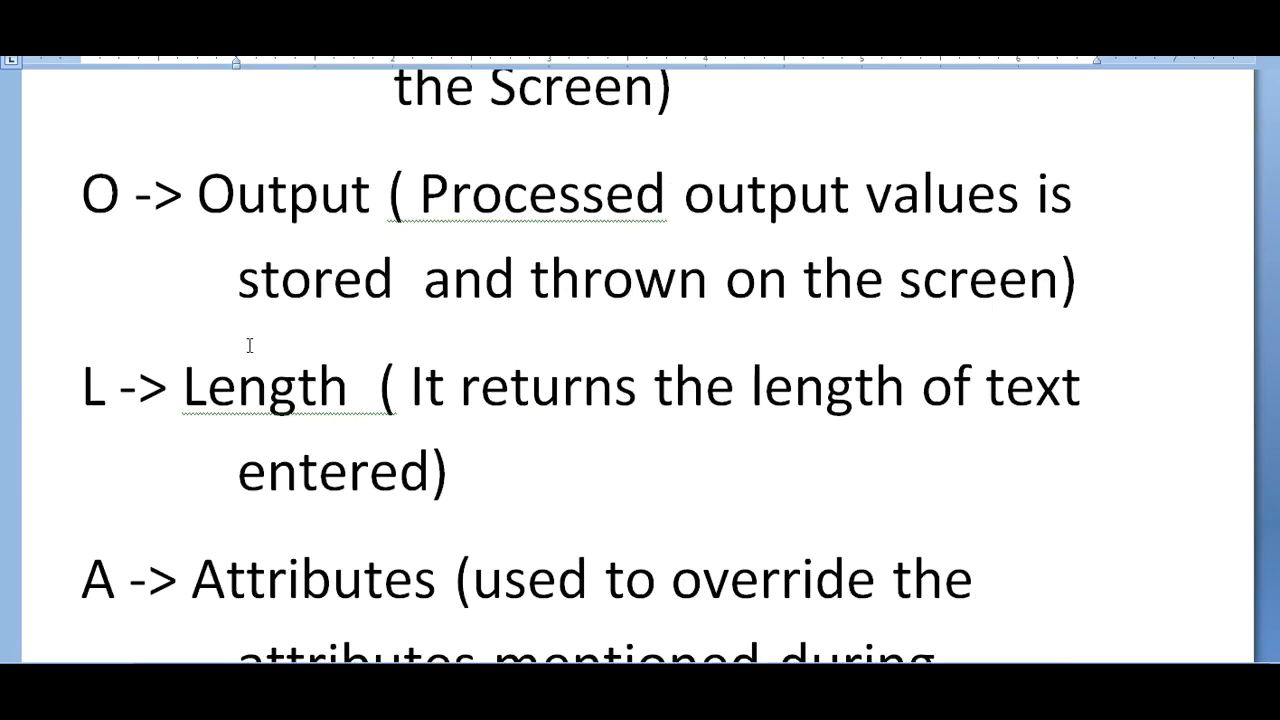
scroll(down, 3)
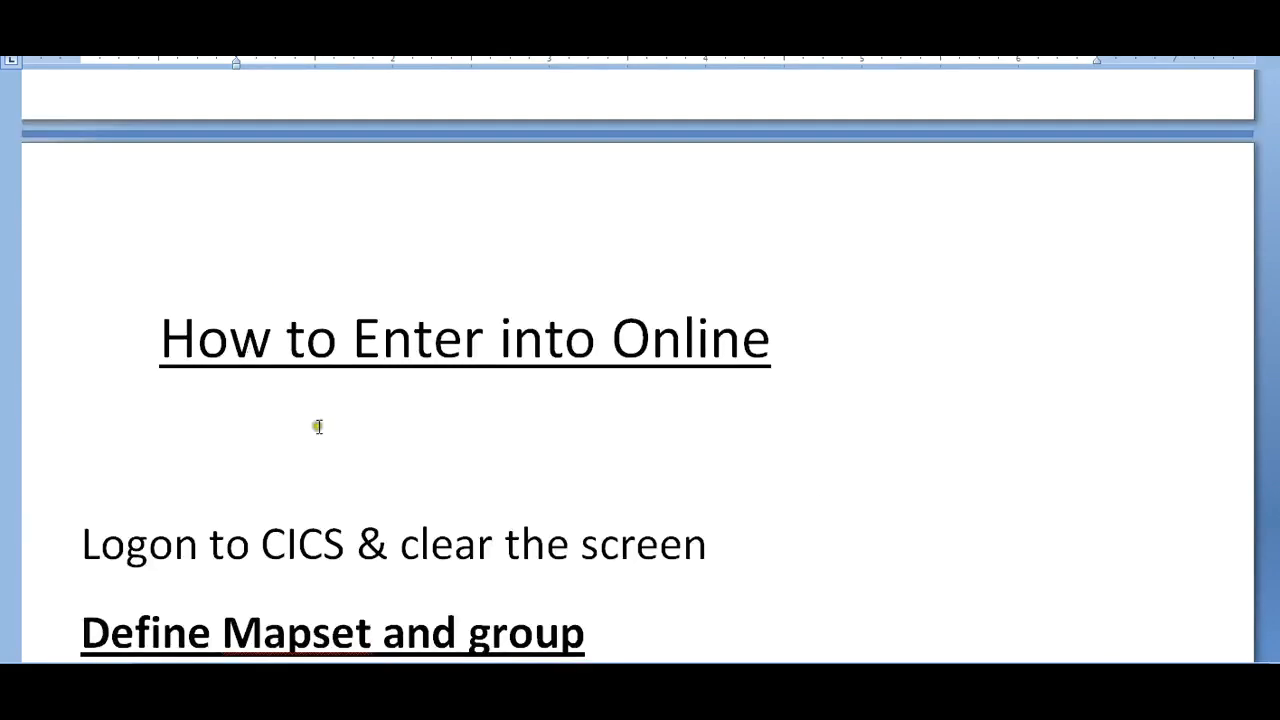
scroll(down, 3)
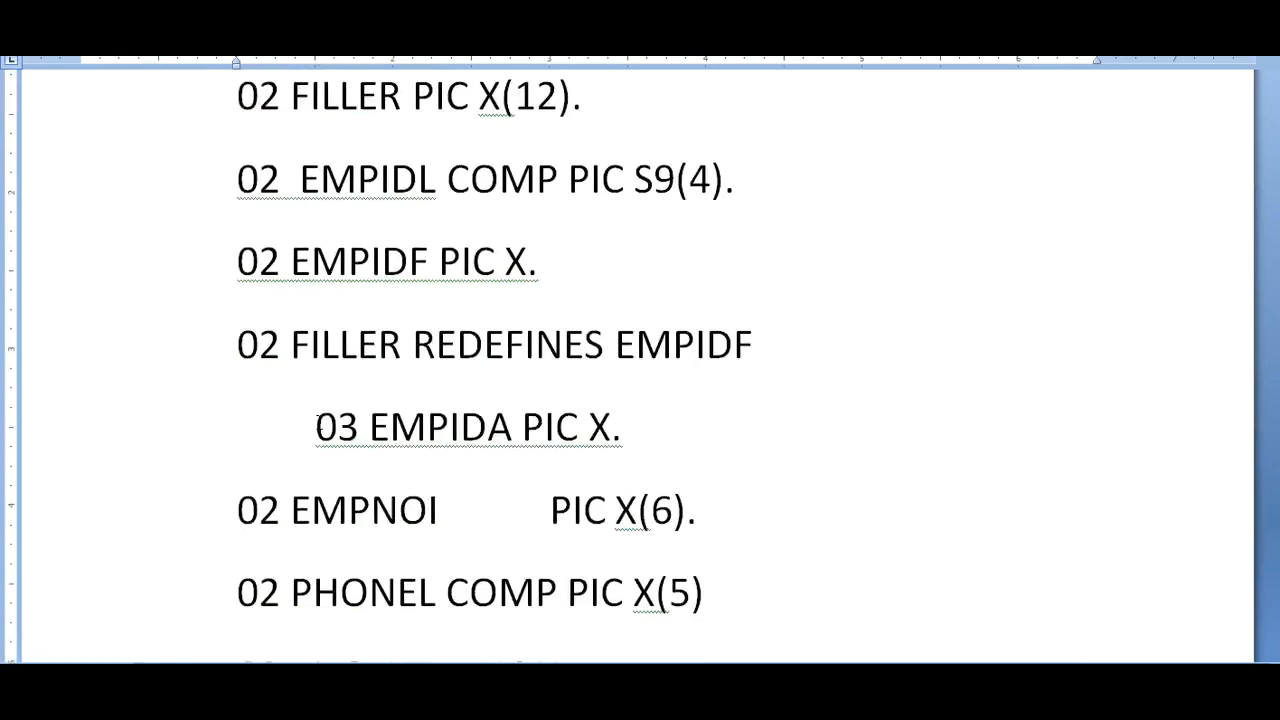
Step: Scroll until the How to Enter into Online heading sits at the top of the page
scroll(down, 3)
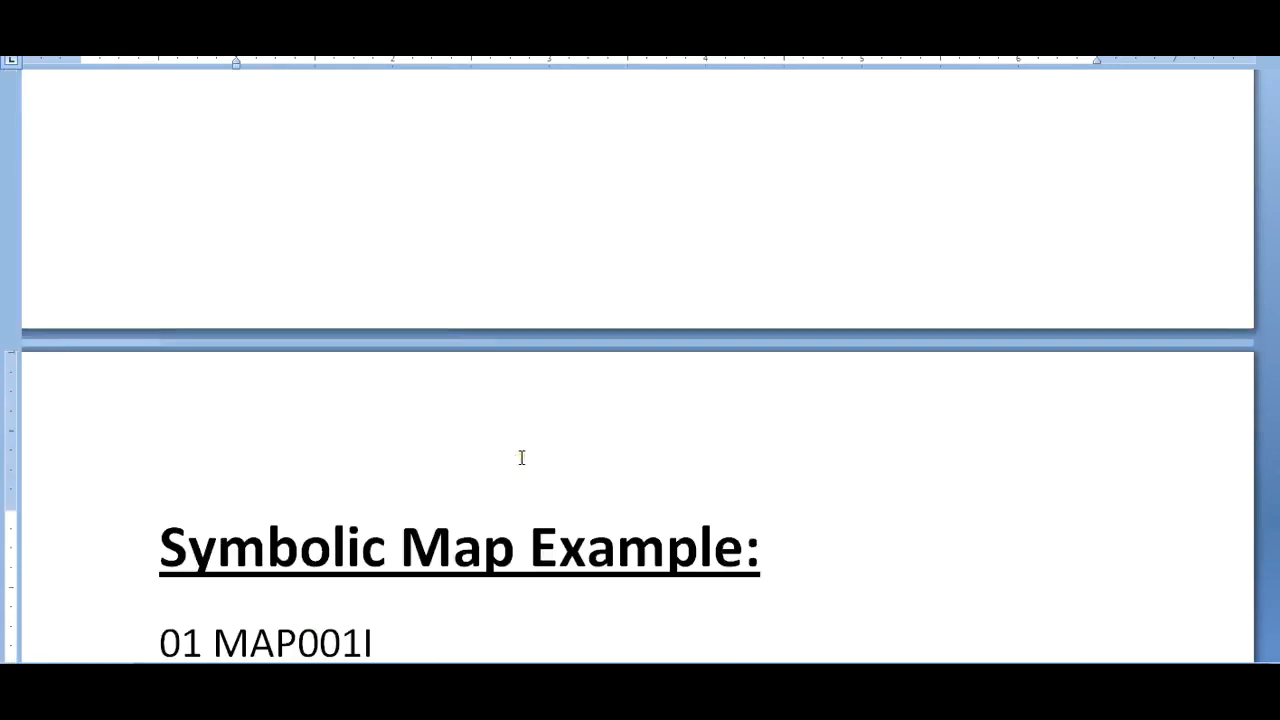
scroll(down, 3)
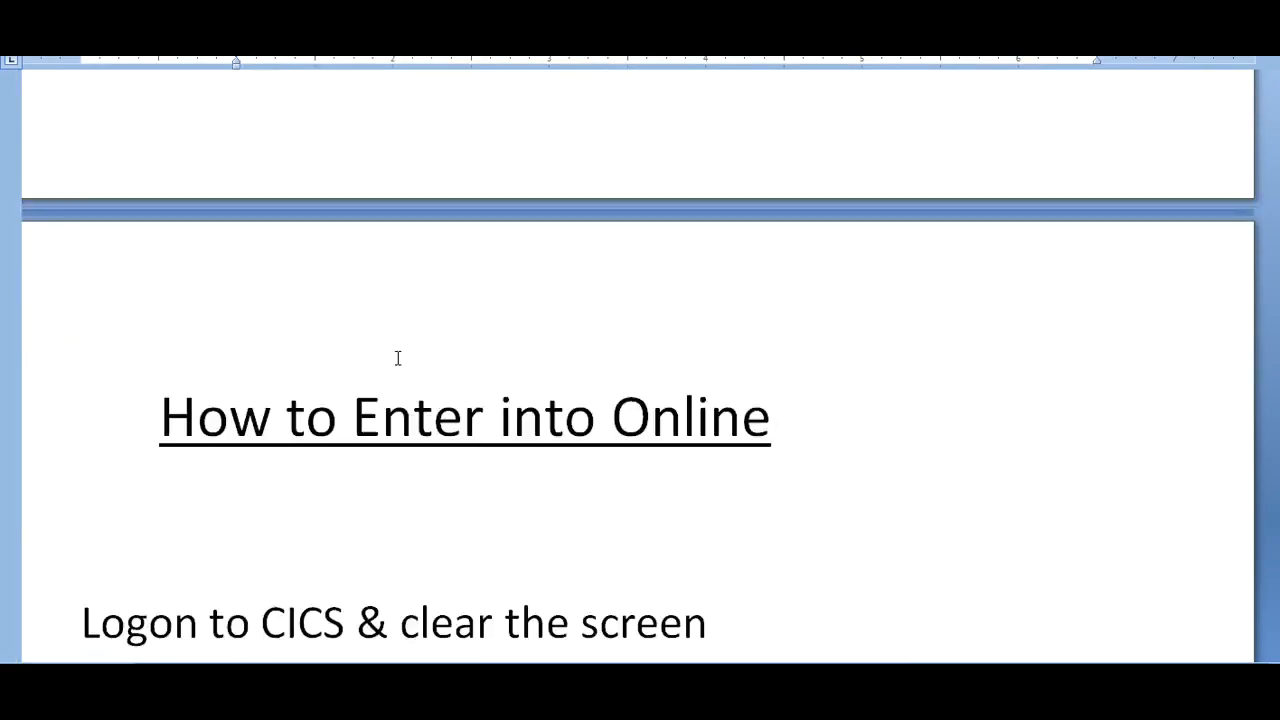
mouse_move(340, 402)
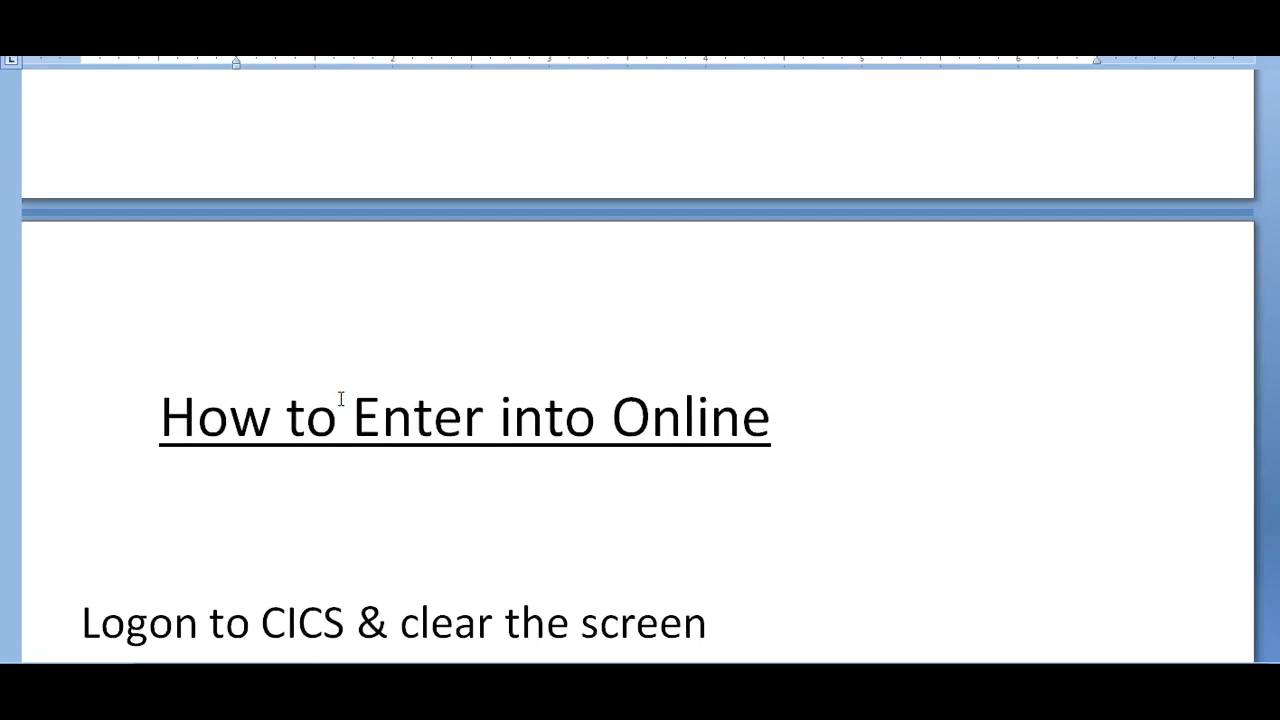
Step: Scroll past Logon to CICS to the CEDA DEF MAPSET command and DEFINE SUCCESFULL result
scroll(down, 3)
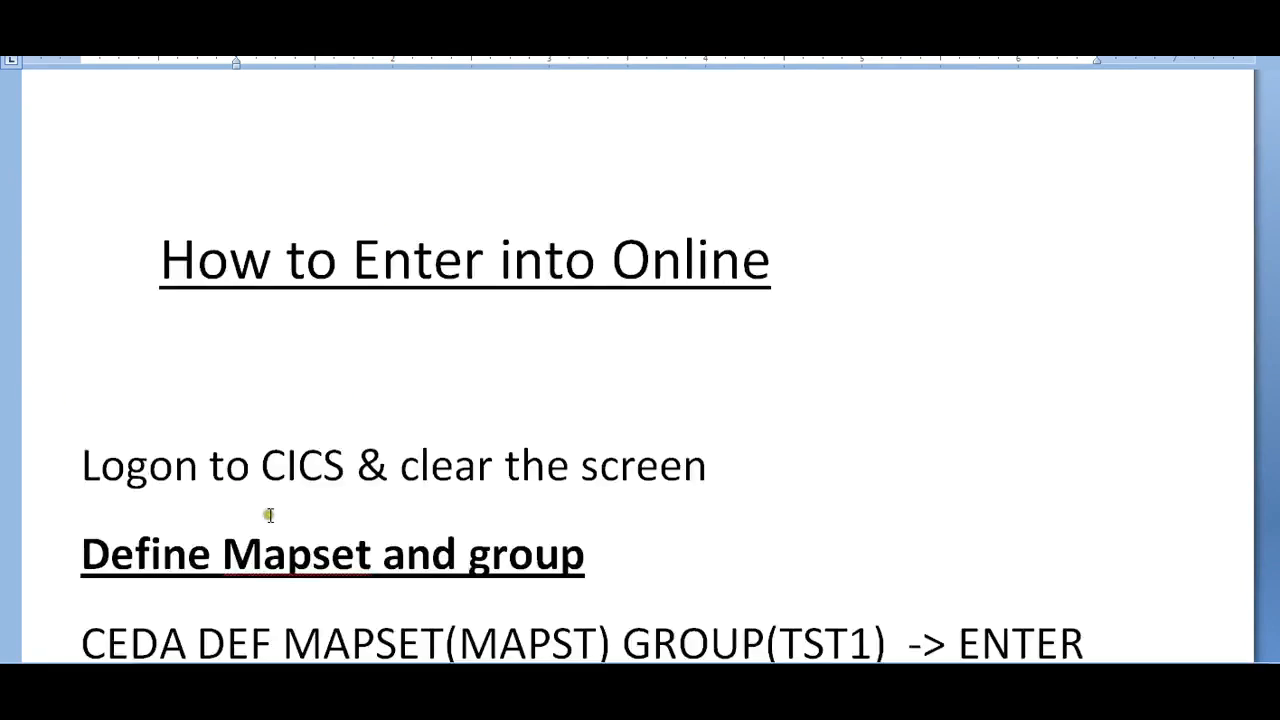
mouse_move(520, 450)
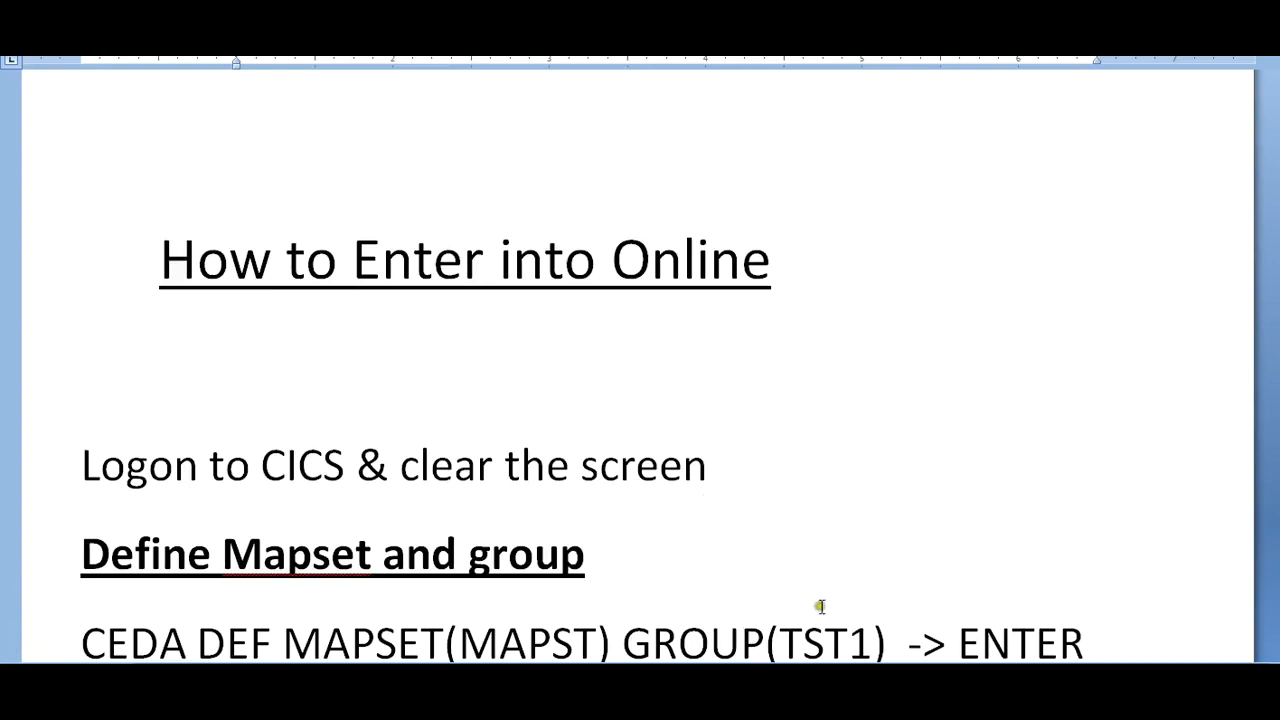
scroll(down, 3)
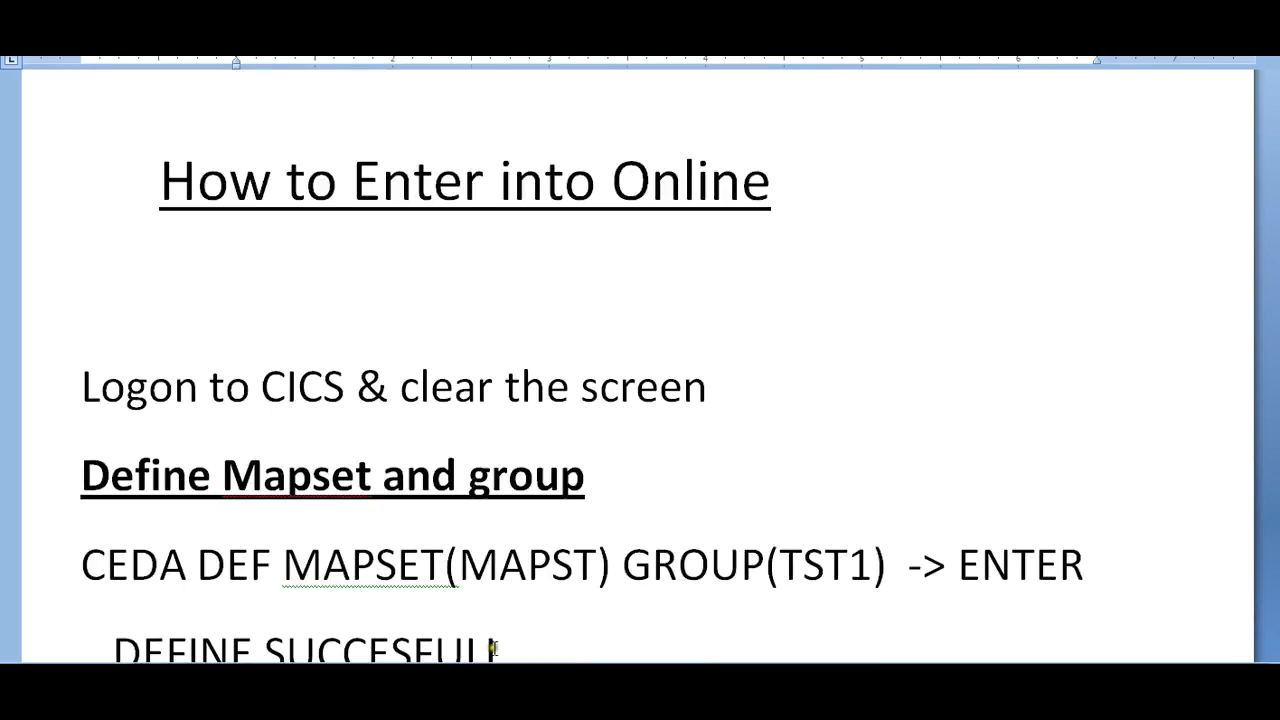
scroll(down, 3)
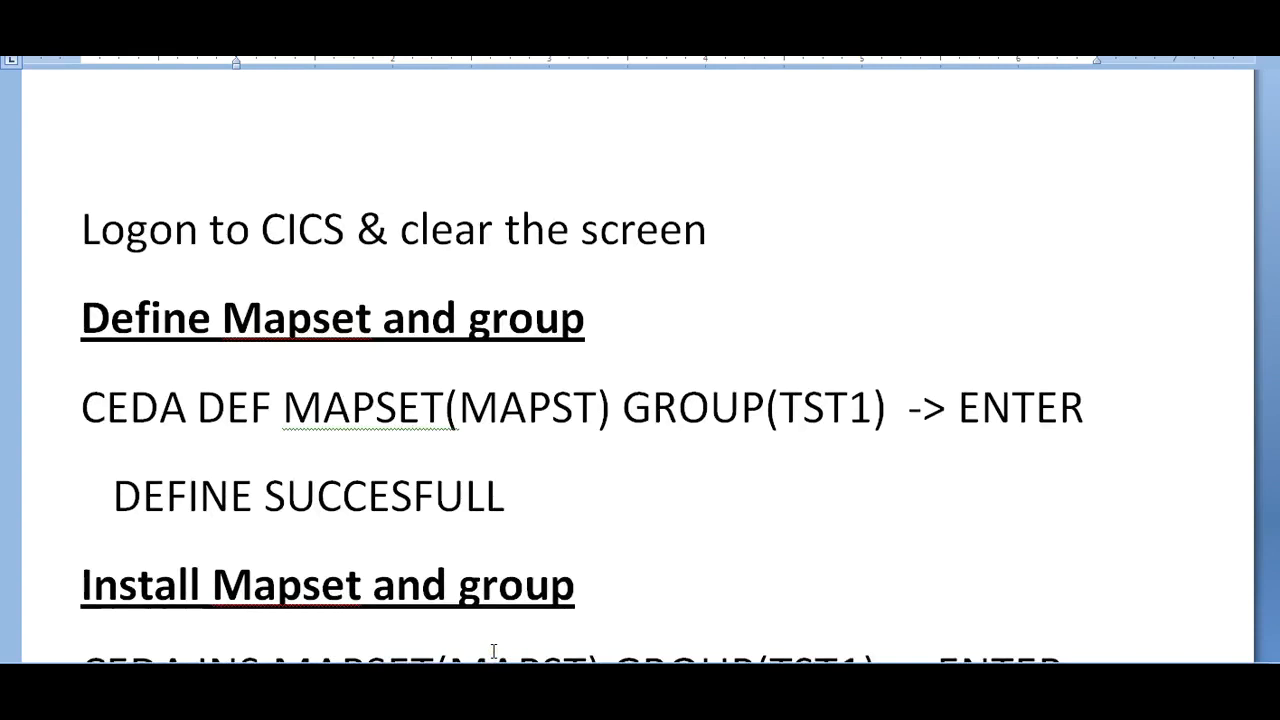
mouse_move(188, 424)
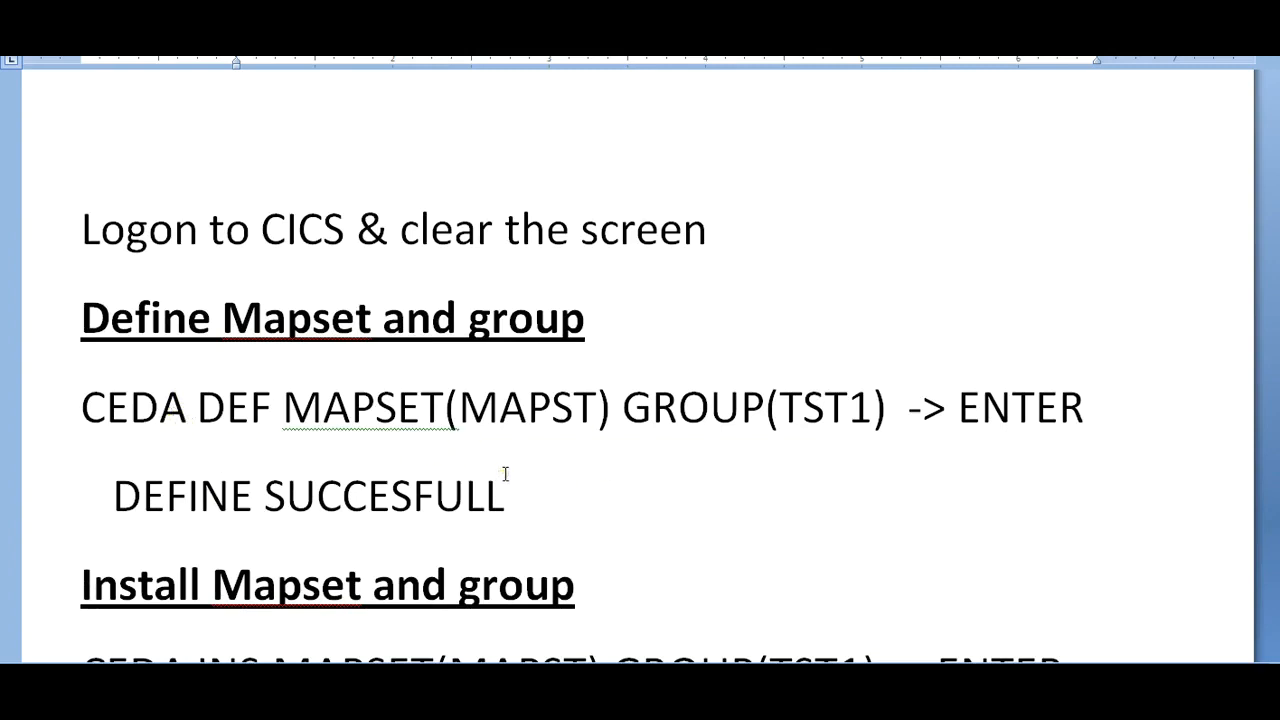
mouse_move(650, 288)
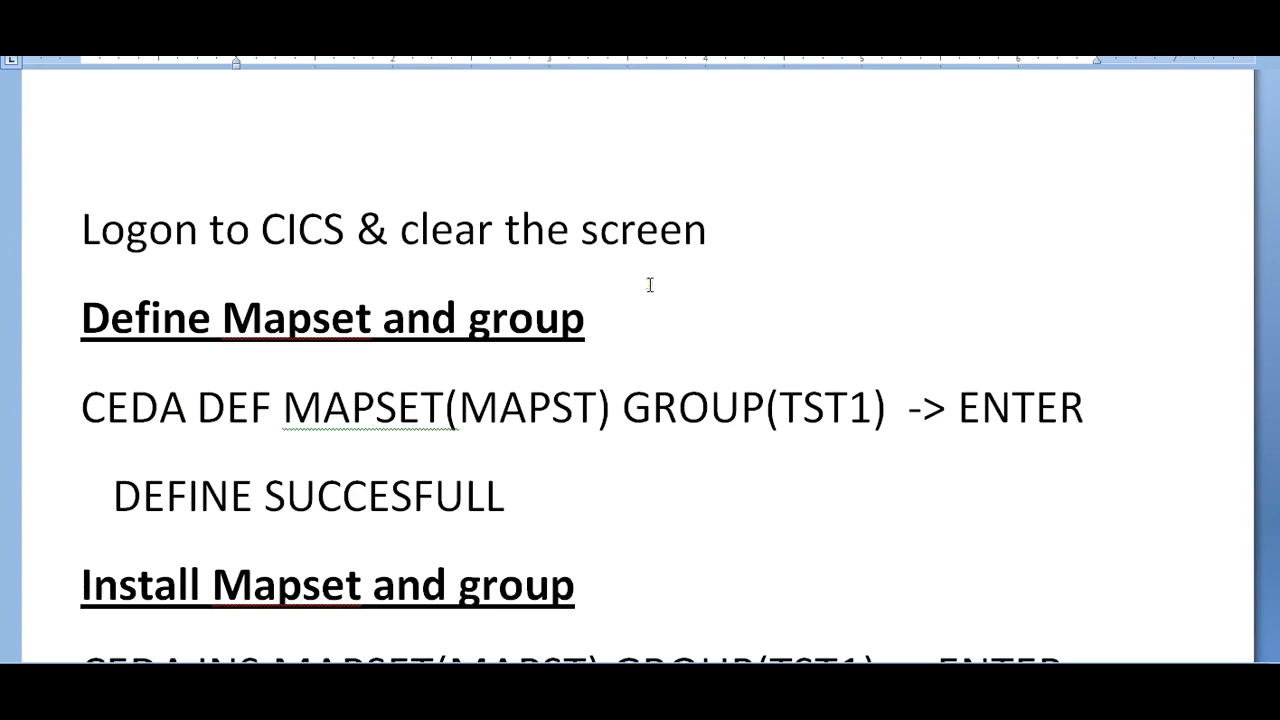
mouse_move(804, 454)
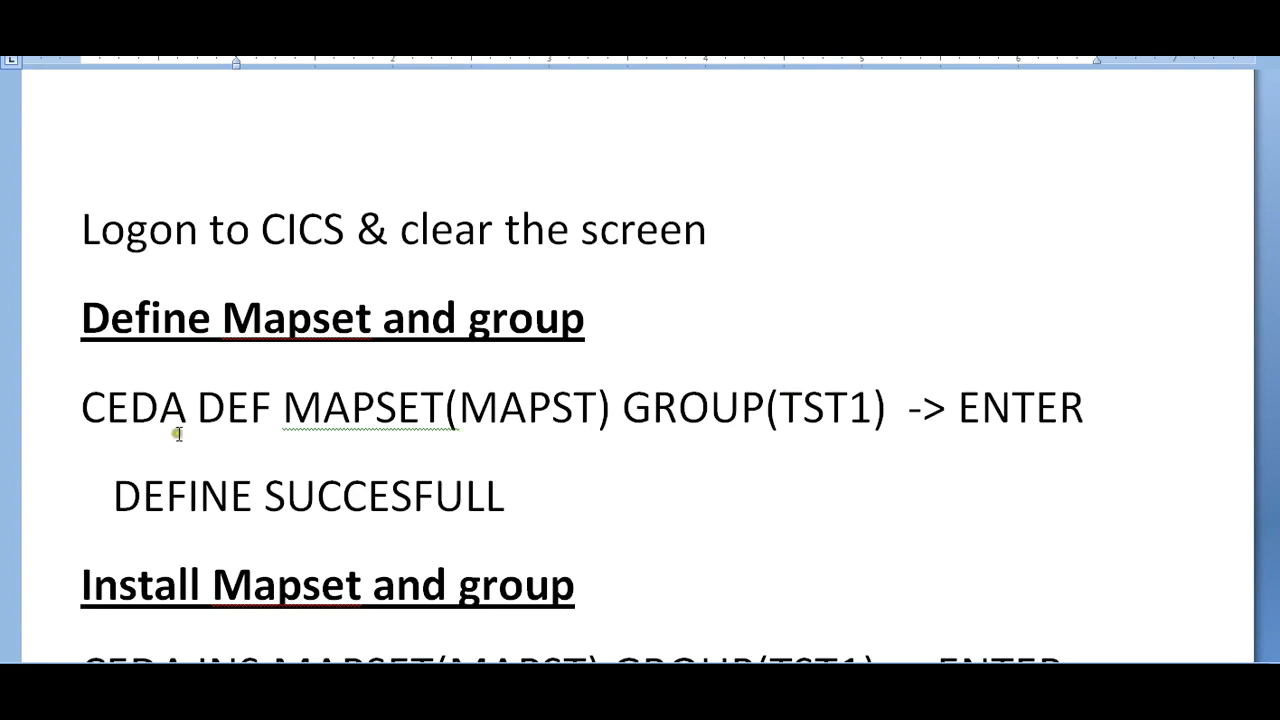
mouse_move(584, 420)
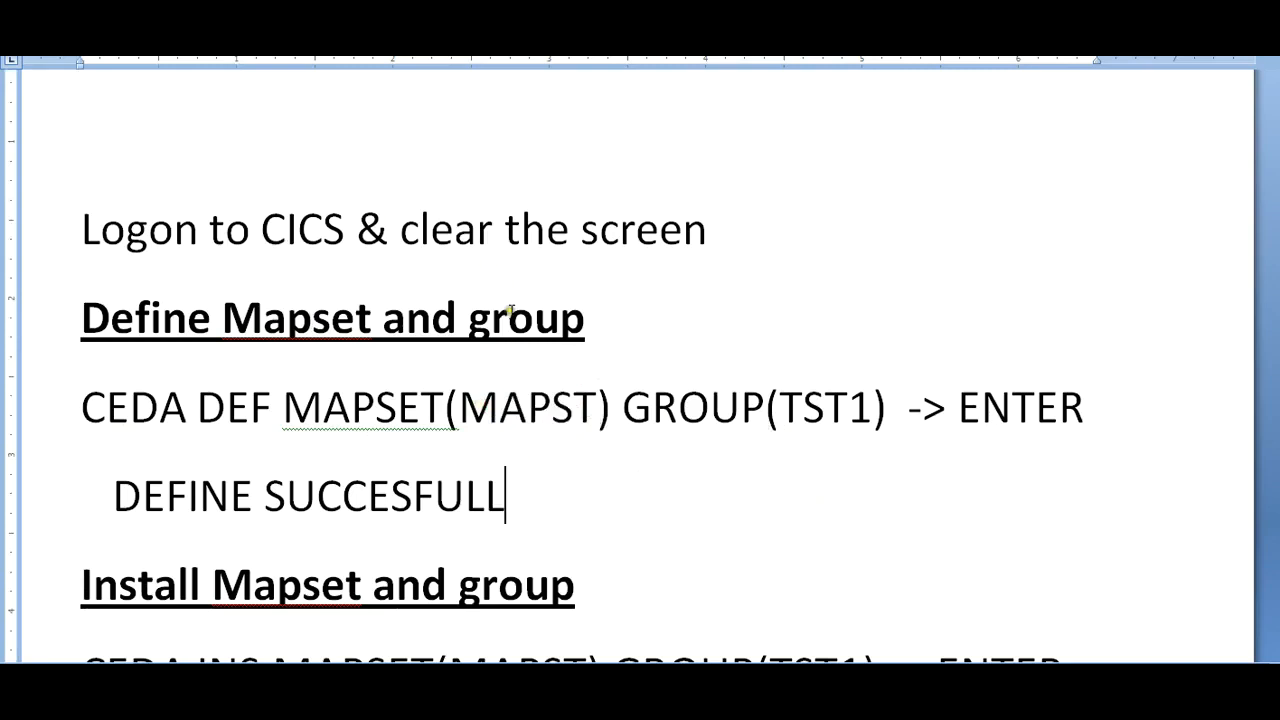
mouse_move(868, 560)
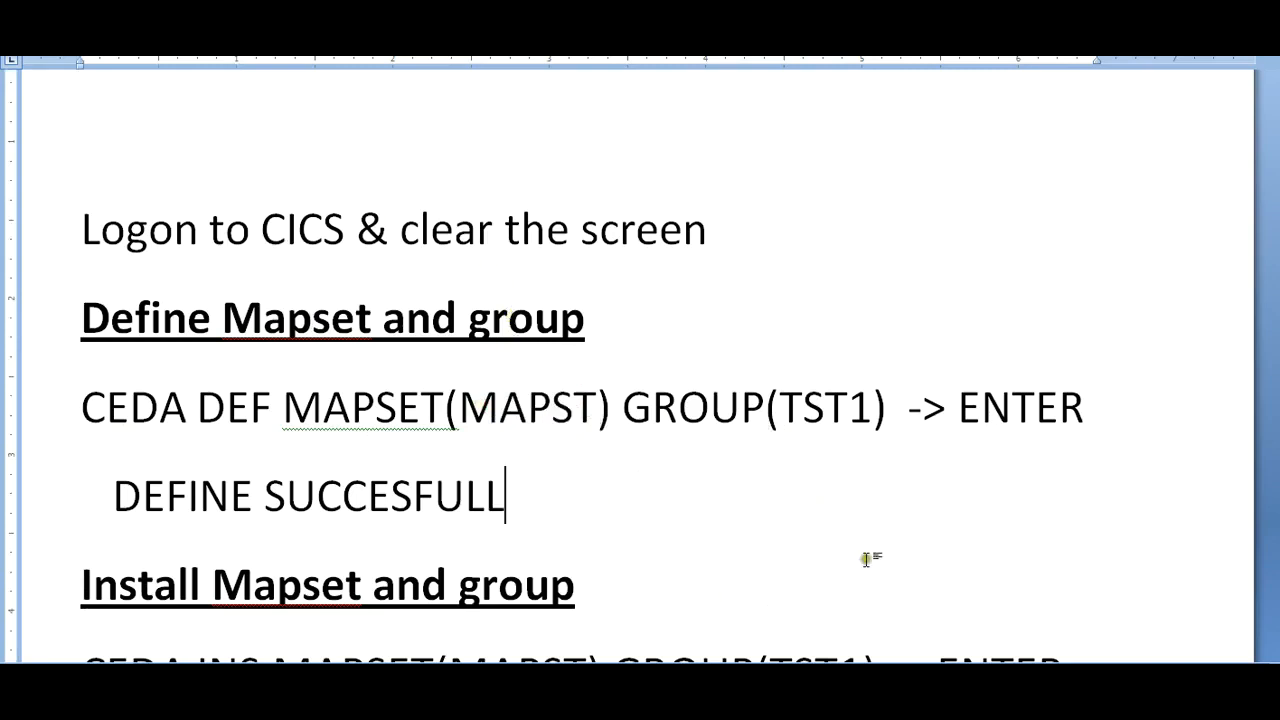
Step: Highlight the TST1 group name twice in the CEDA DEF command to point it out
double_click(820, 408)
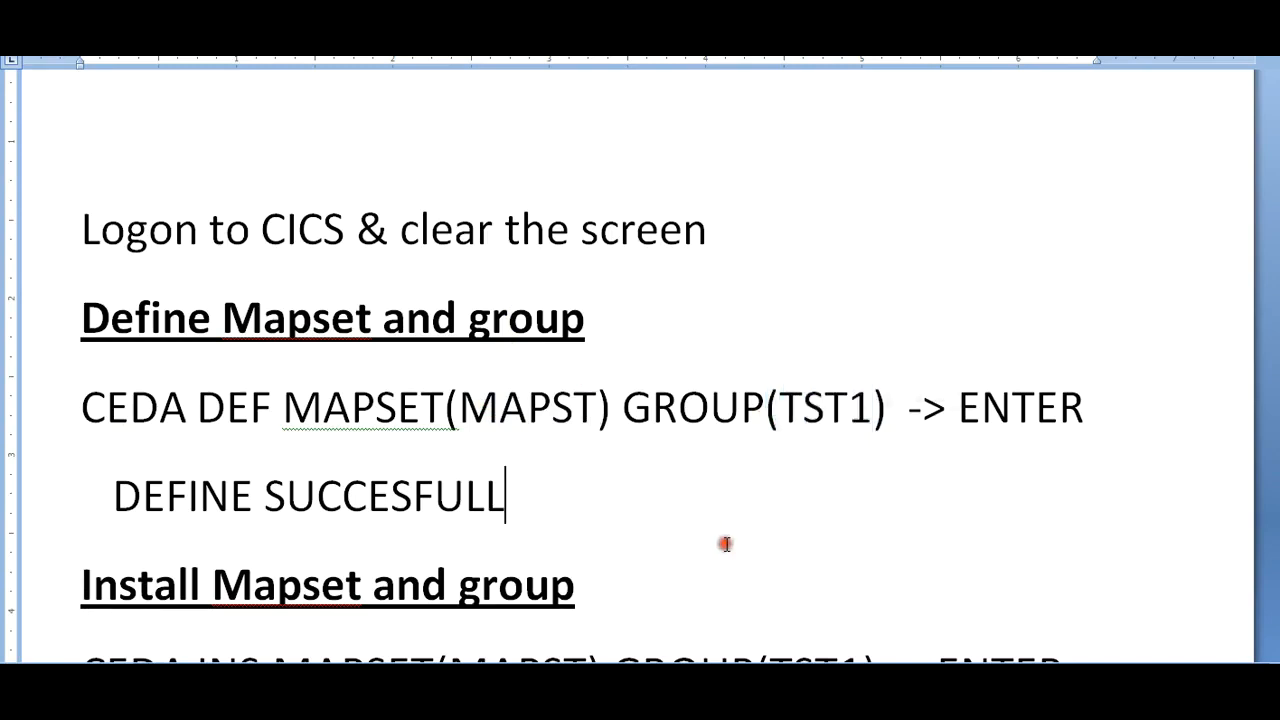
double_click(824, 408)
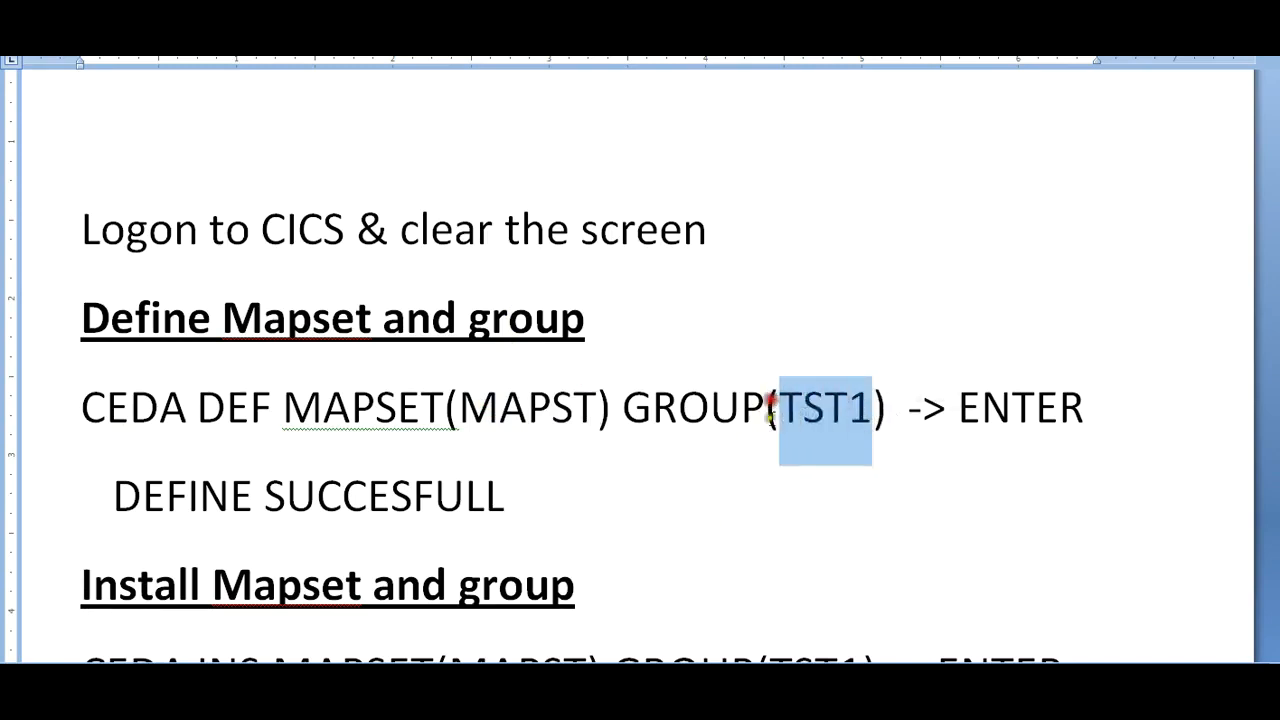
click(588, 472)
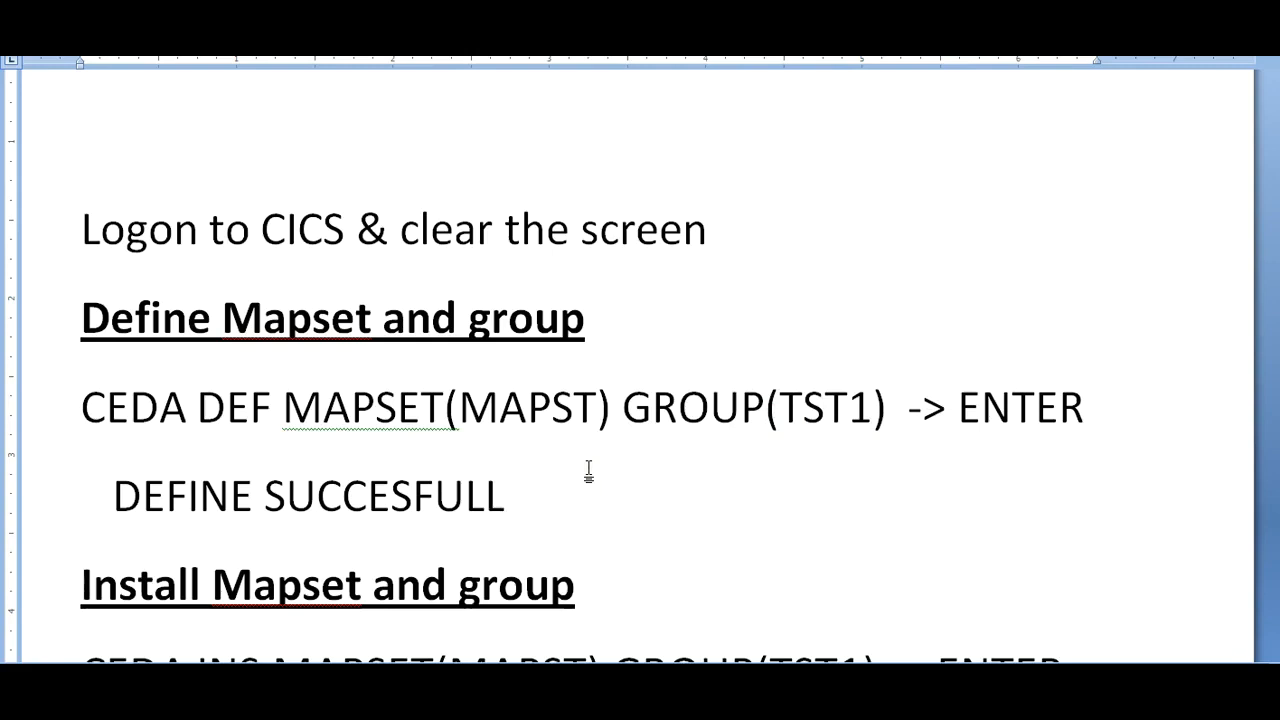
double_click(838, 408)
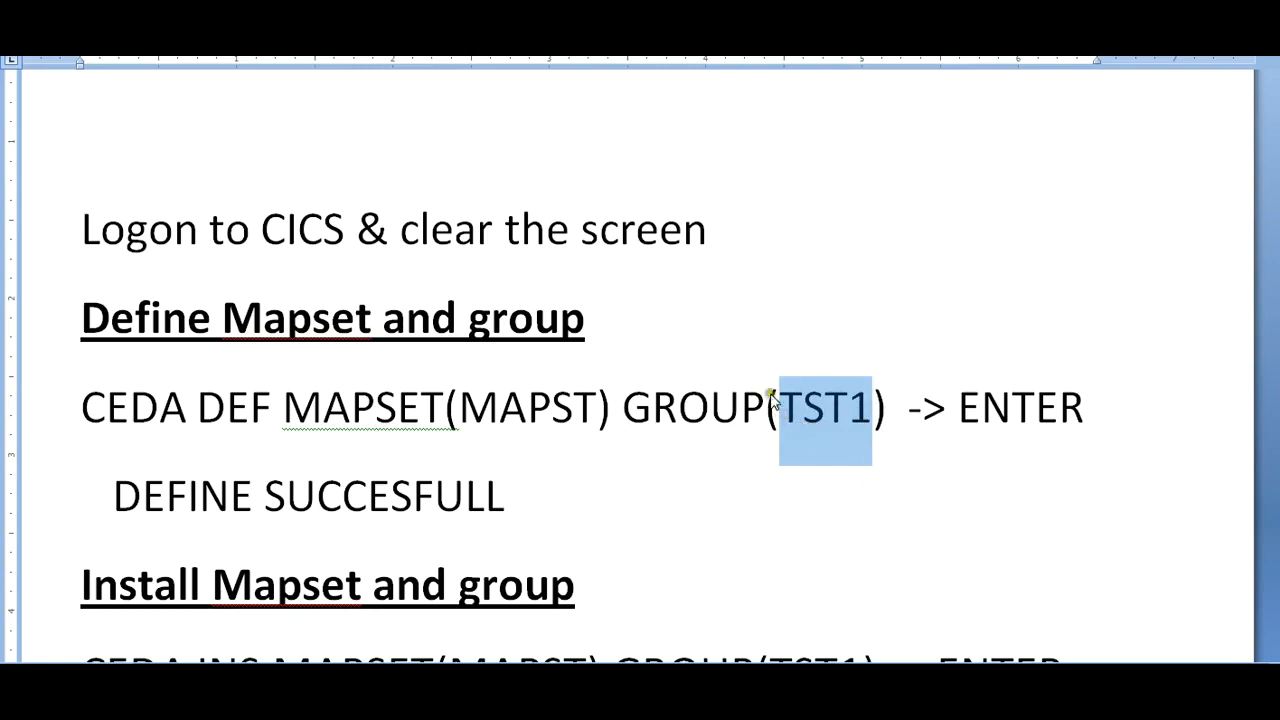
click(1084, 422)
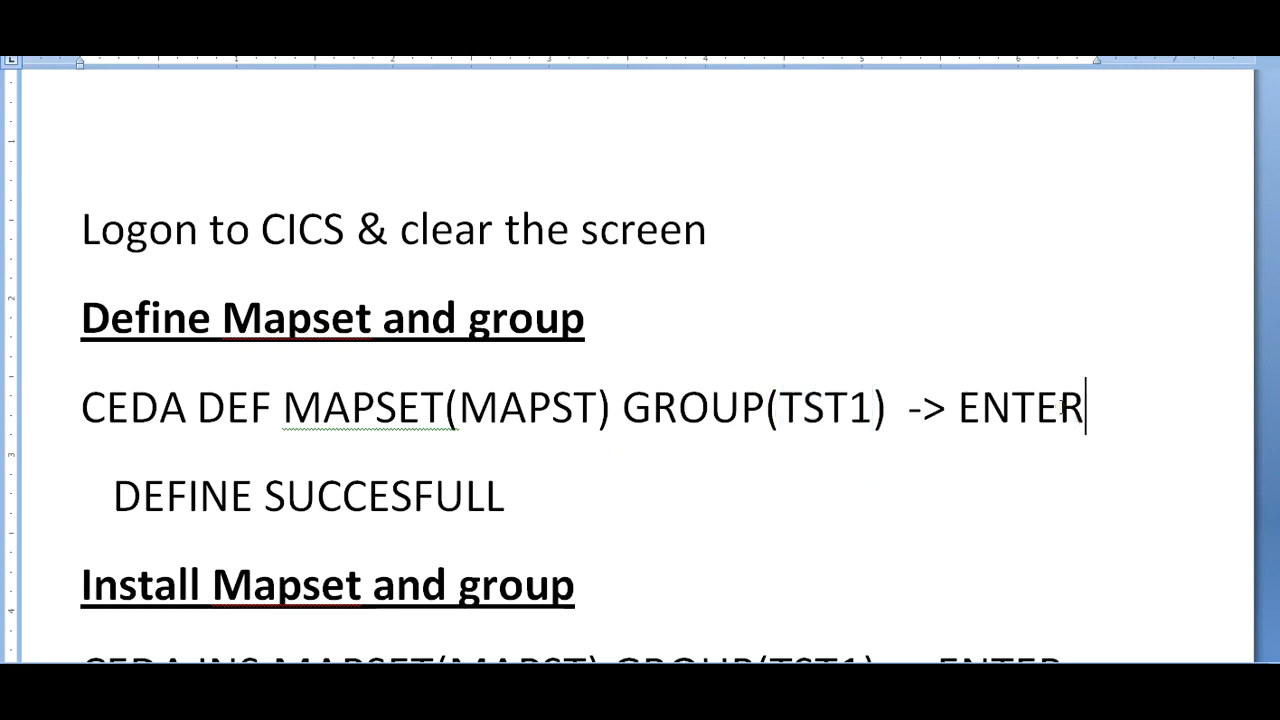
Step: Mark the DEFINE SUCCESFULL line, then move down to the CEDA INS command and INSTALL SUCCESFULL
drag(110, 496, 504, 496)
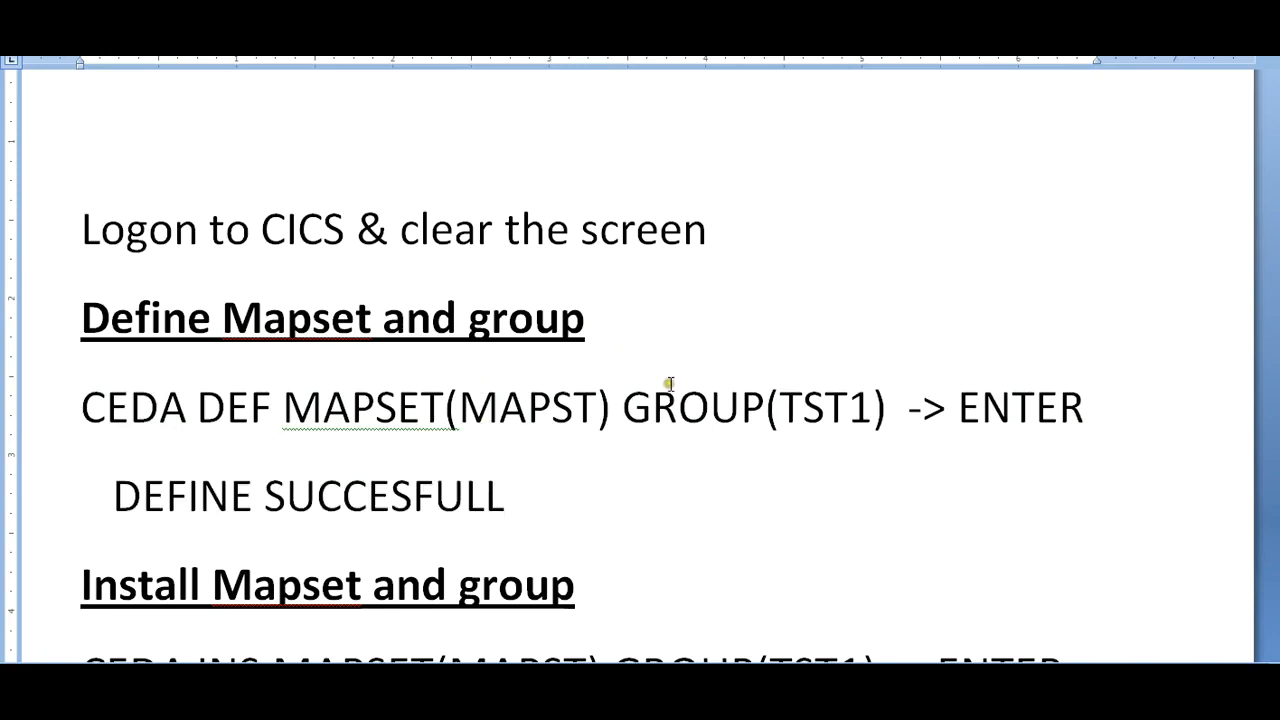
click(504, 496)
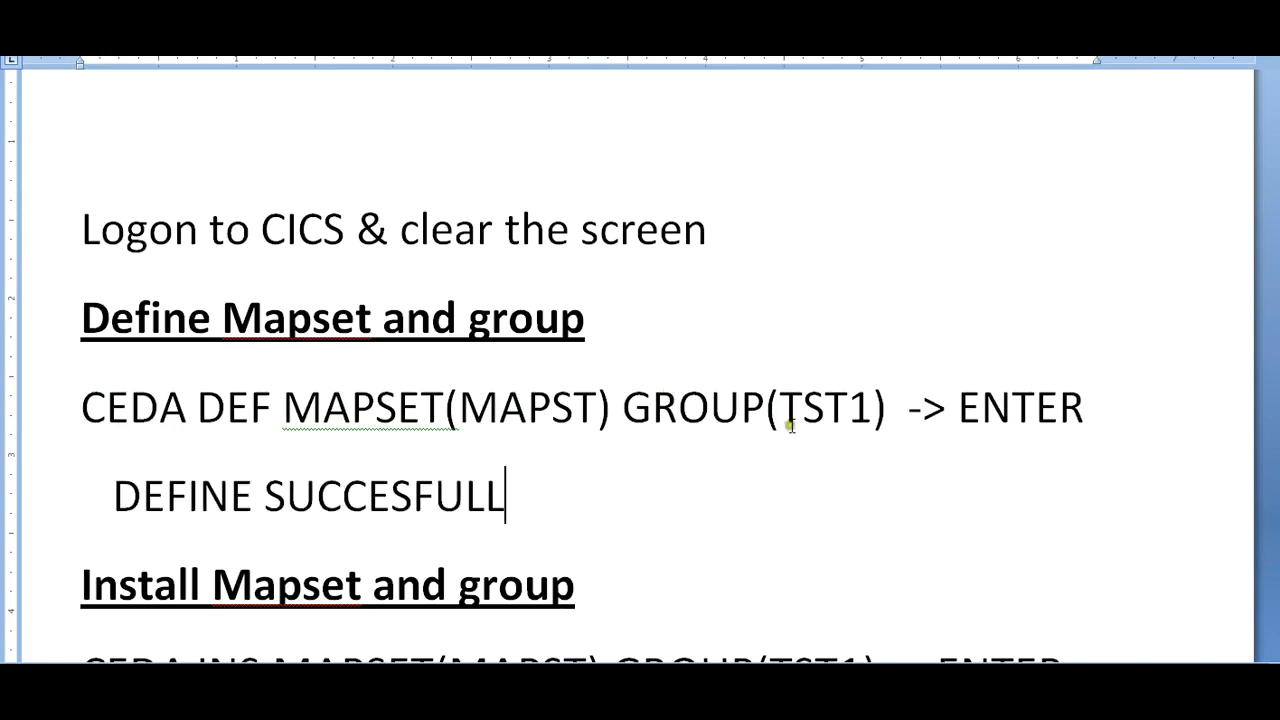
scroll(down, 3)
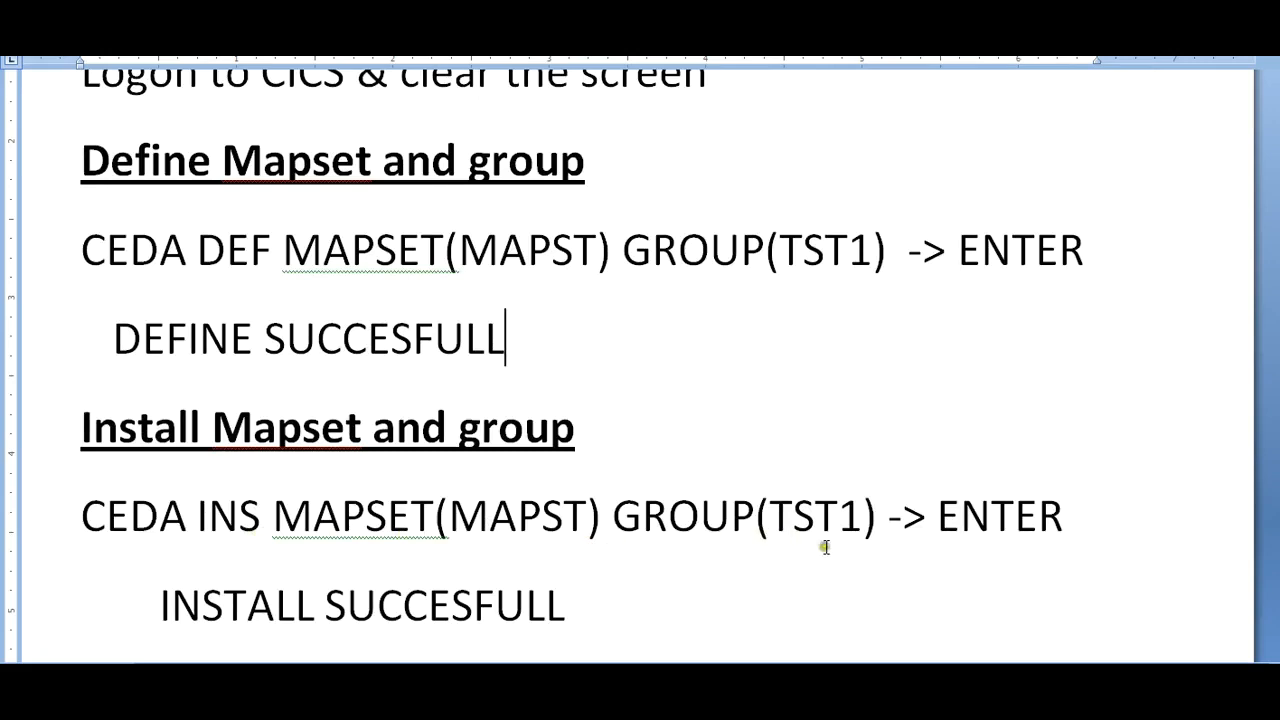
Step: Scroll down to the asterisk-bordered EMP ID / PHONE screen layout
scroll(down, 3)
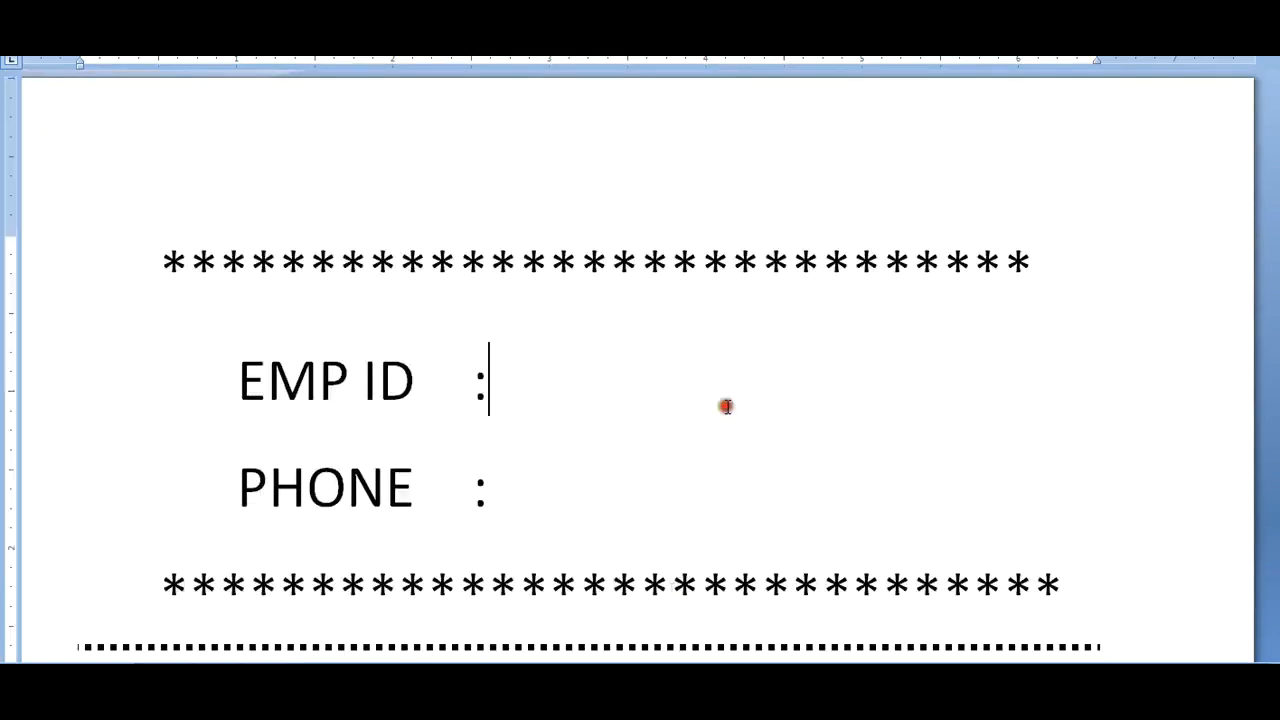
Step: Scroll through the remaining sections and return to the CICS Part 7 title page
scroll(down, 3)
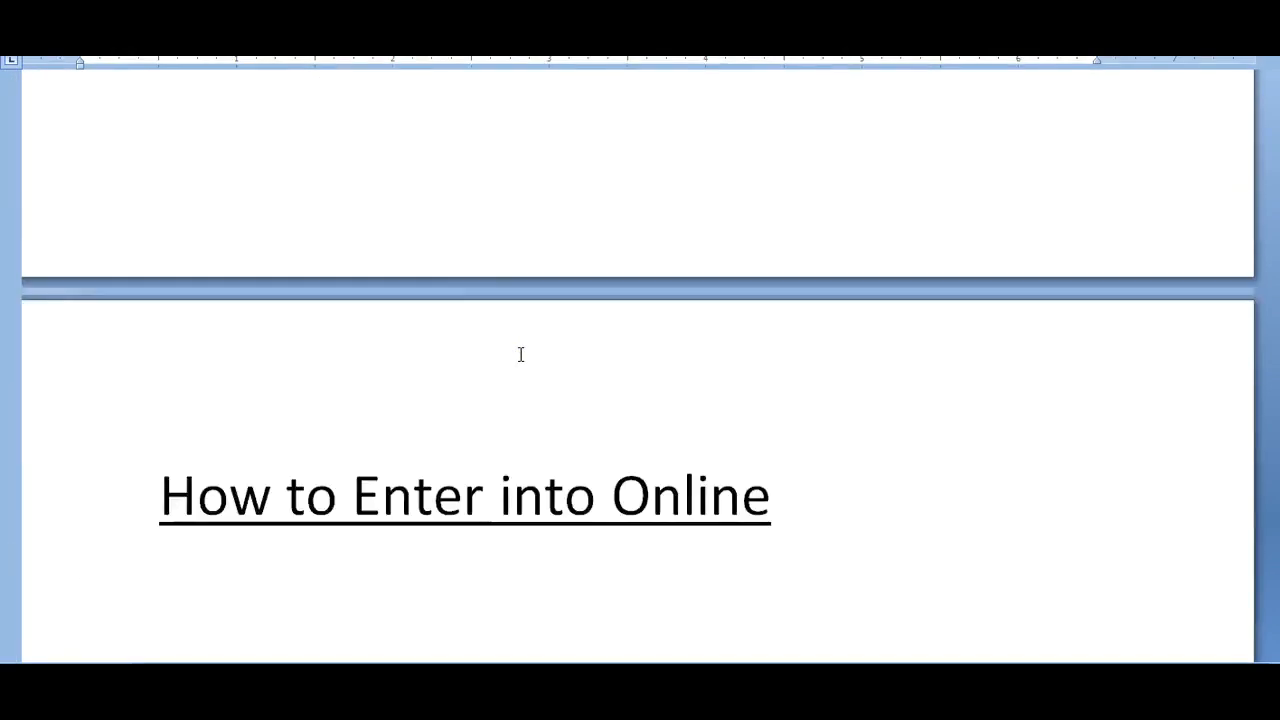
scroll(down, 3)
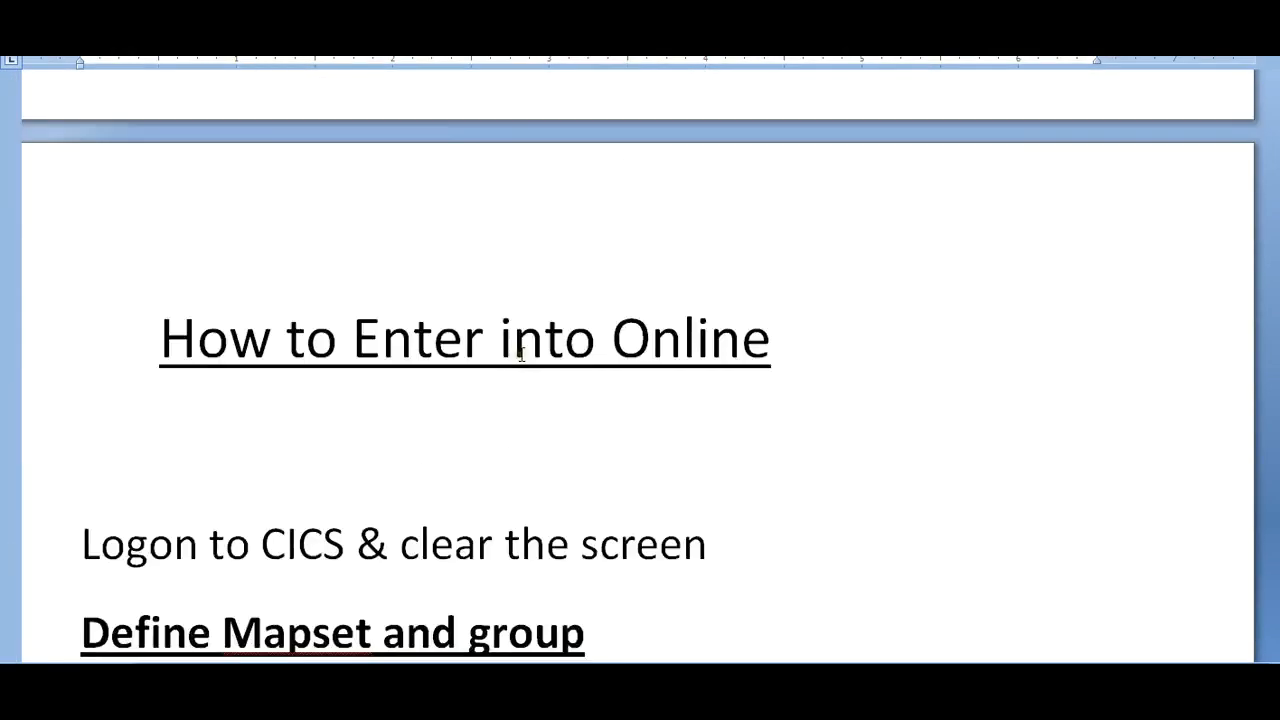
scroll(down, 3)
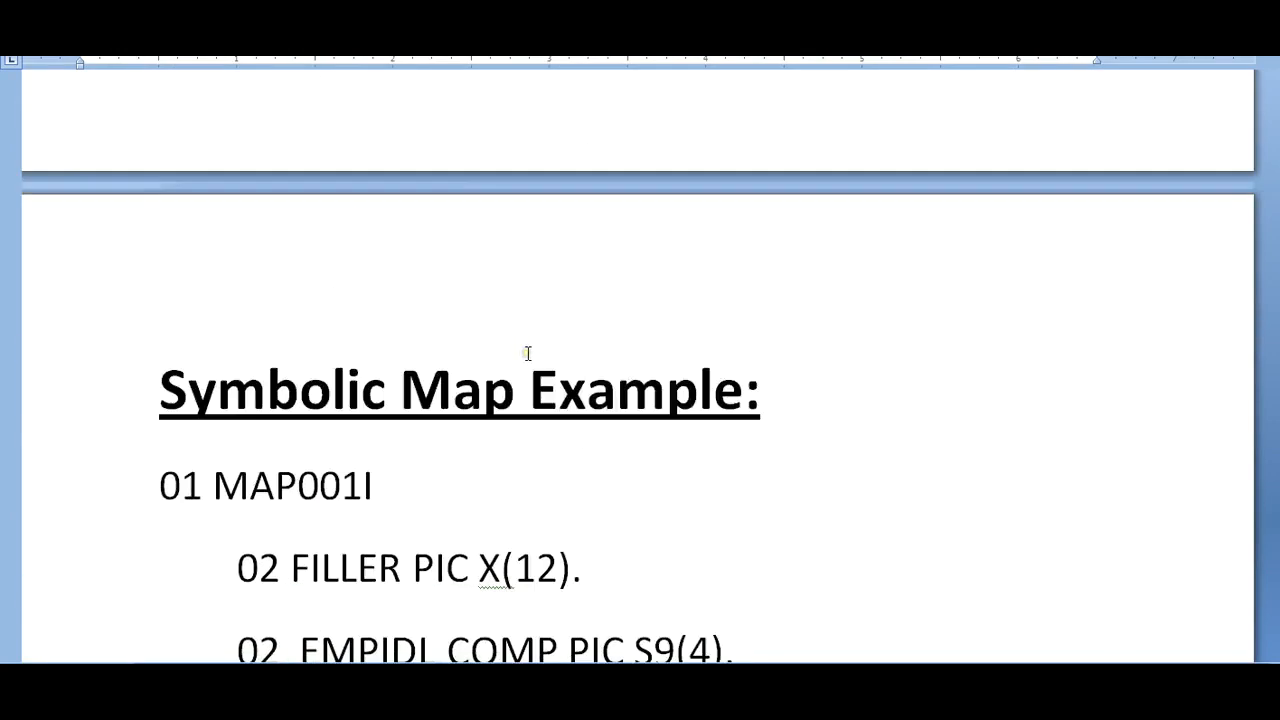
scroll(down, 3)
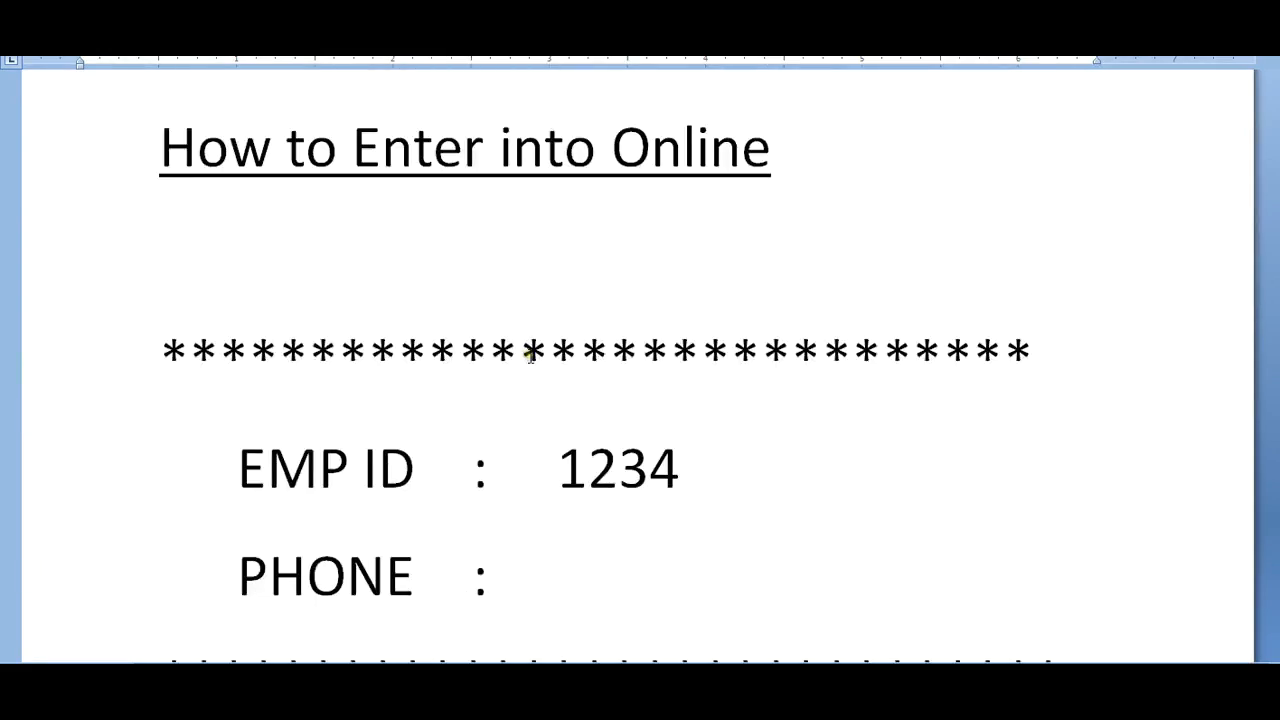
scroll(down, 3)
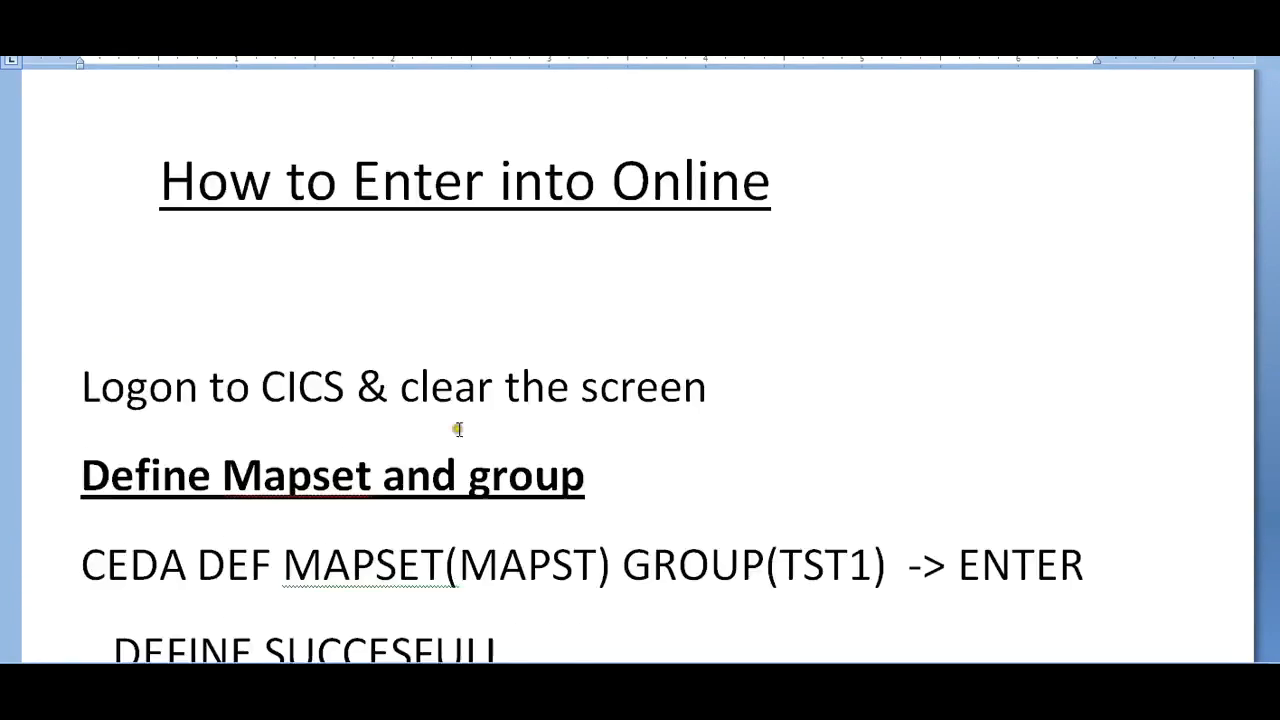
scroll(down, 3)
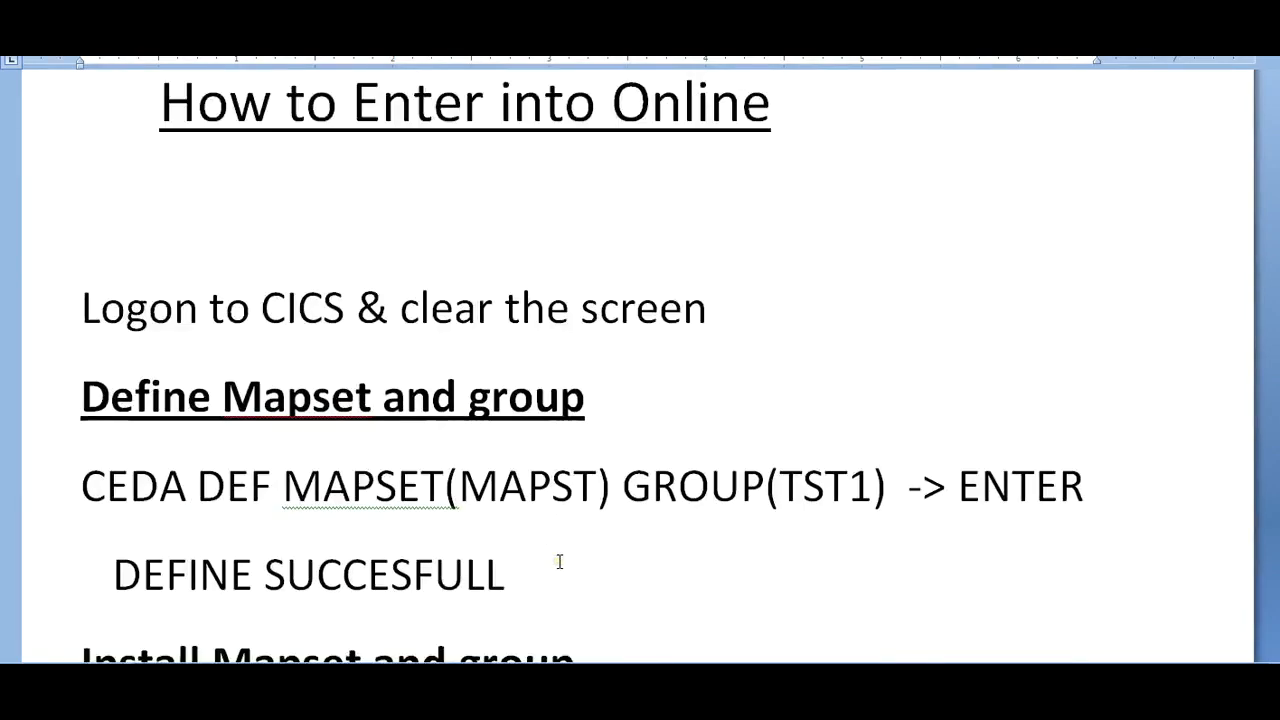
scroll(down, 3)
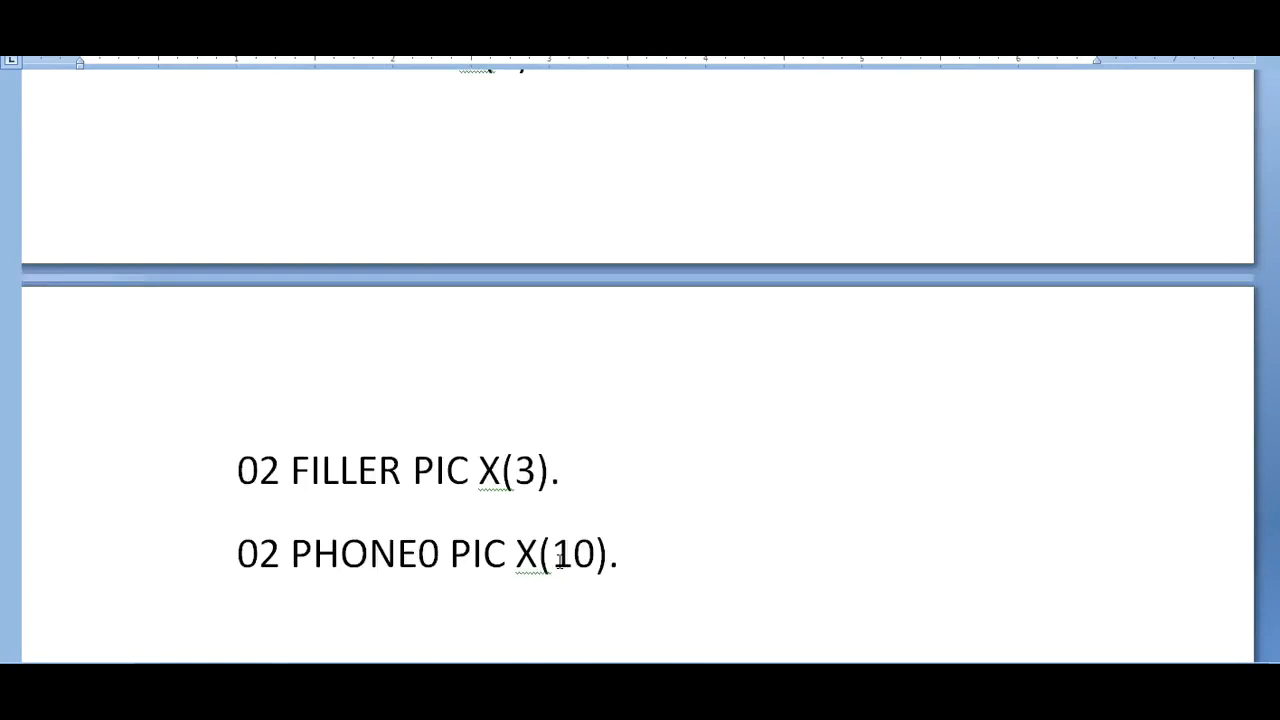
scroll(down, 3)
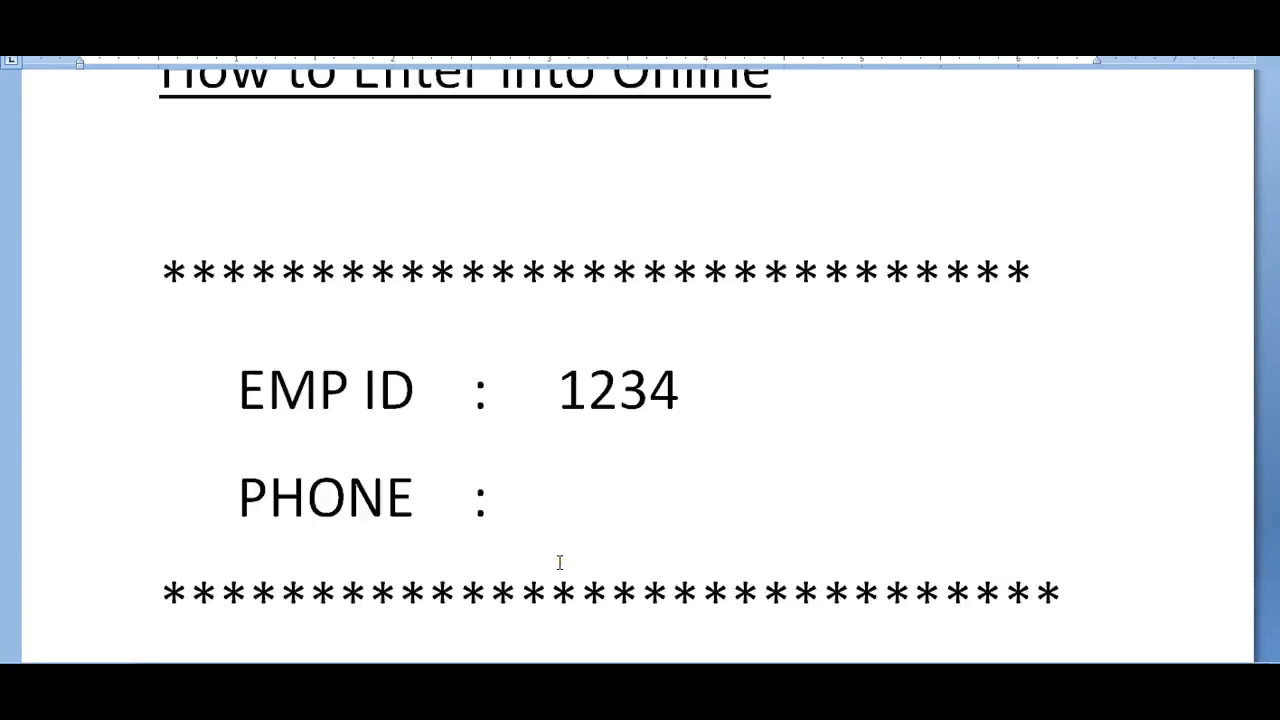
scroll(up, 3)
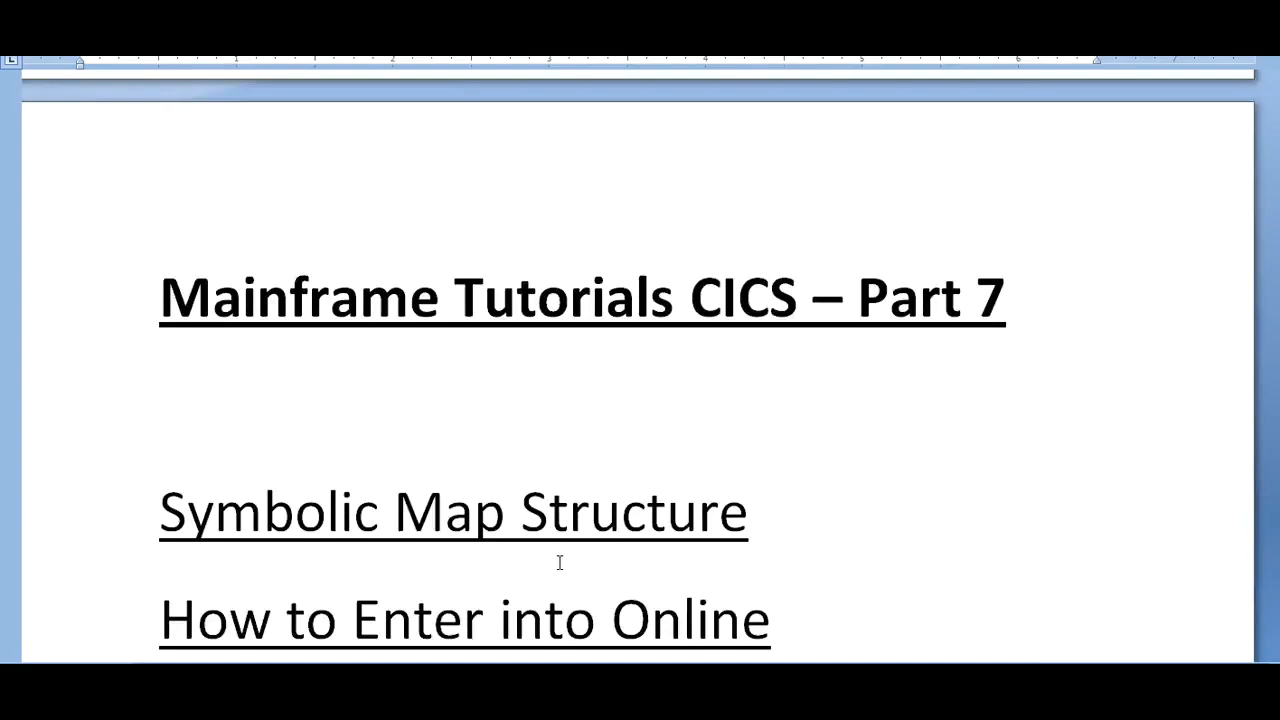